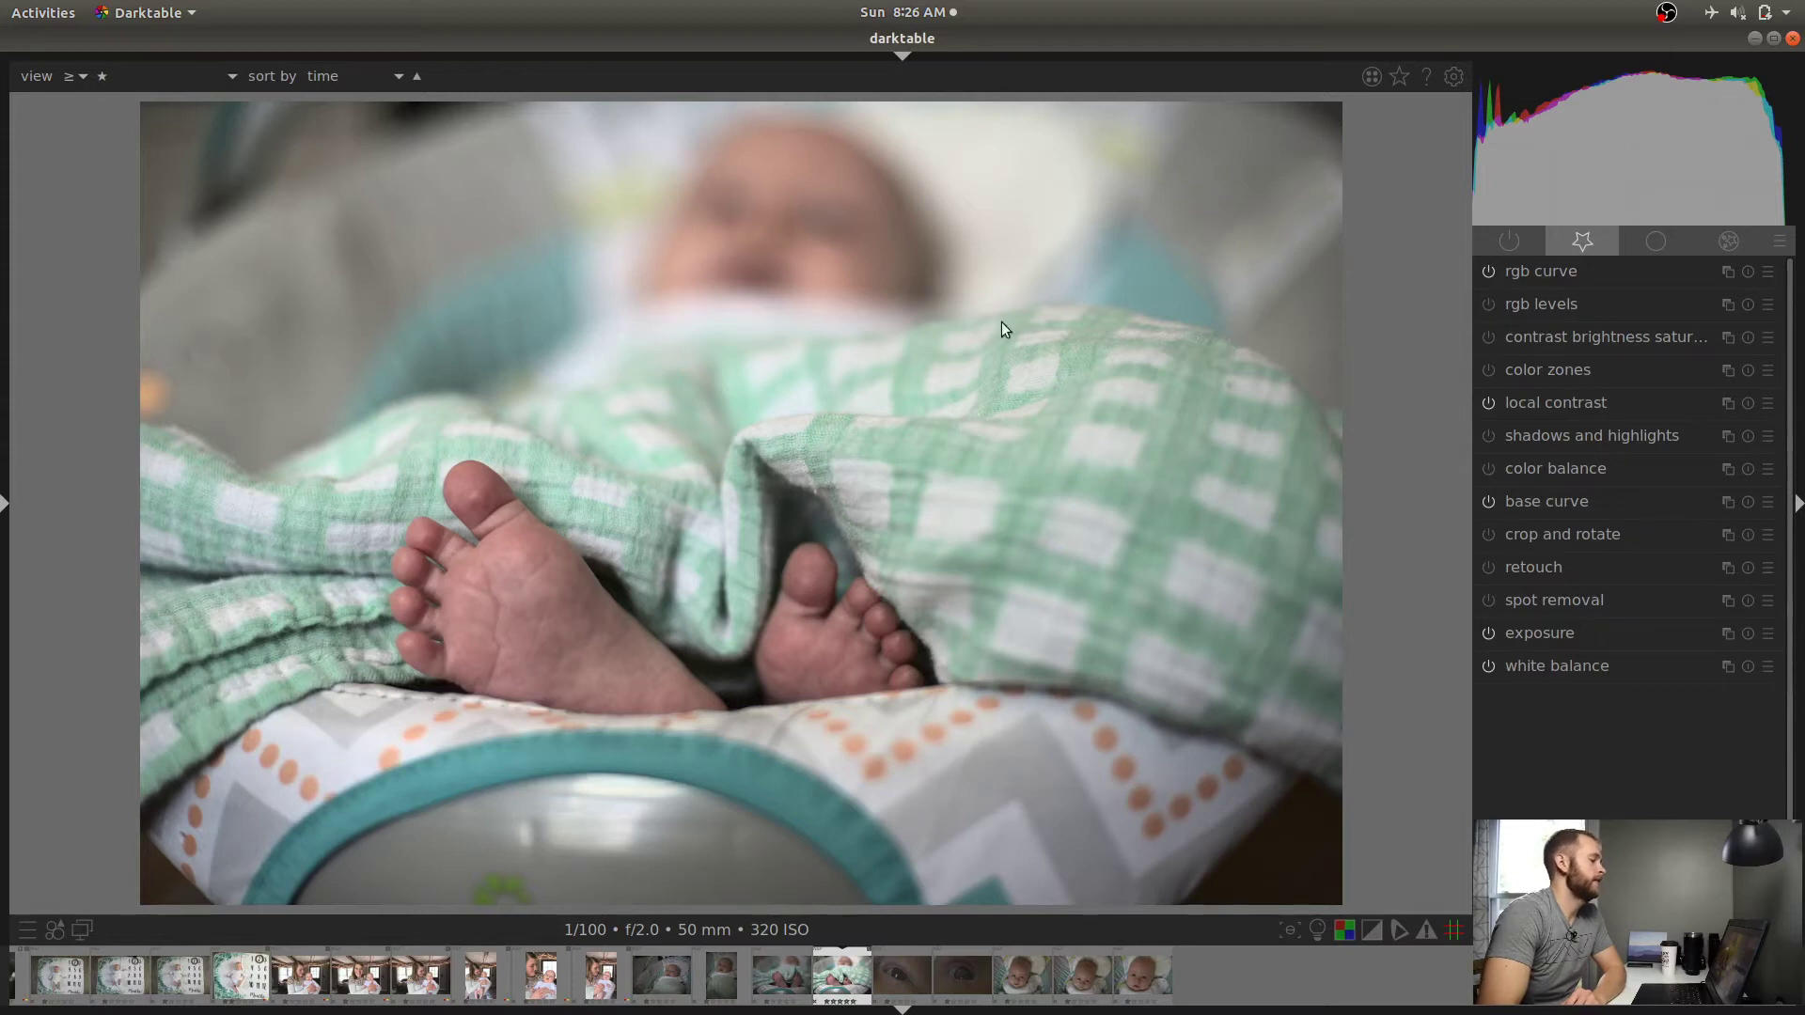
mouse_move(792, 448)
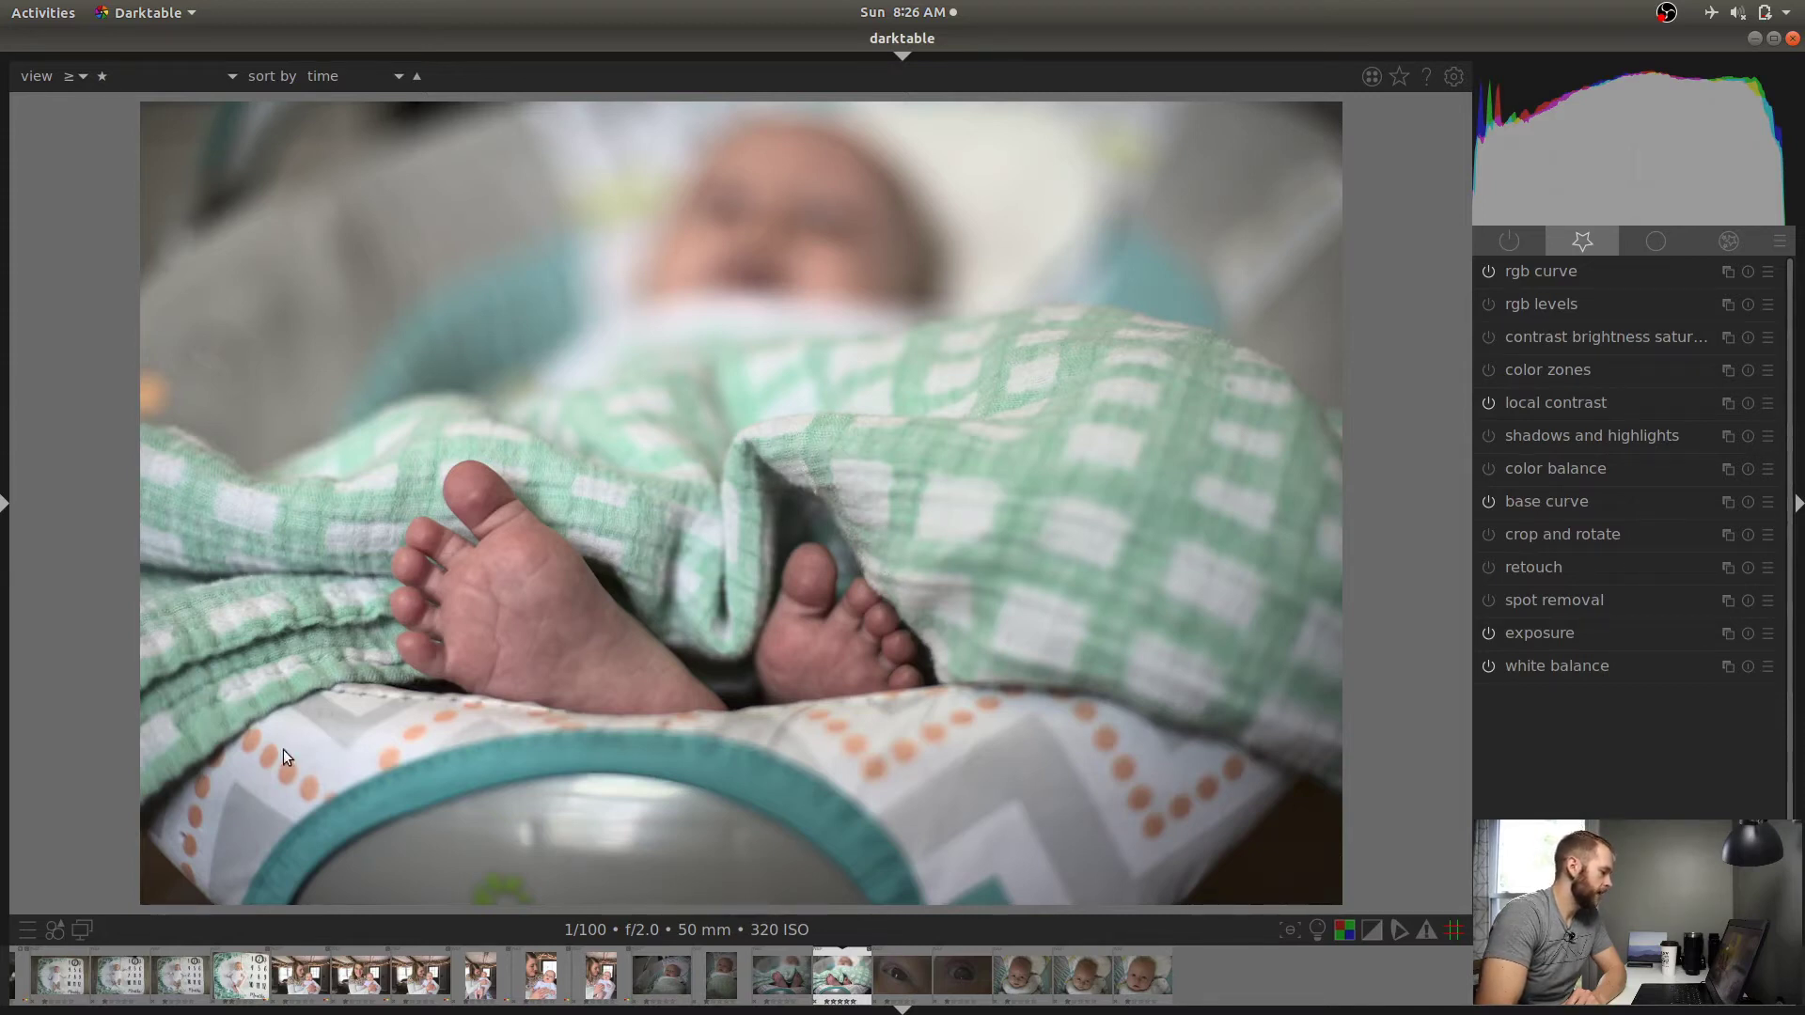
mouse_move(316, 779)
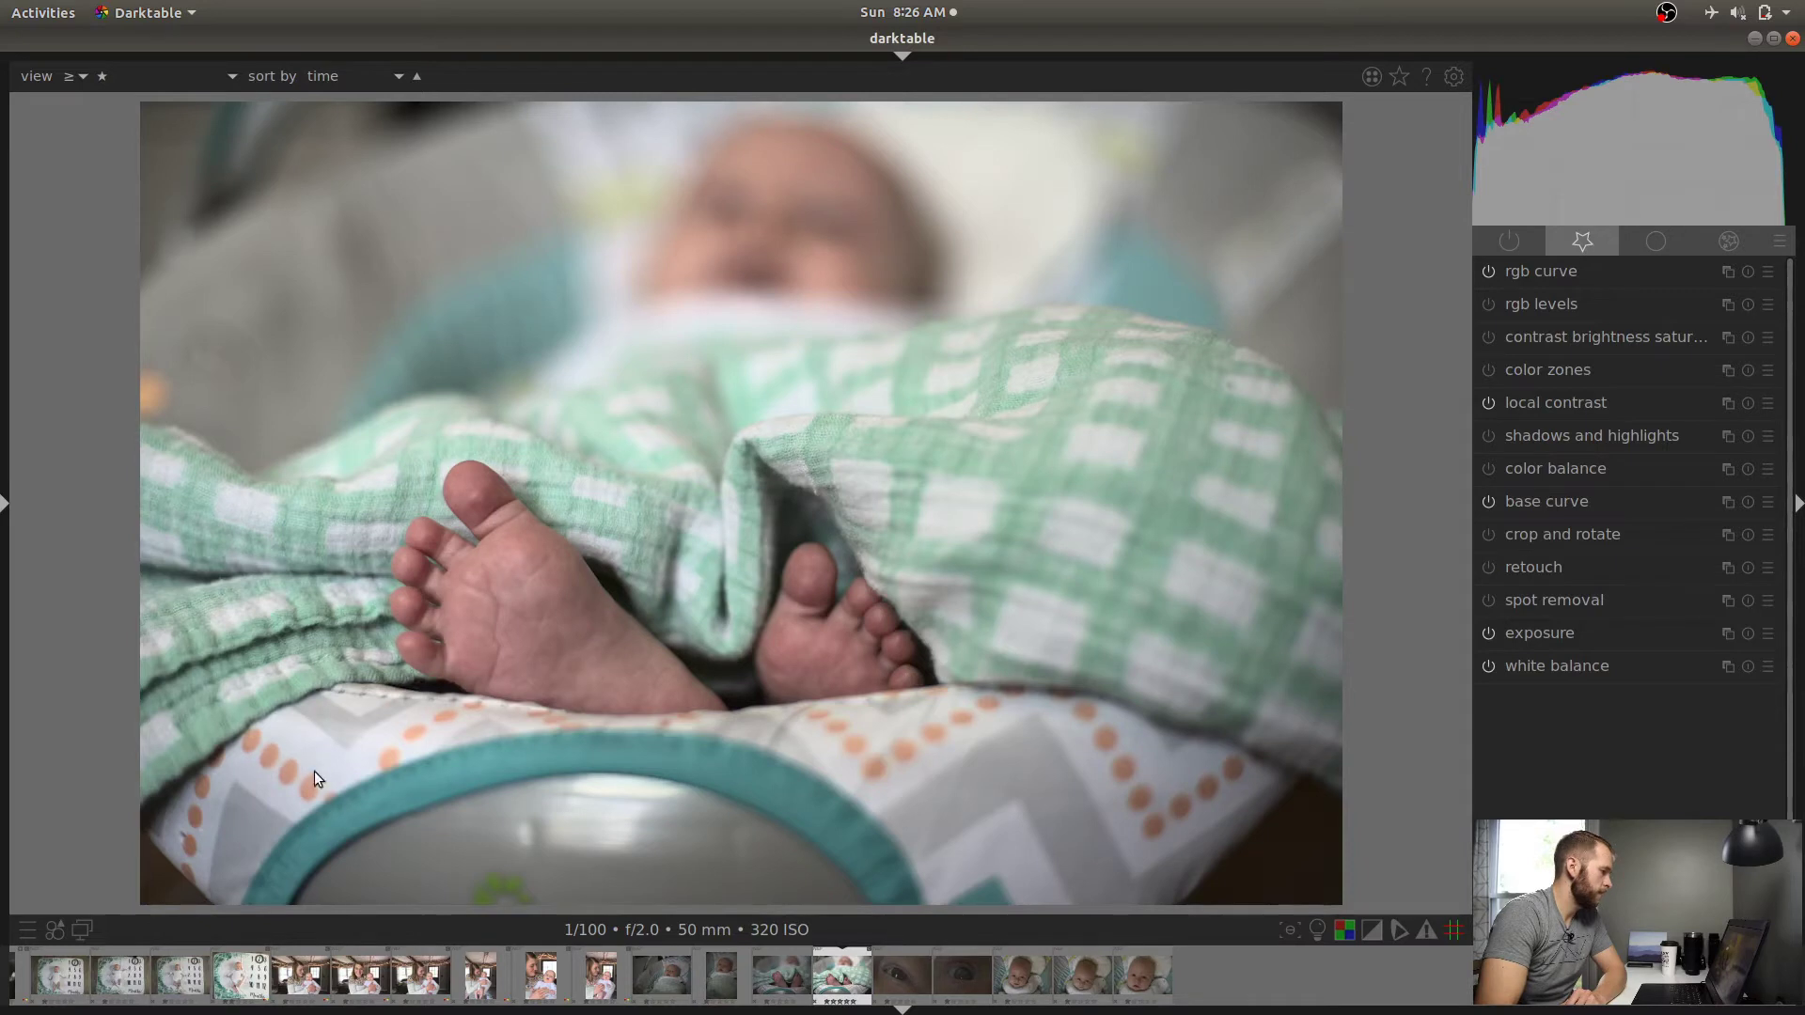
mouse_move(284, 882)
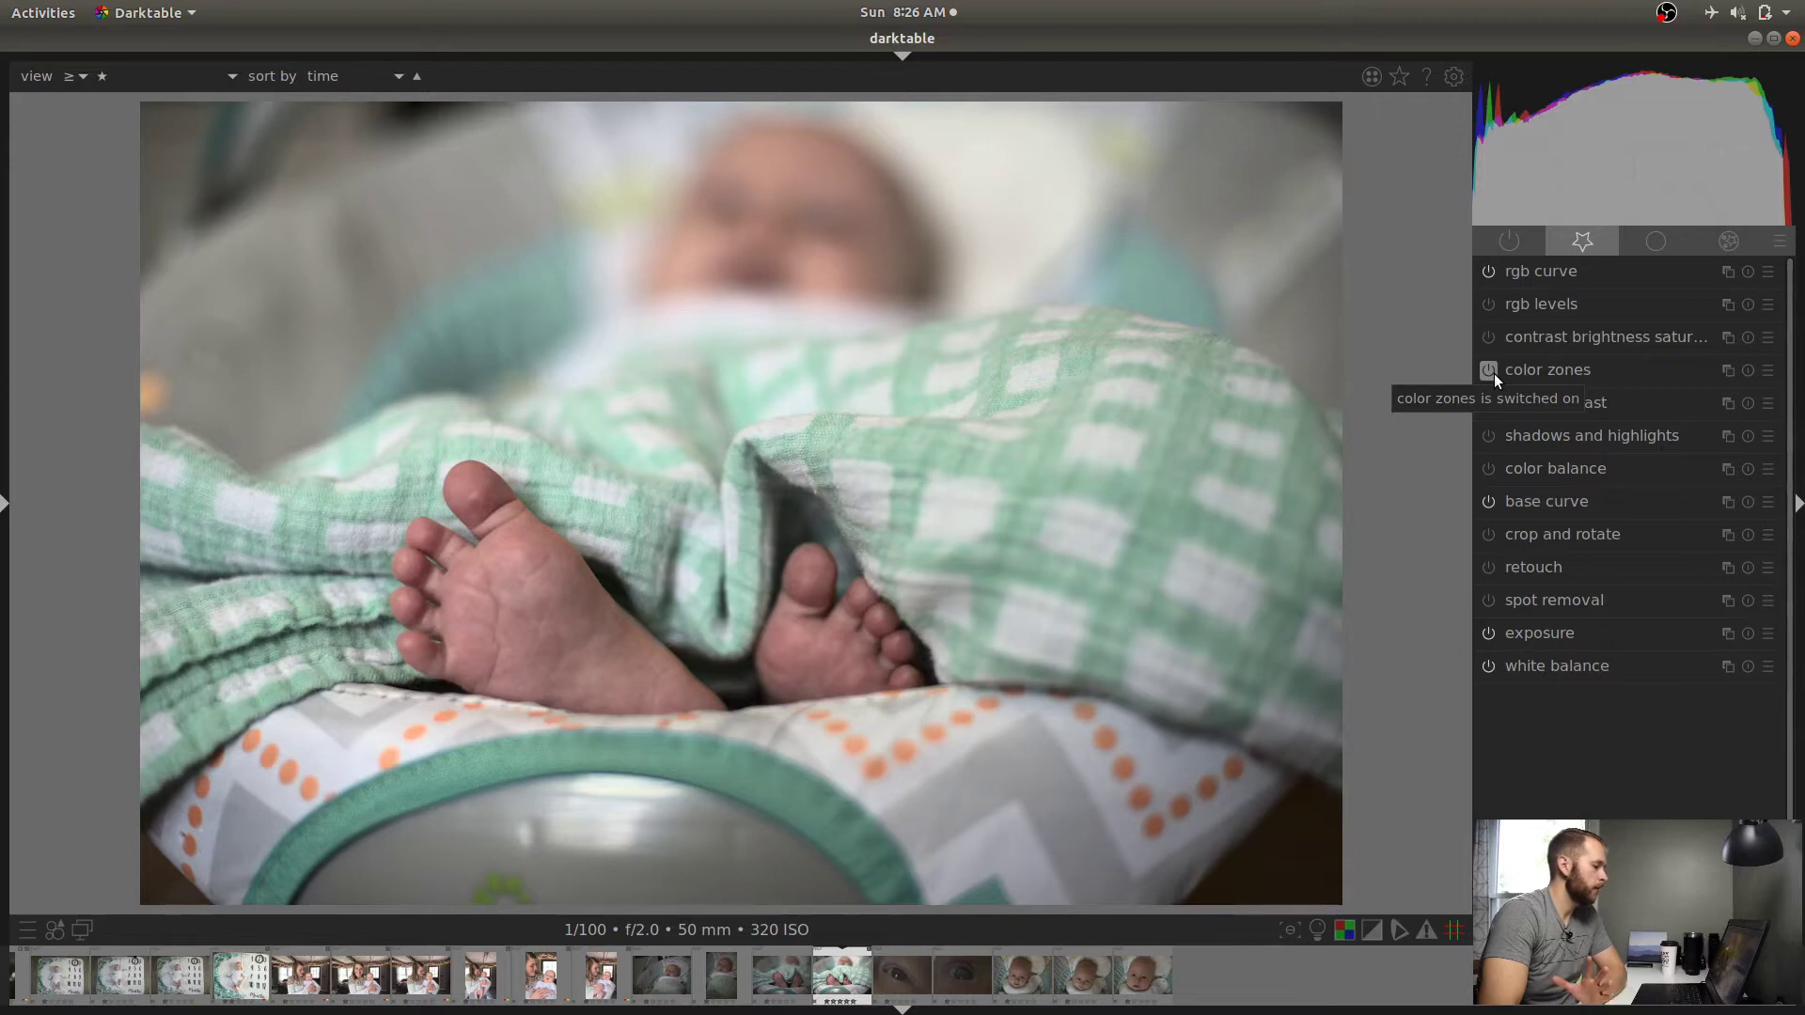
Expand the color zones module on the baby-feet photo
click(1548, 370)
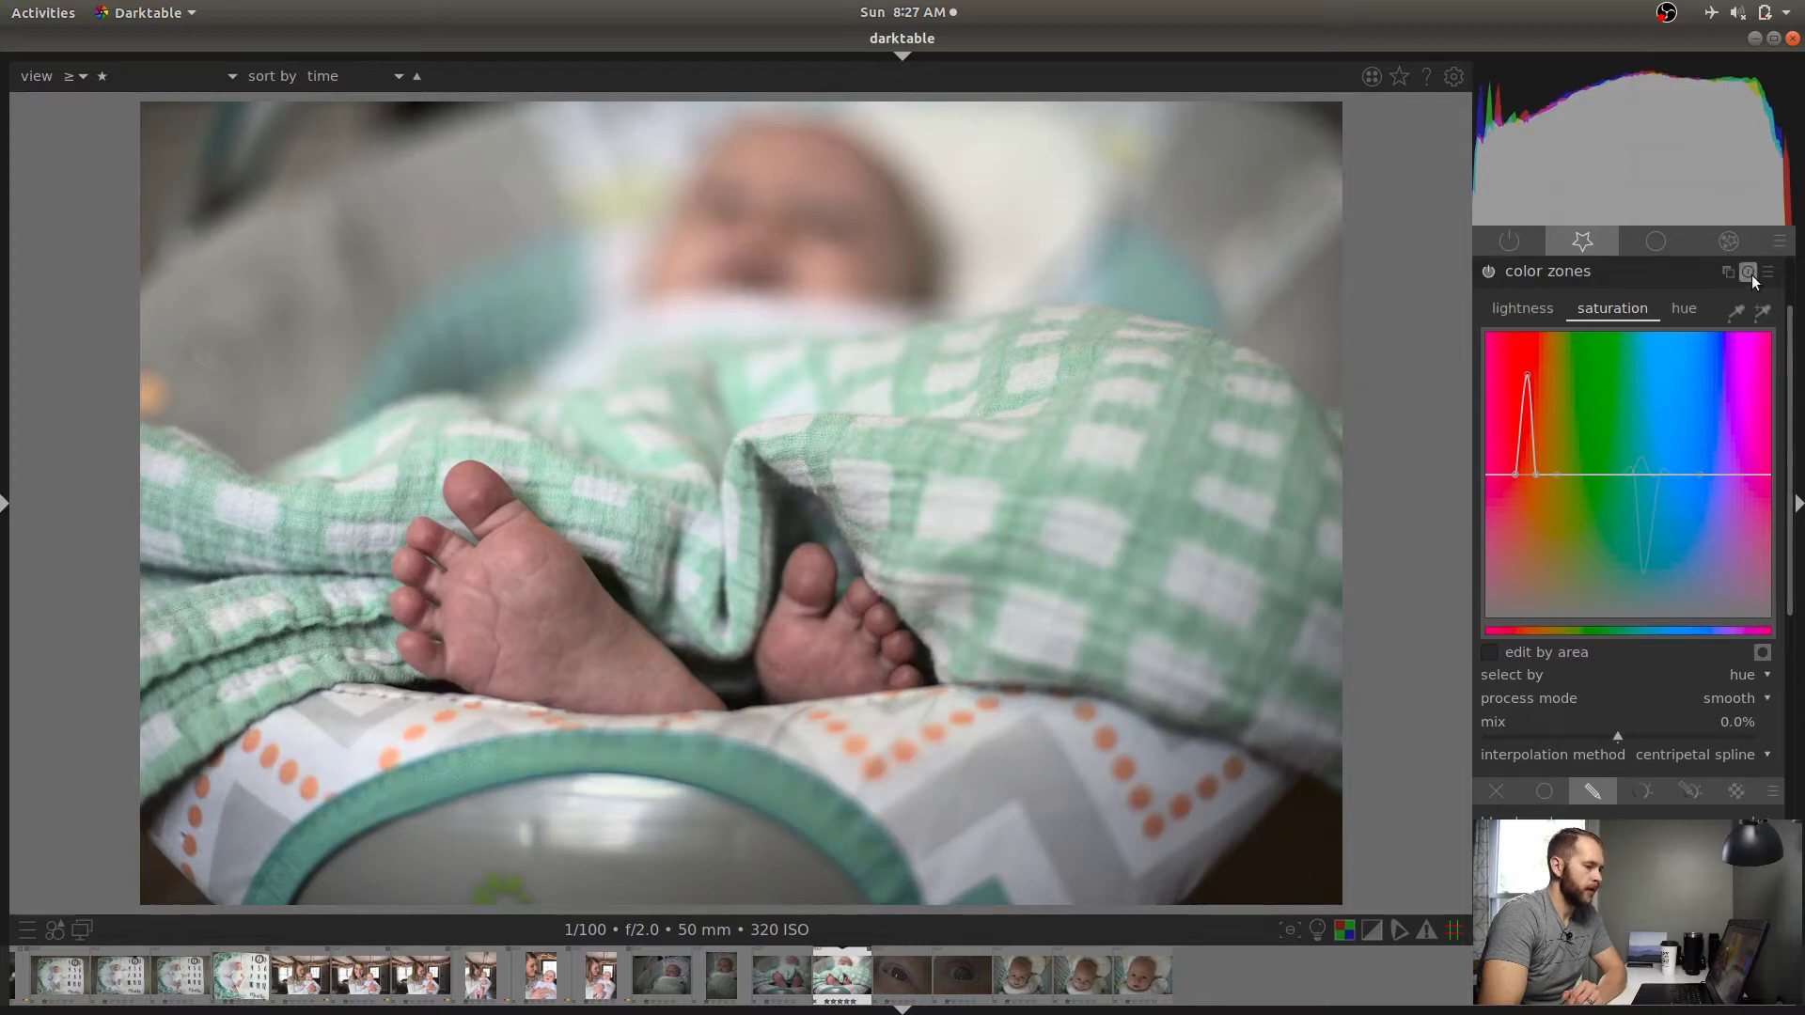
mouse_move(1747, 270)
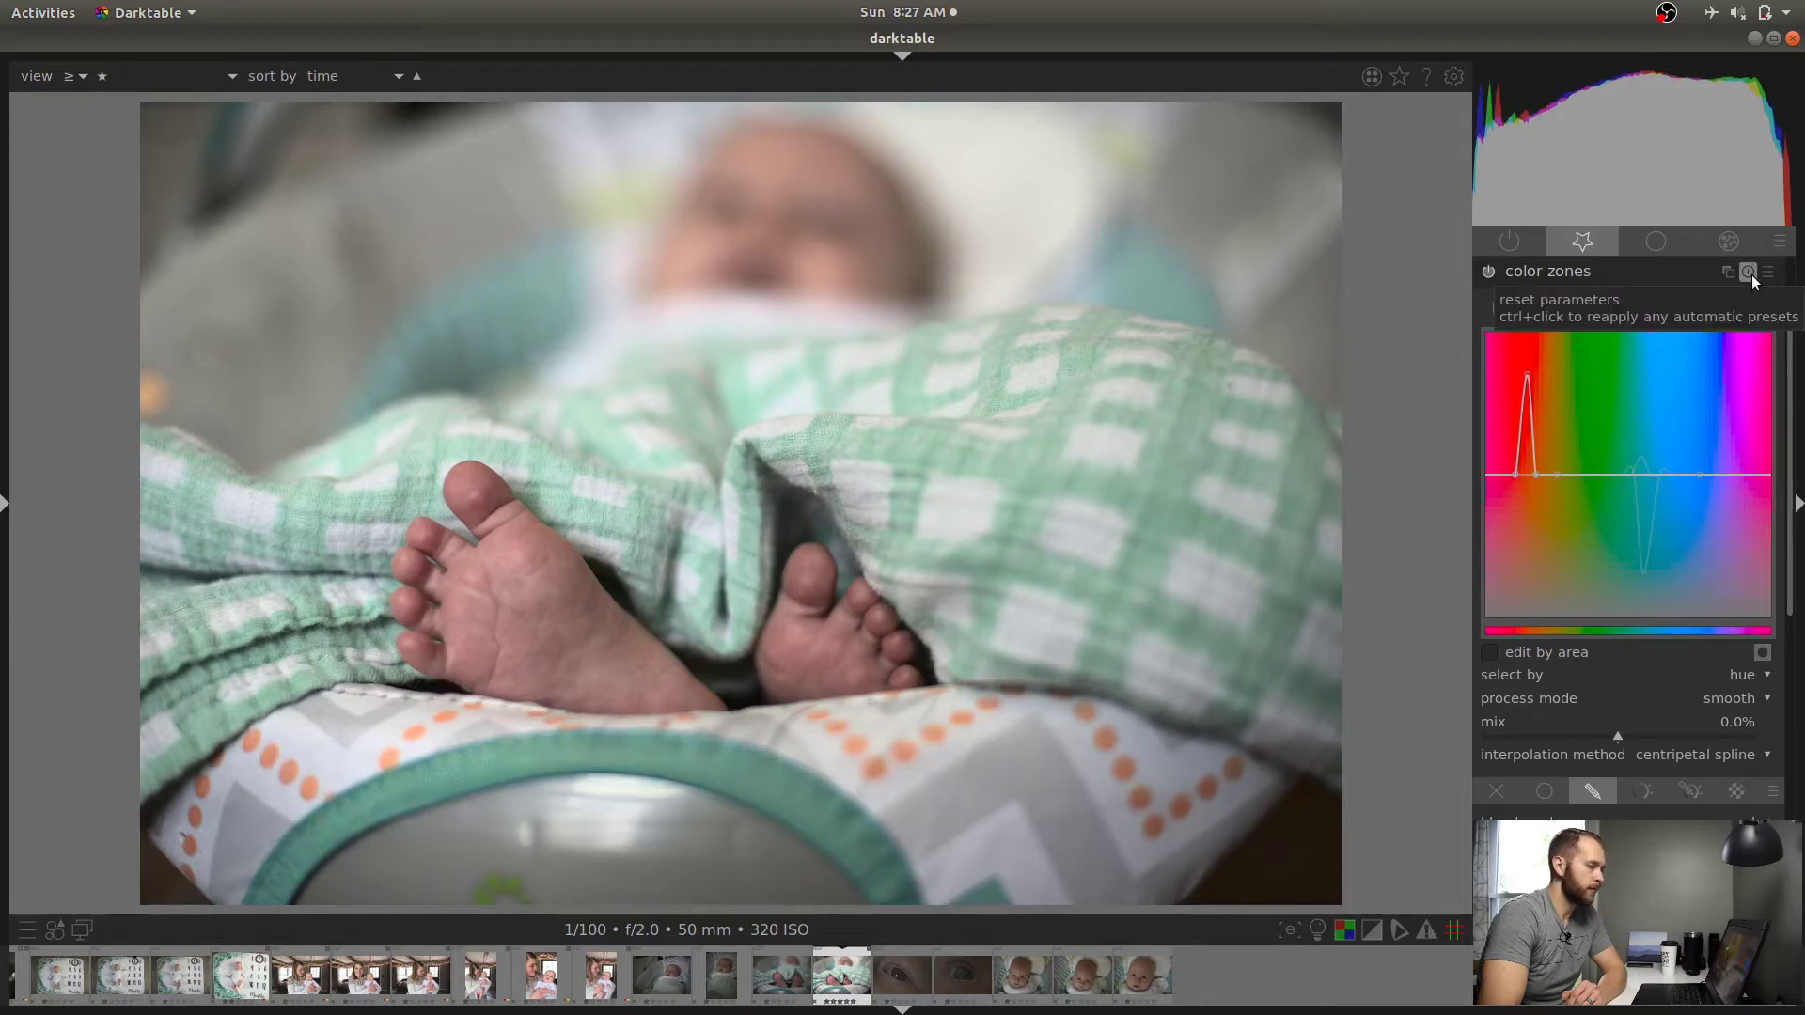
Reset color zones to a flat curve, check lightness and hue, and enable the colour picker
click(1747, 271)
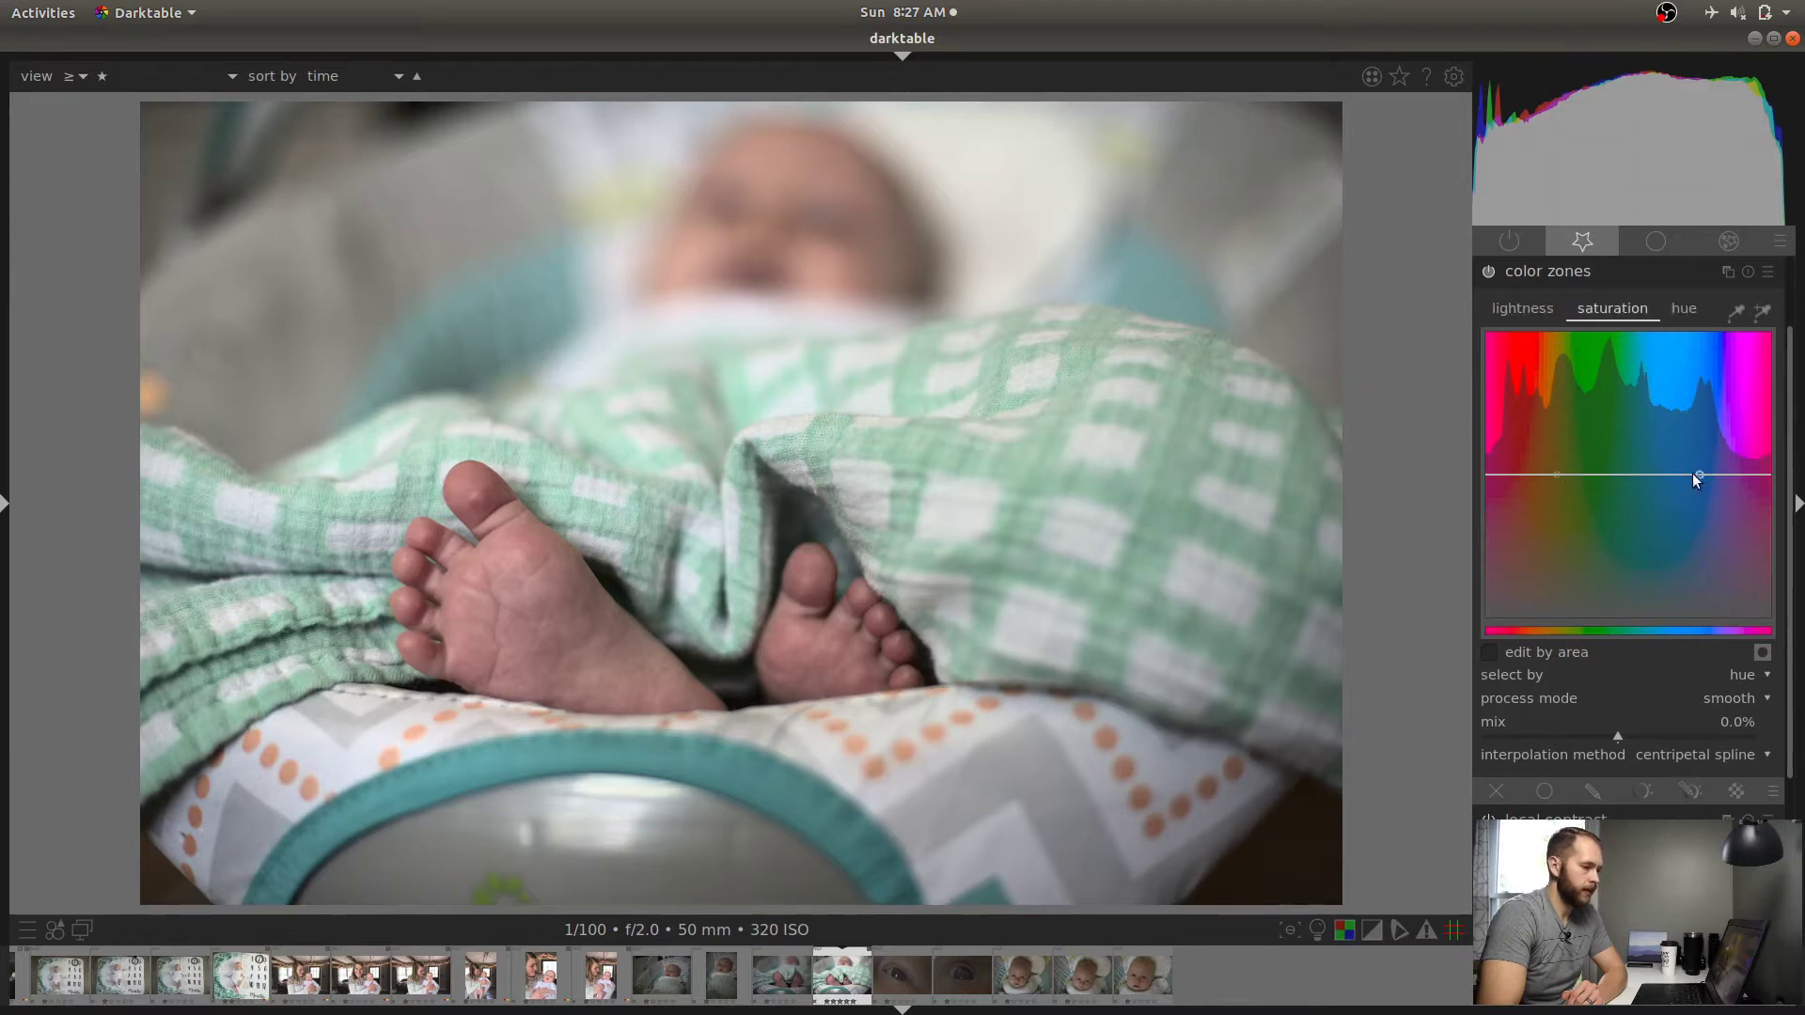
click(1521, 308)
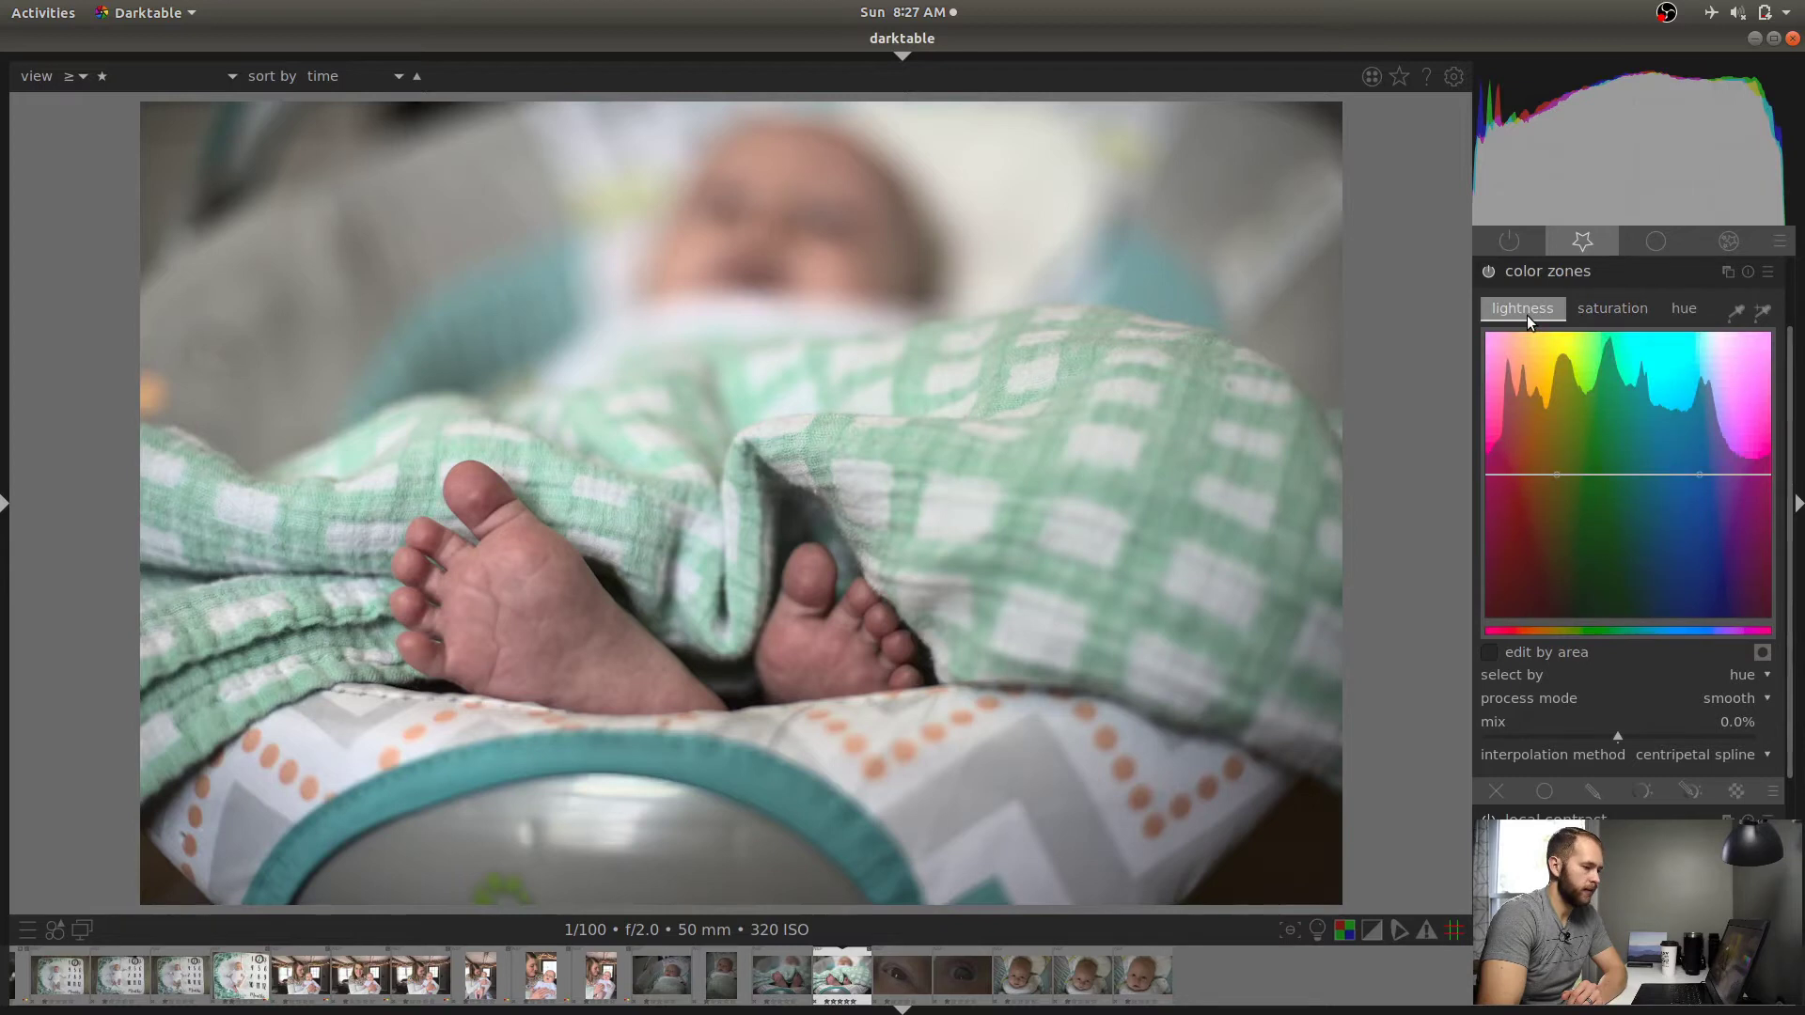
click(1683, 307)
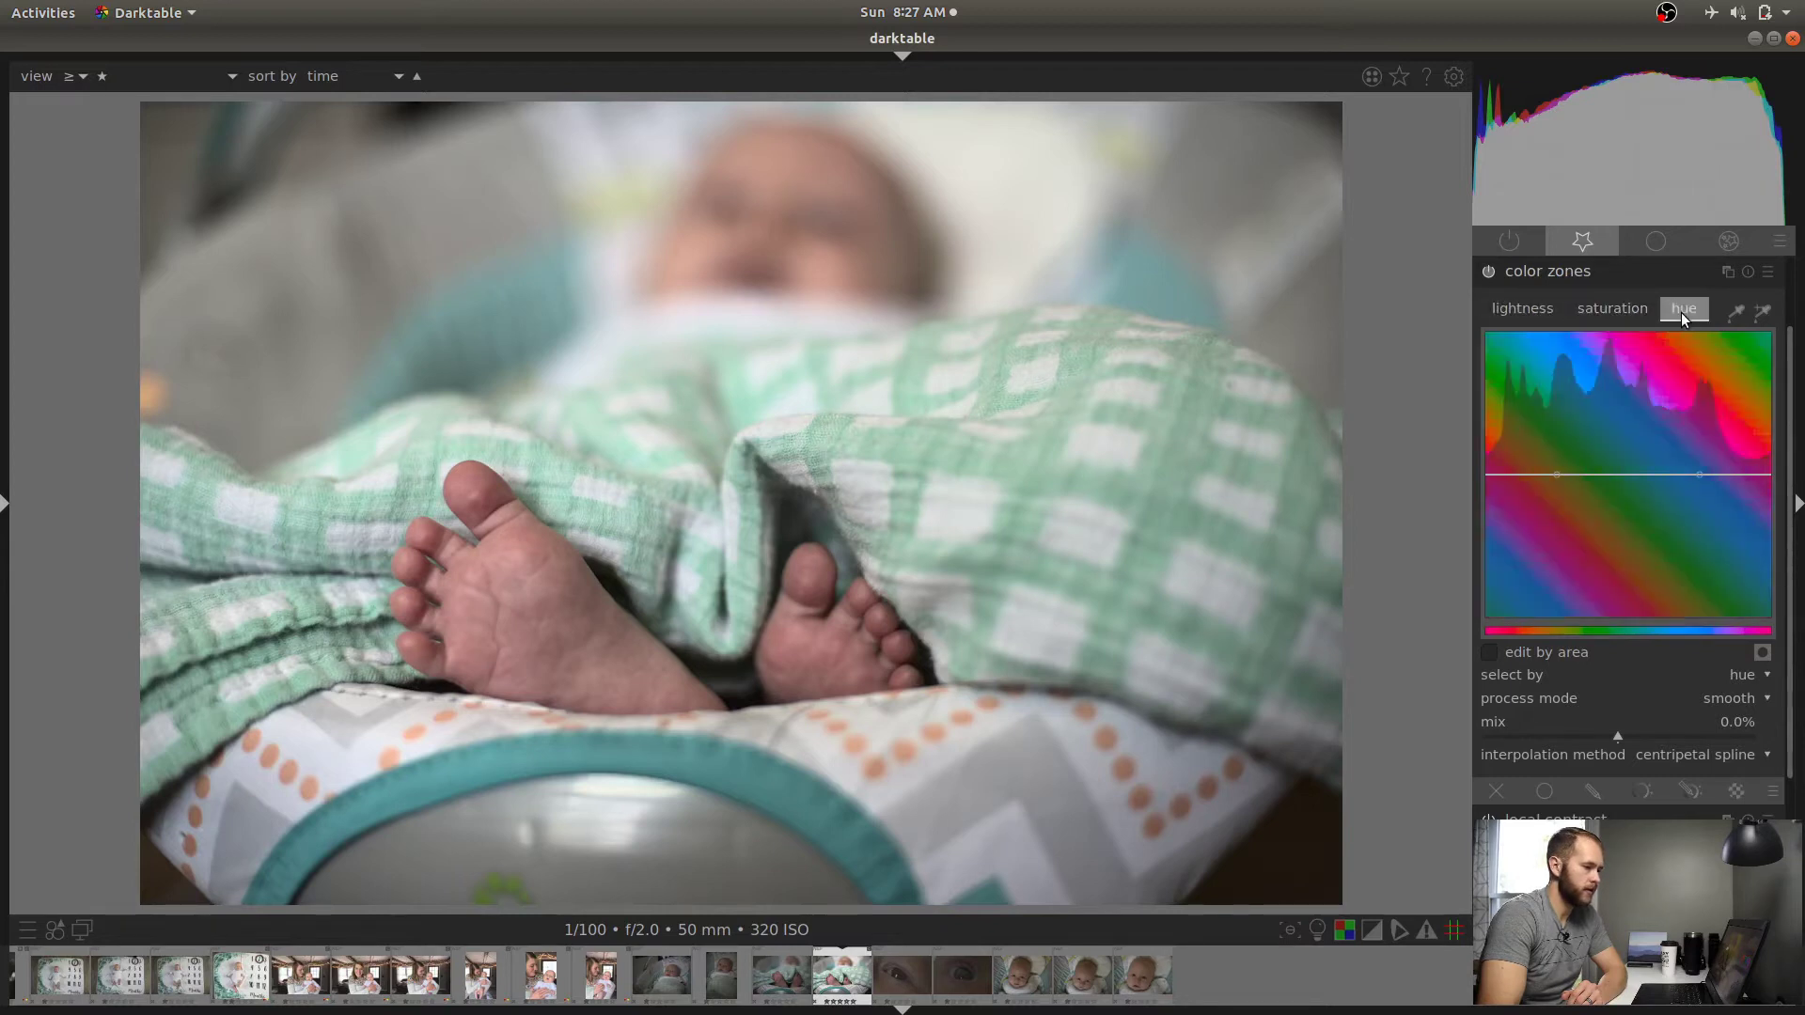
click(1611, 309)
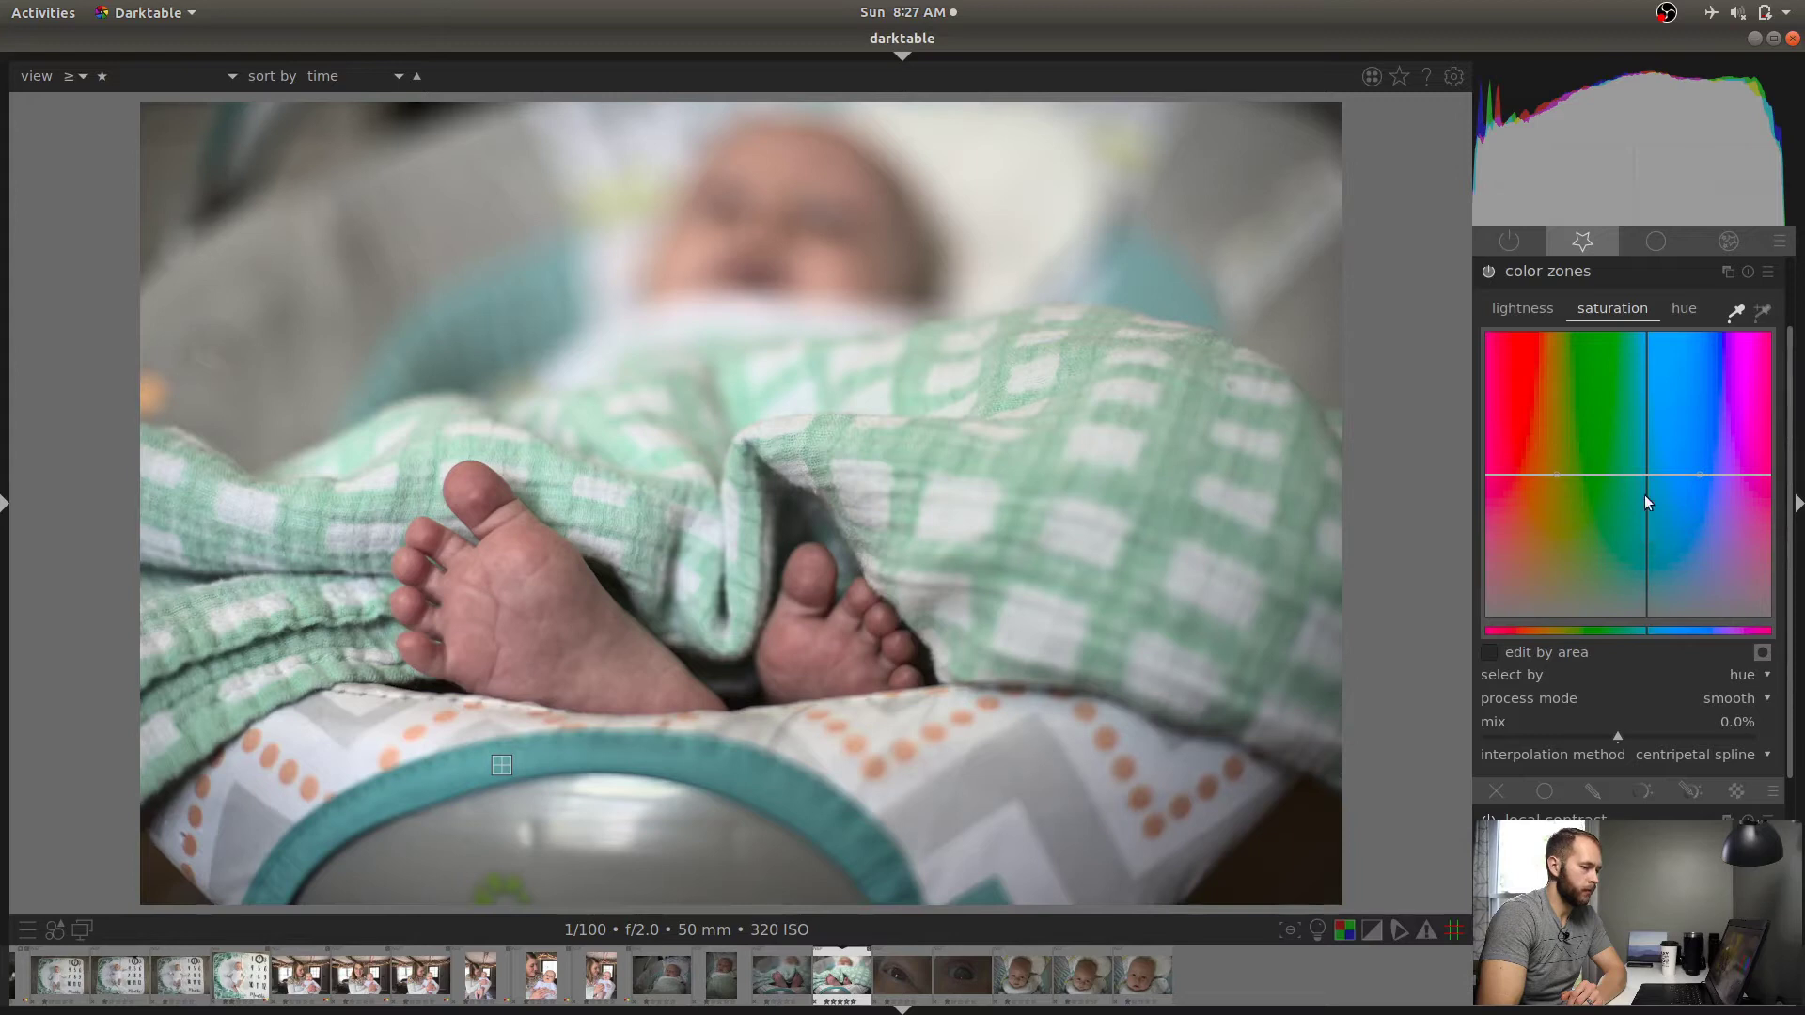
mouse_move(1651, 541)
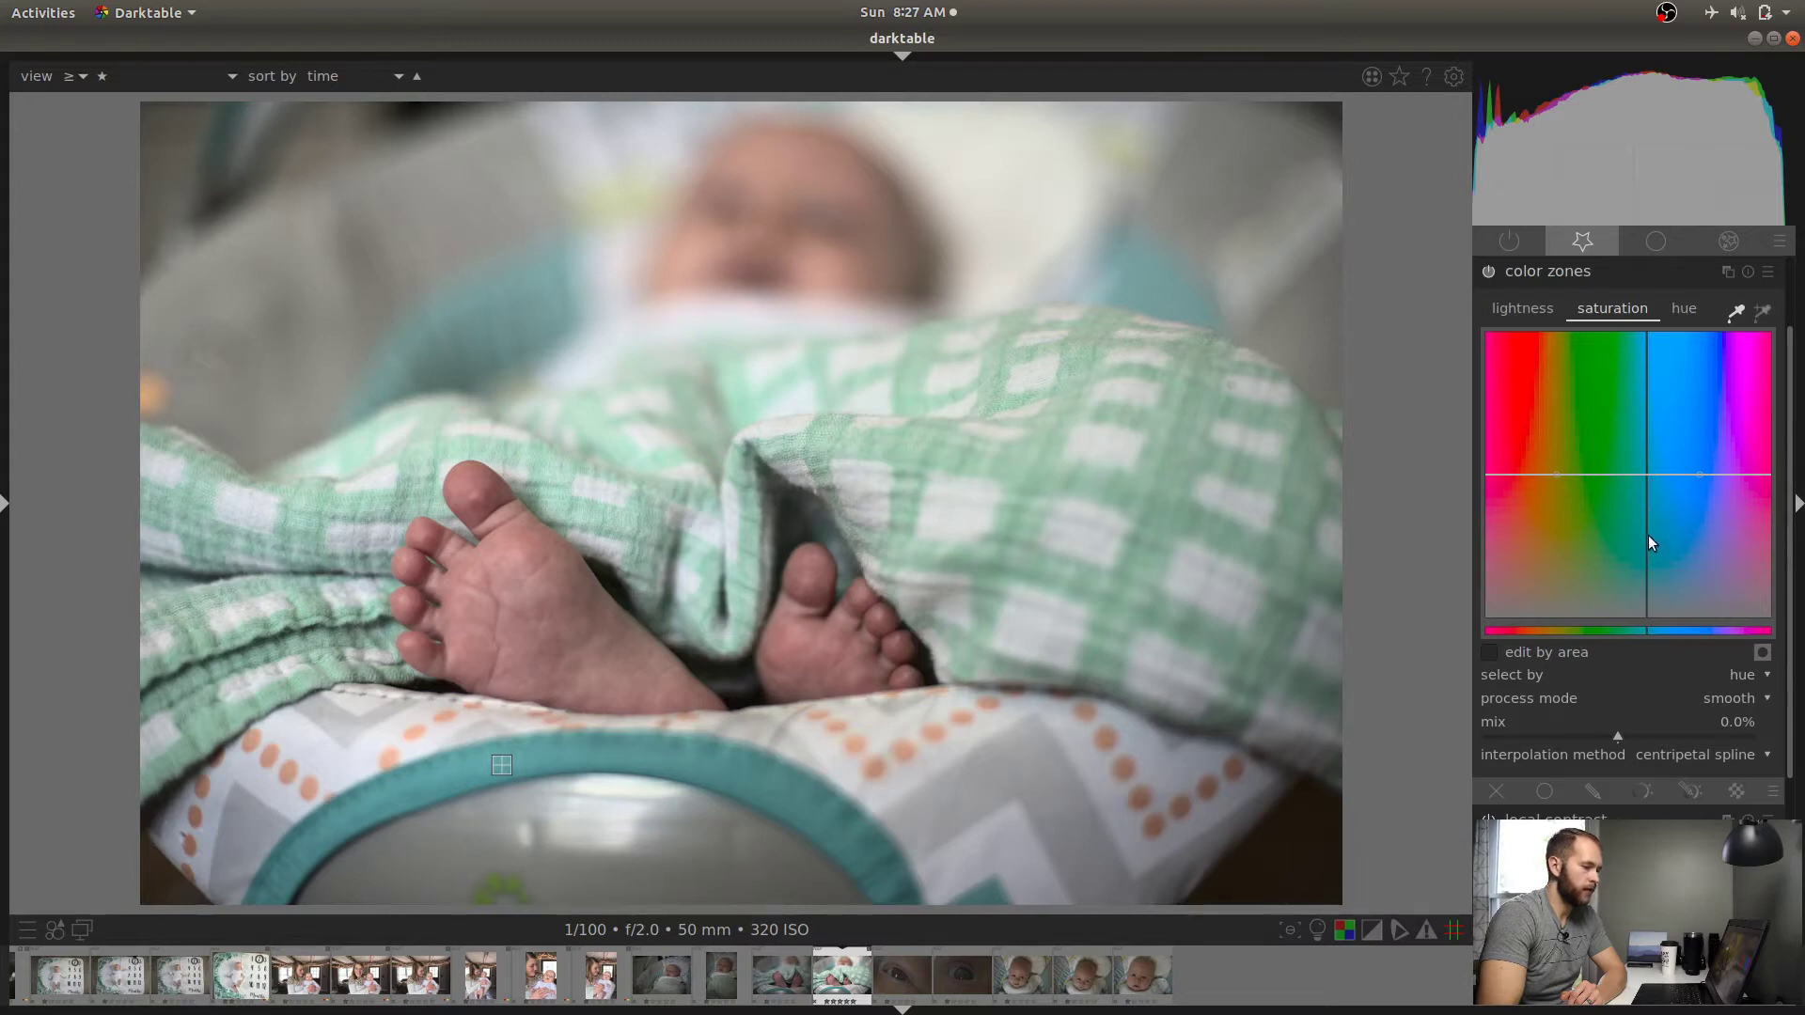
Trial the green saturation up and back, then settle on reducing the blanket's saturation
click(1683, 309)
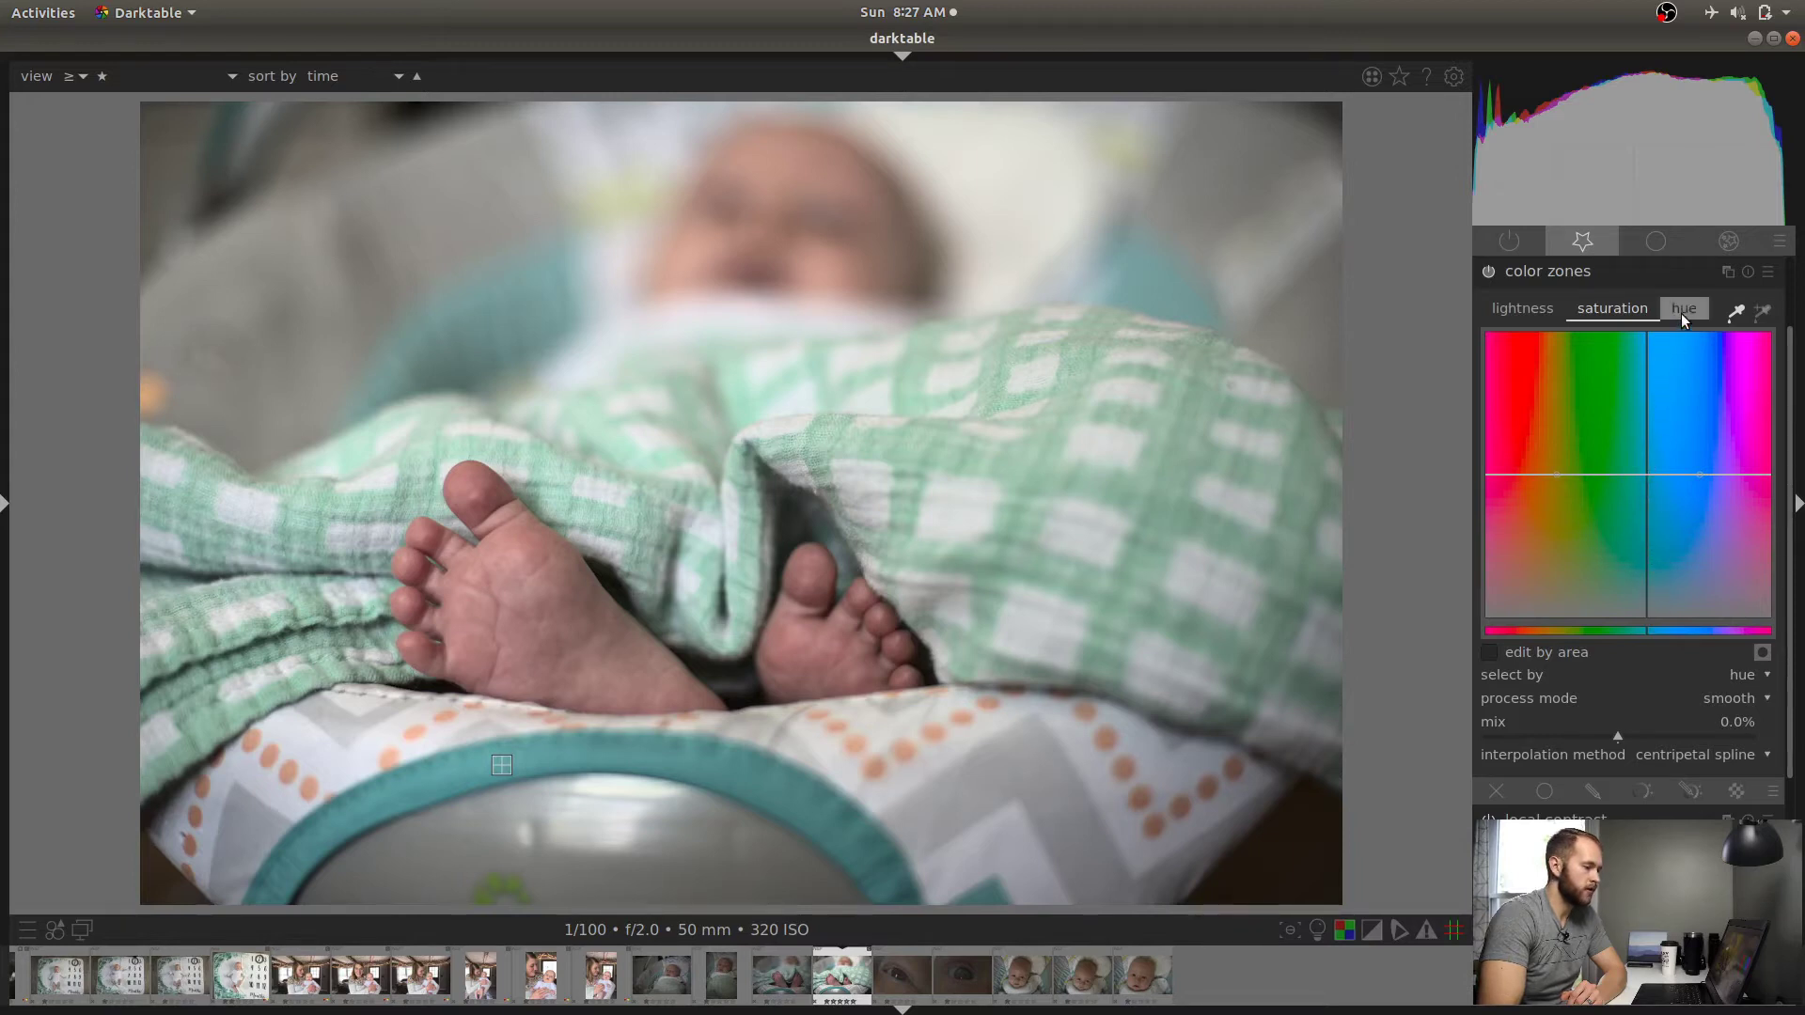
click(1612, 308)
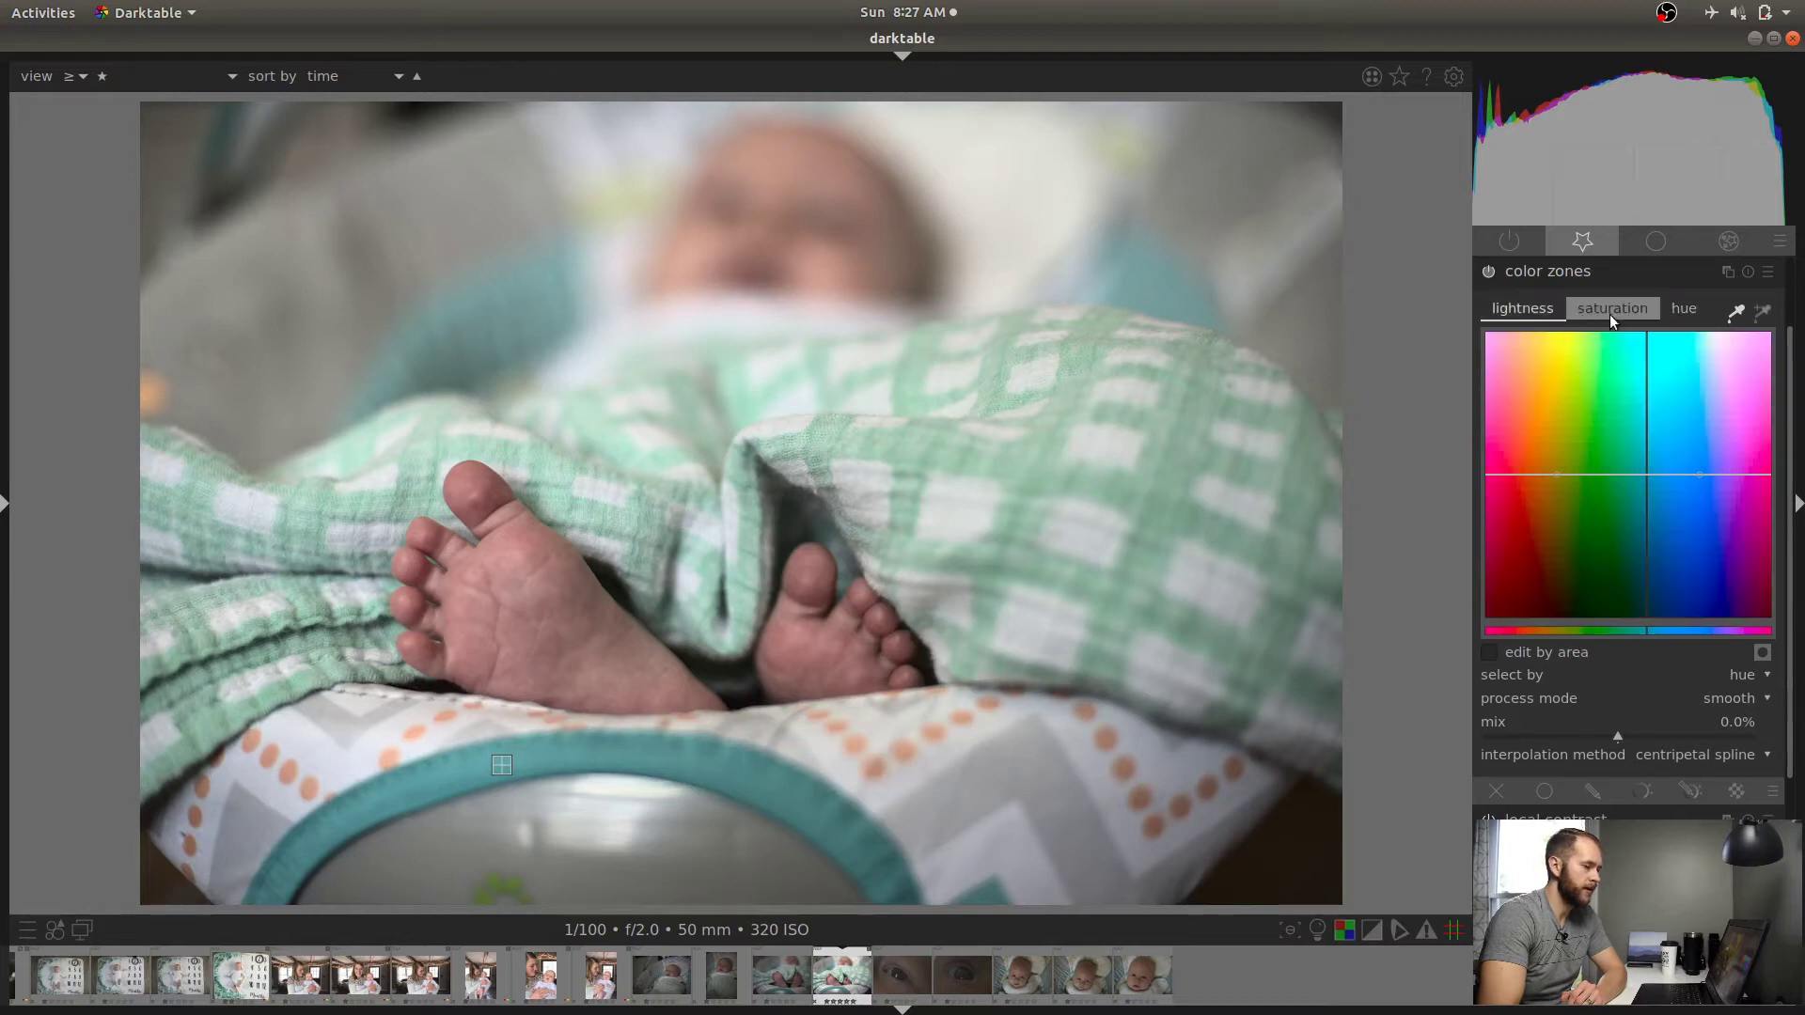
click(1611, 306)
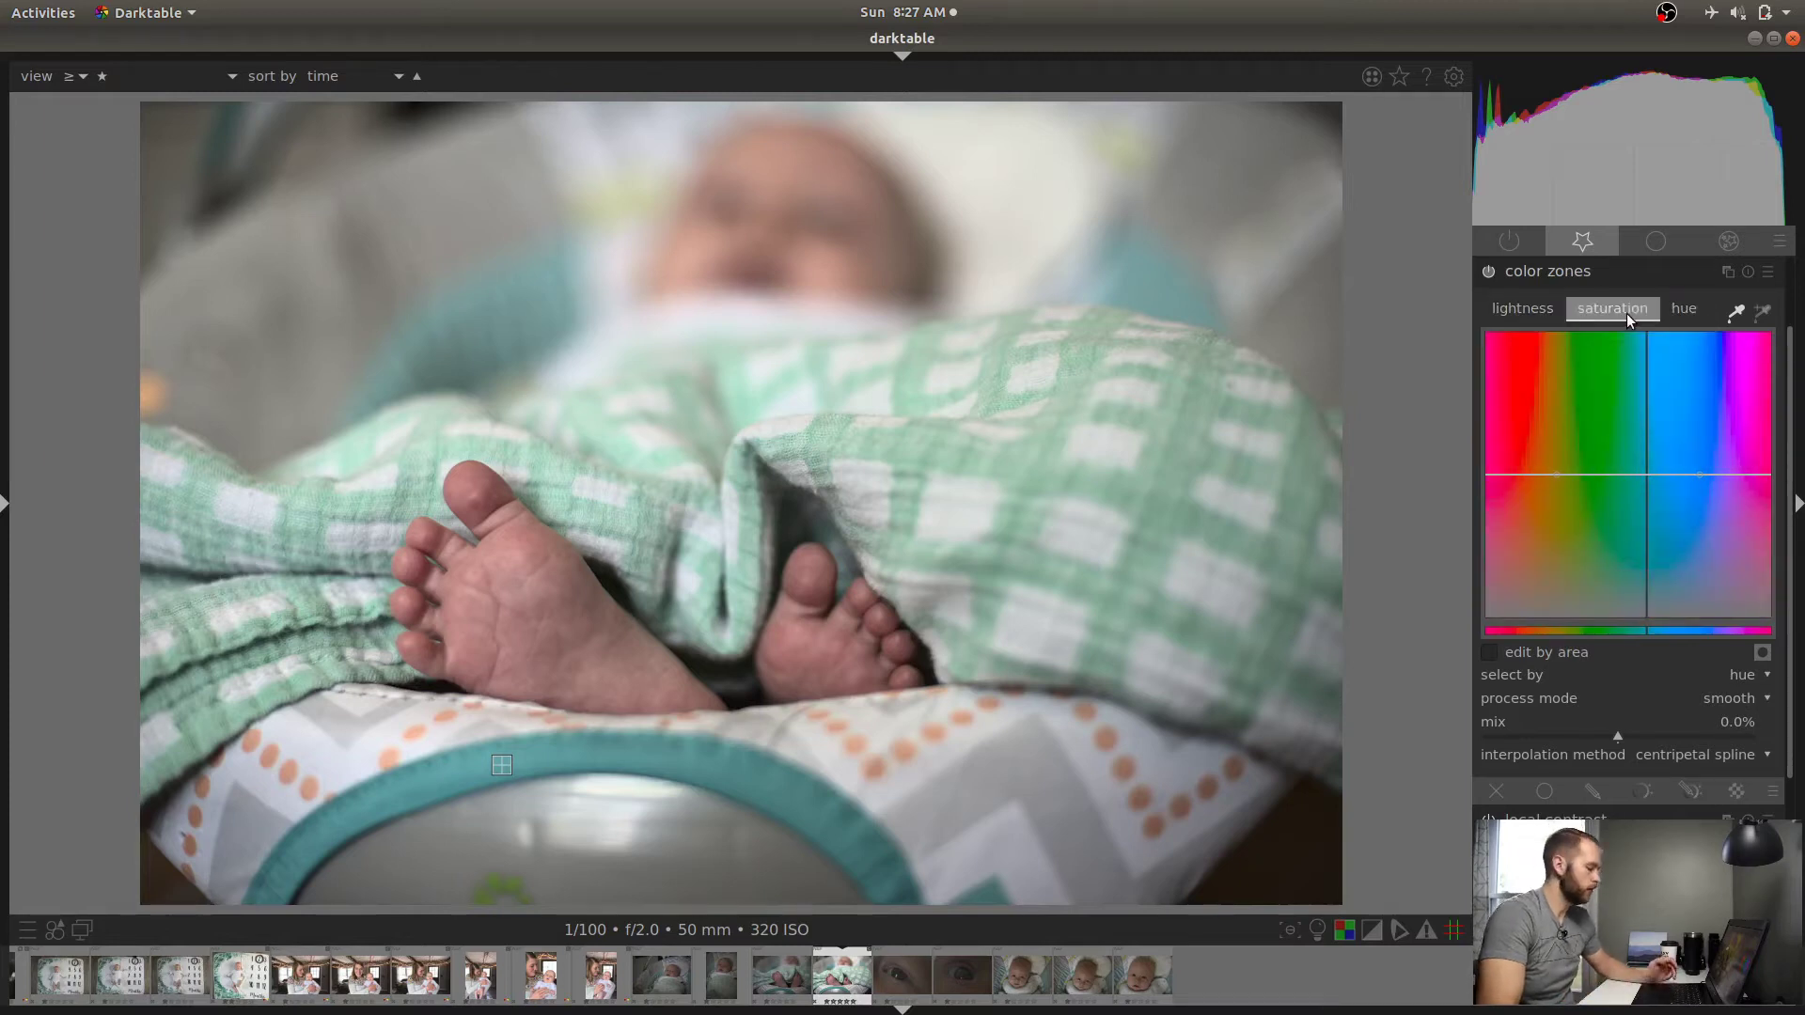
mouse_move(1646, 483)
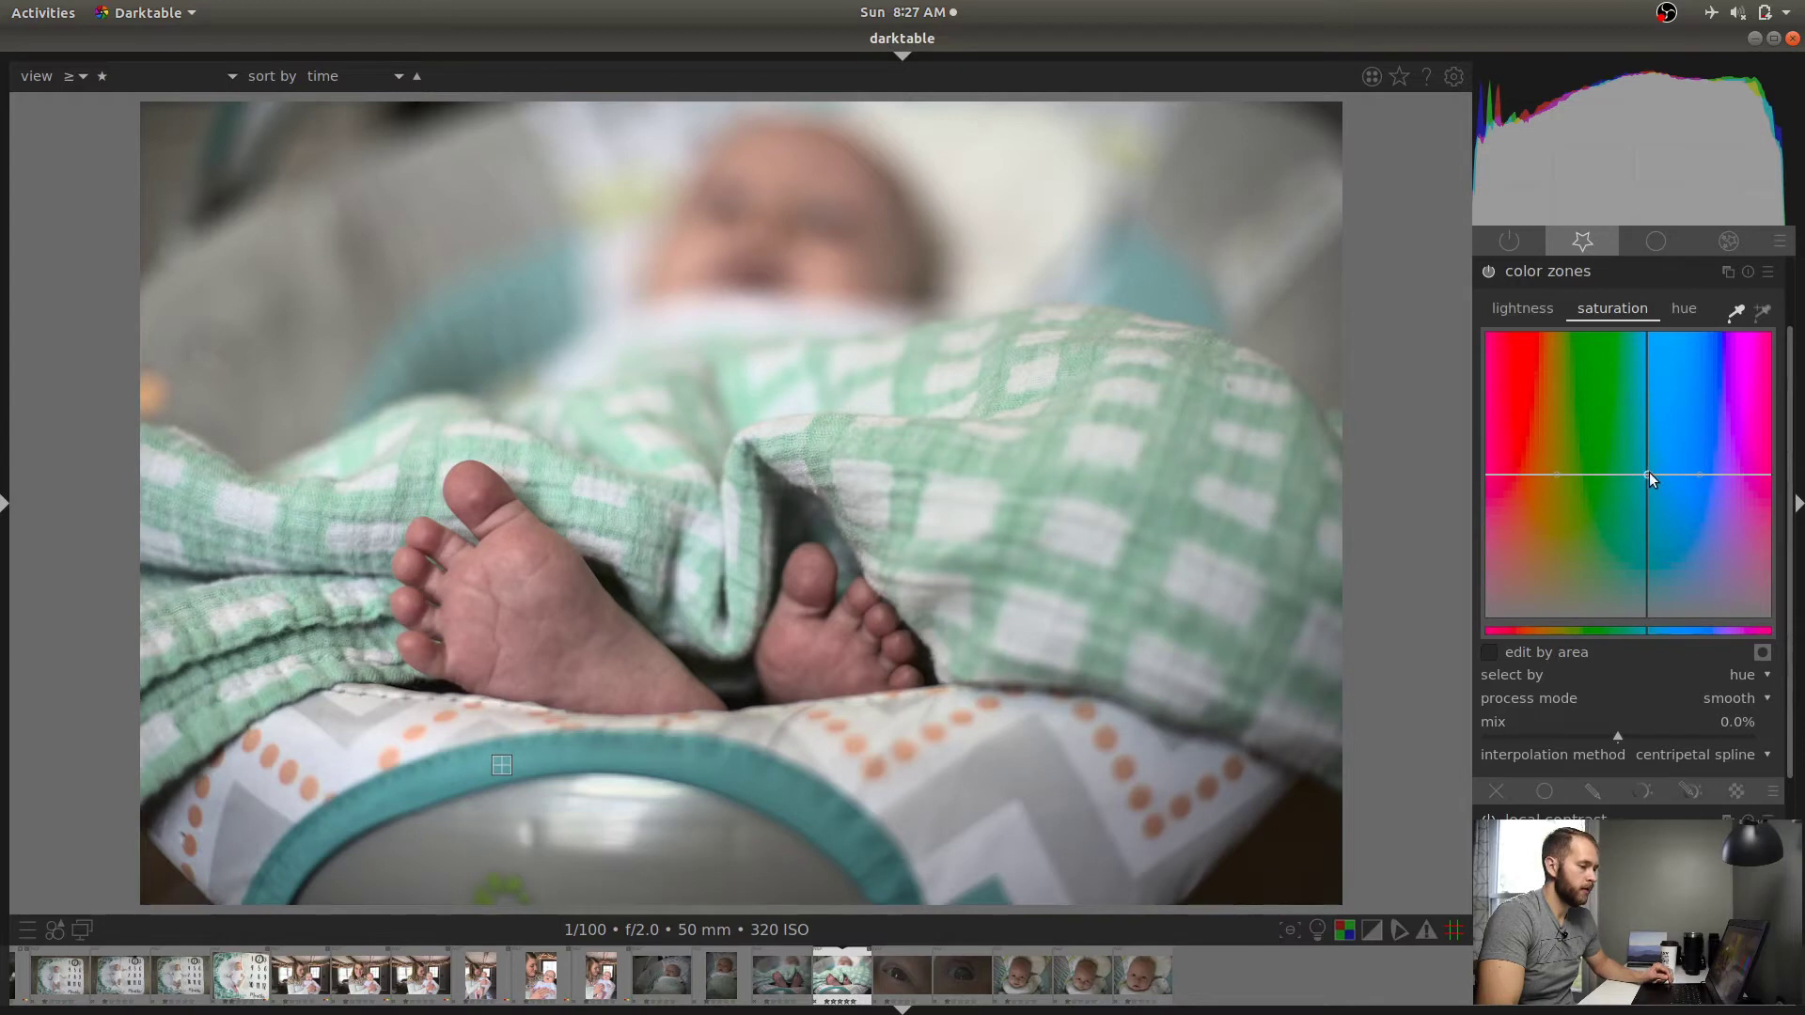
drag(1649, 480, 1650, 413)
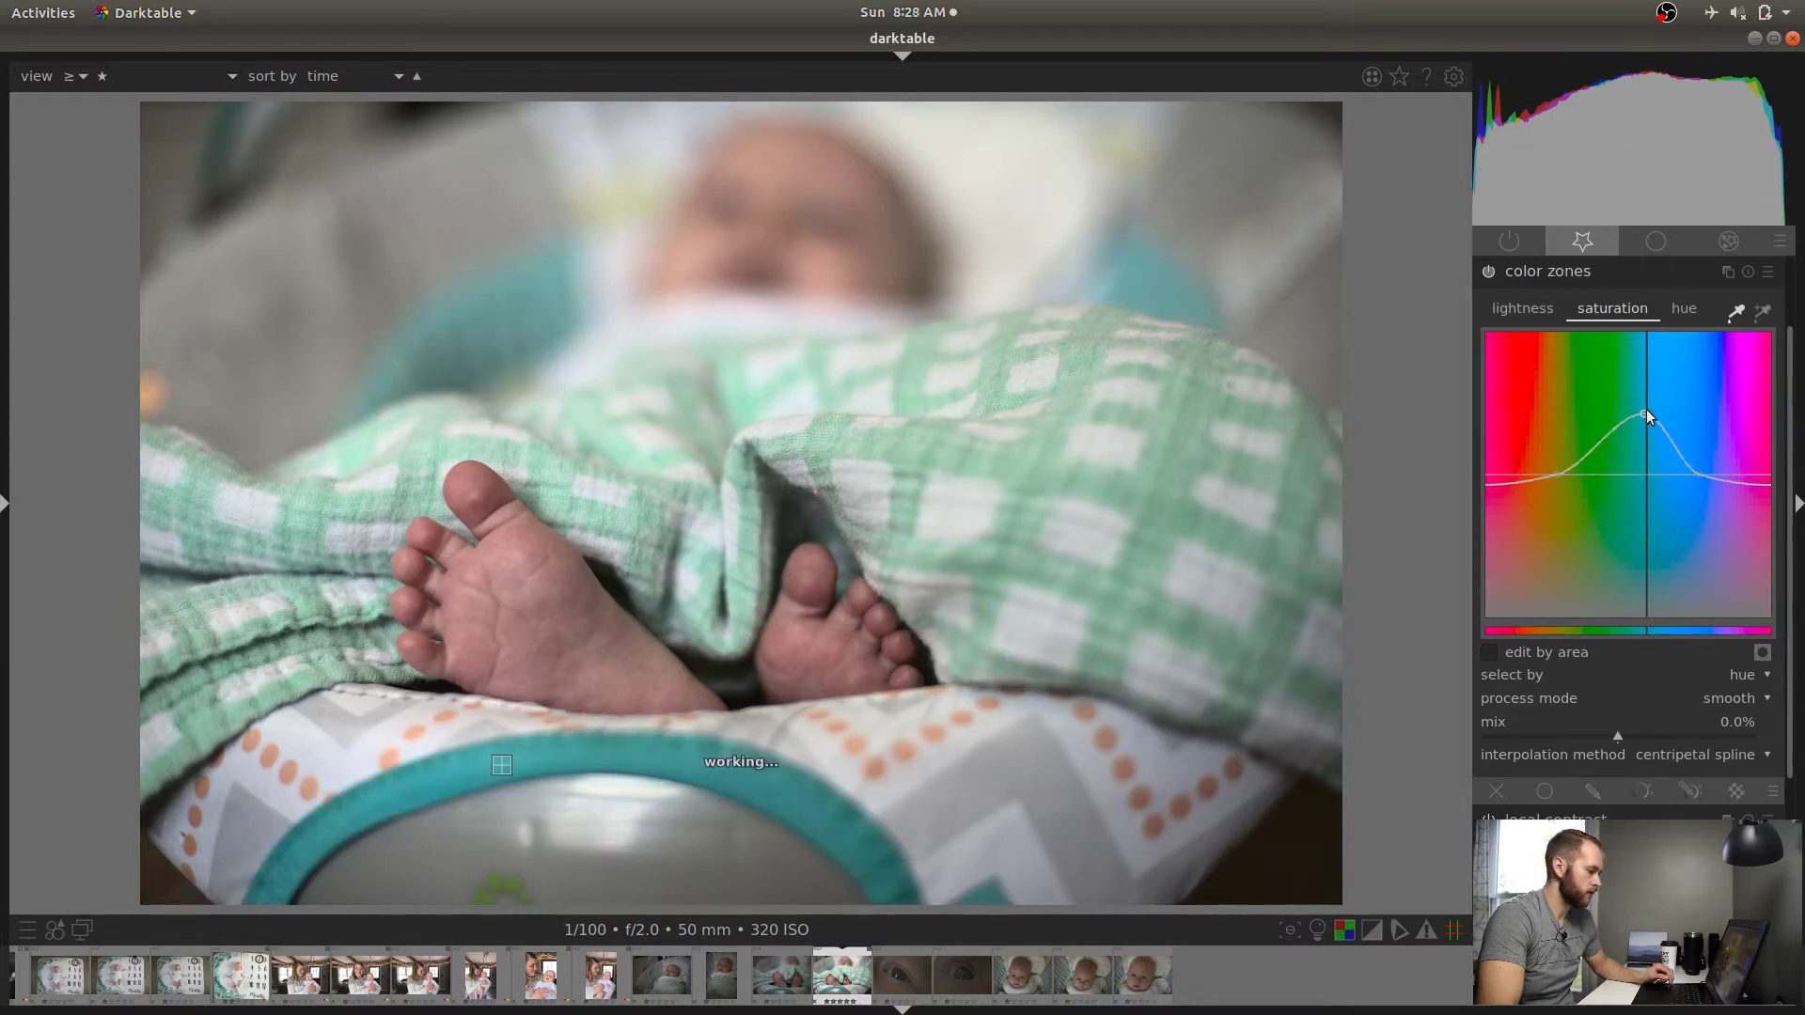
drag(1647, 417, 1655, 477)
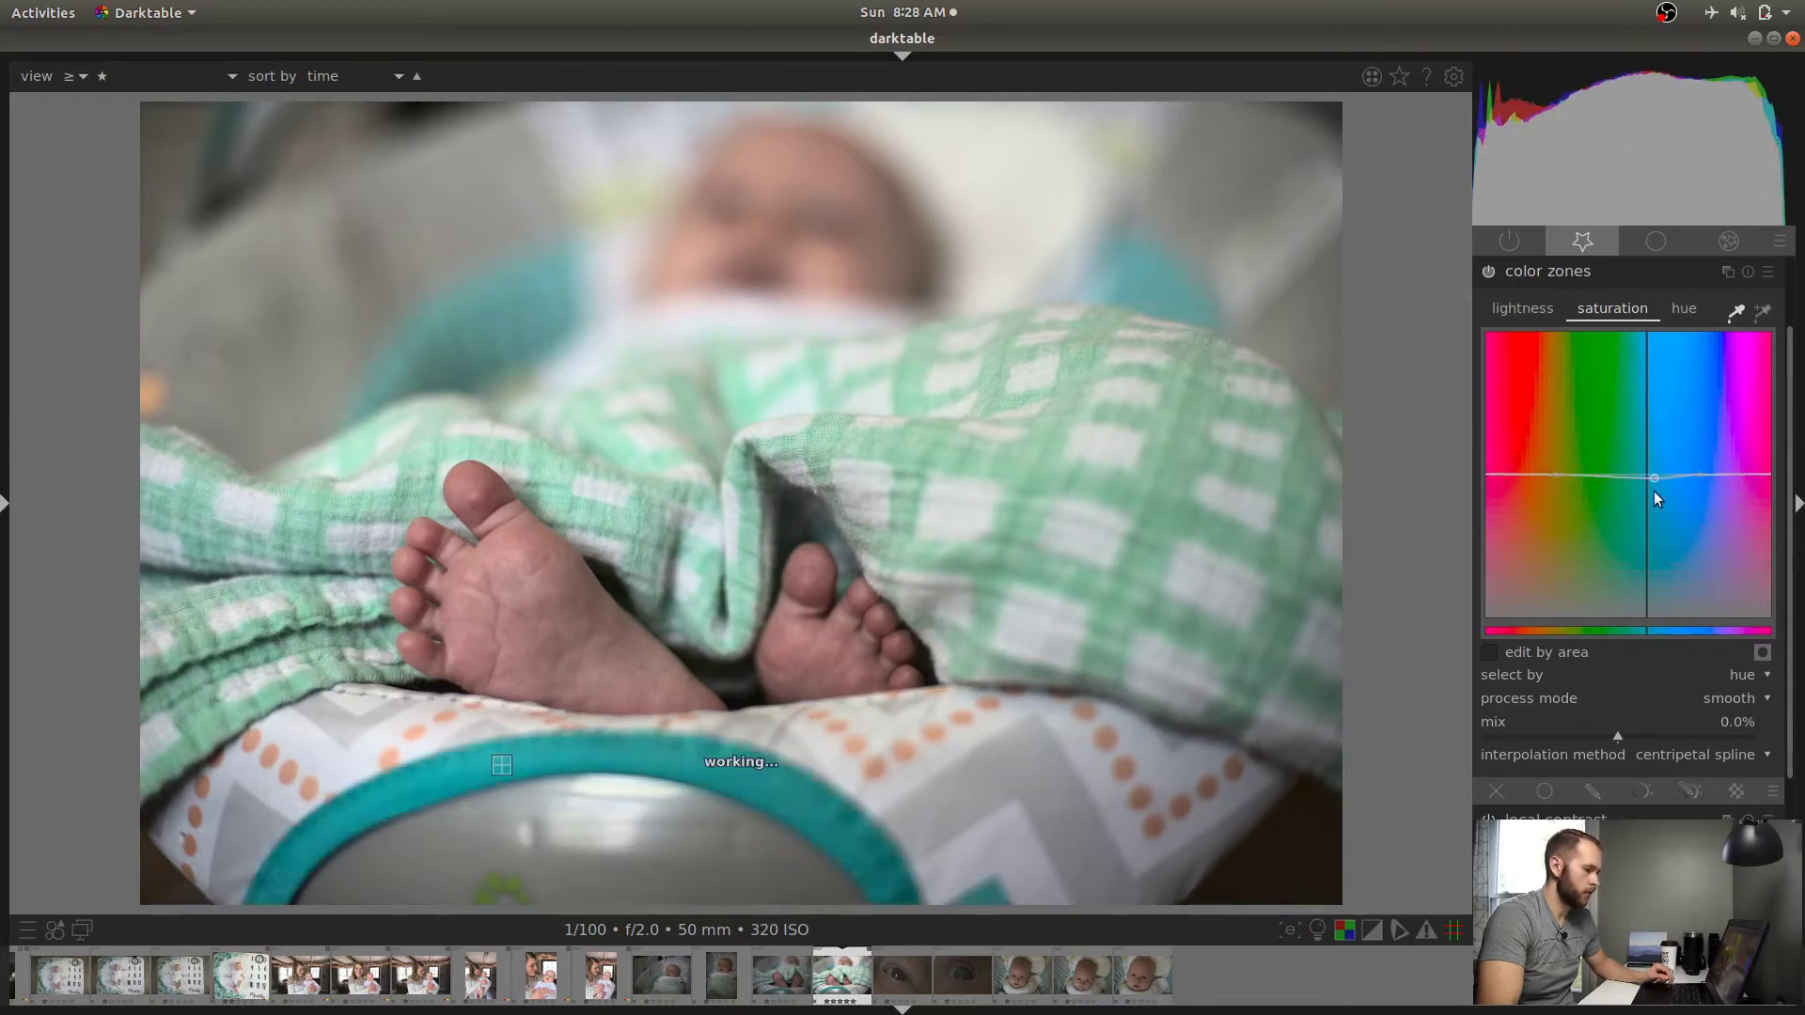
drag(1653, 477, 1645, 512)
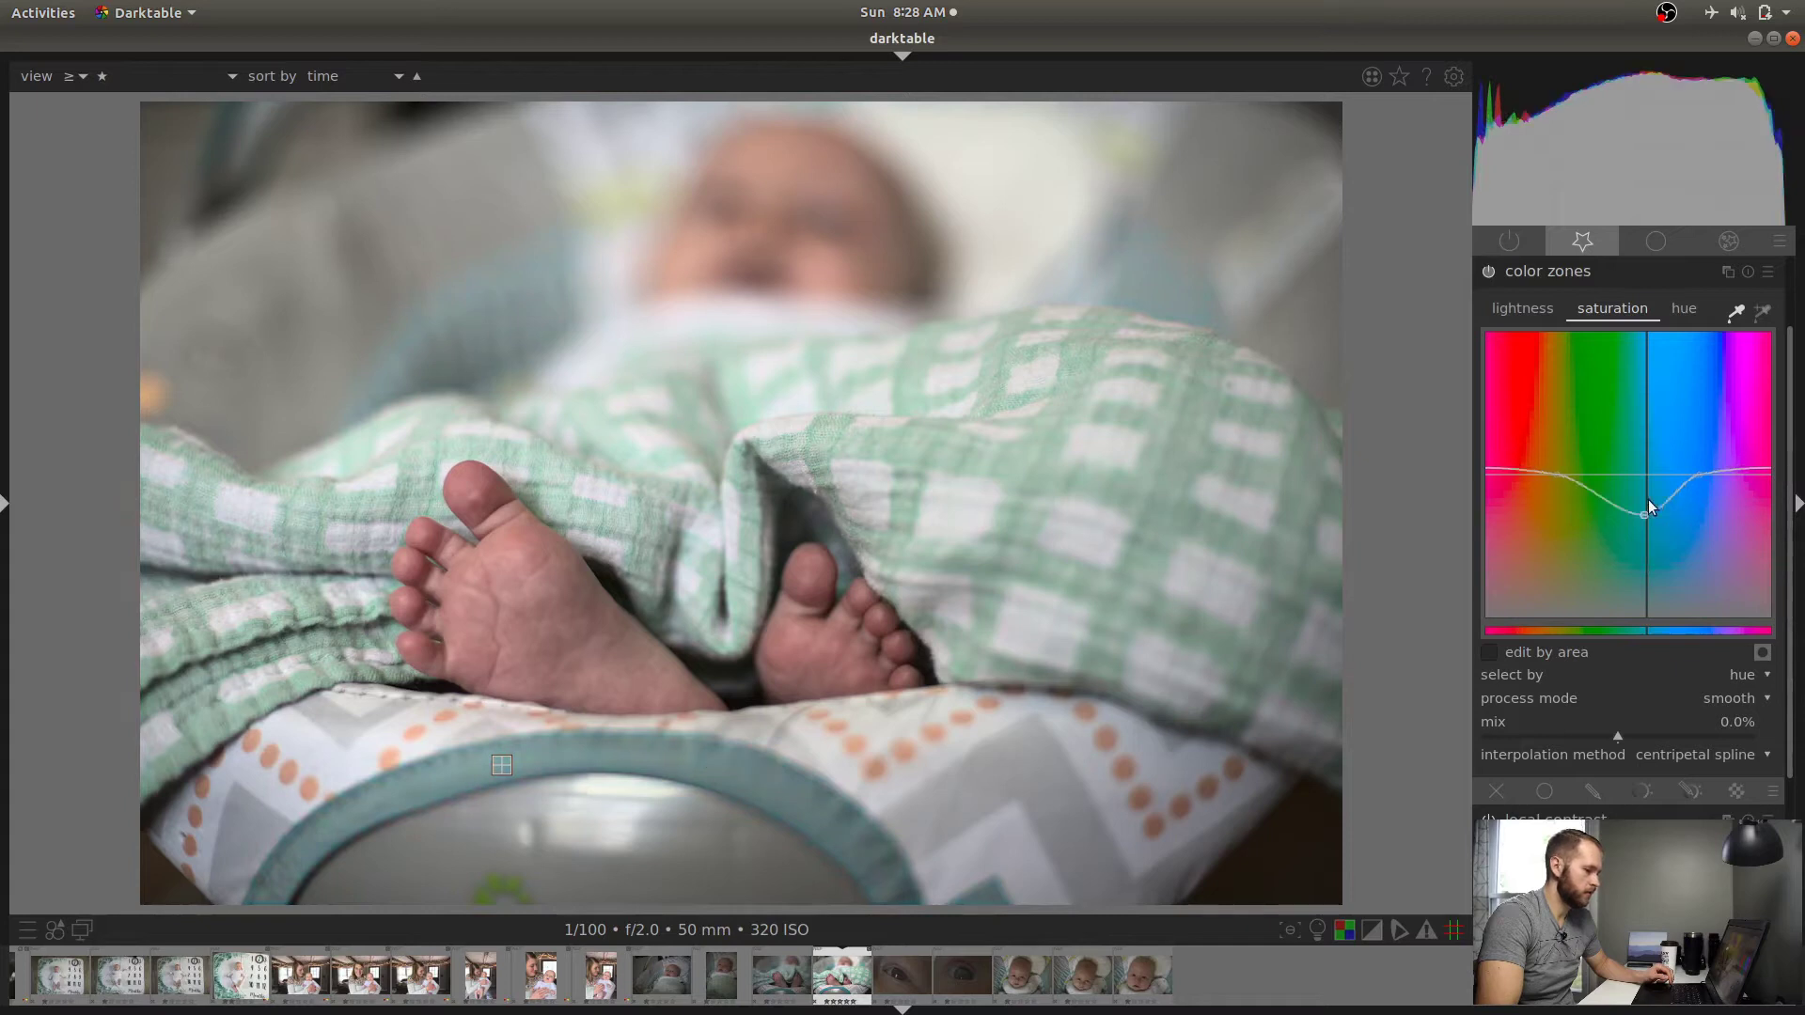
Darken the green blanket's lightness and trial a hue shift before returning hue to neutral
click(1522, 308)
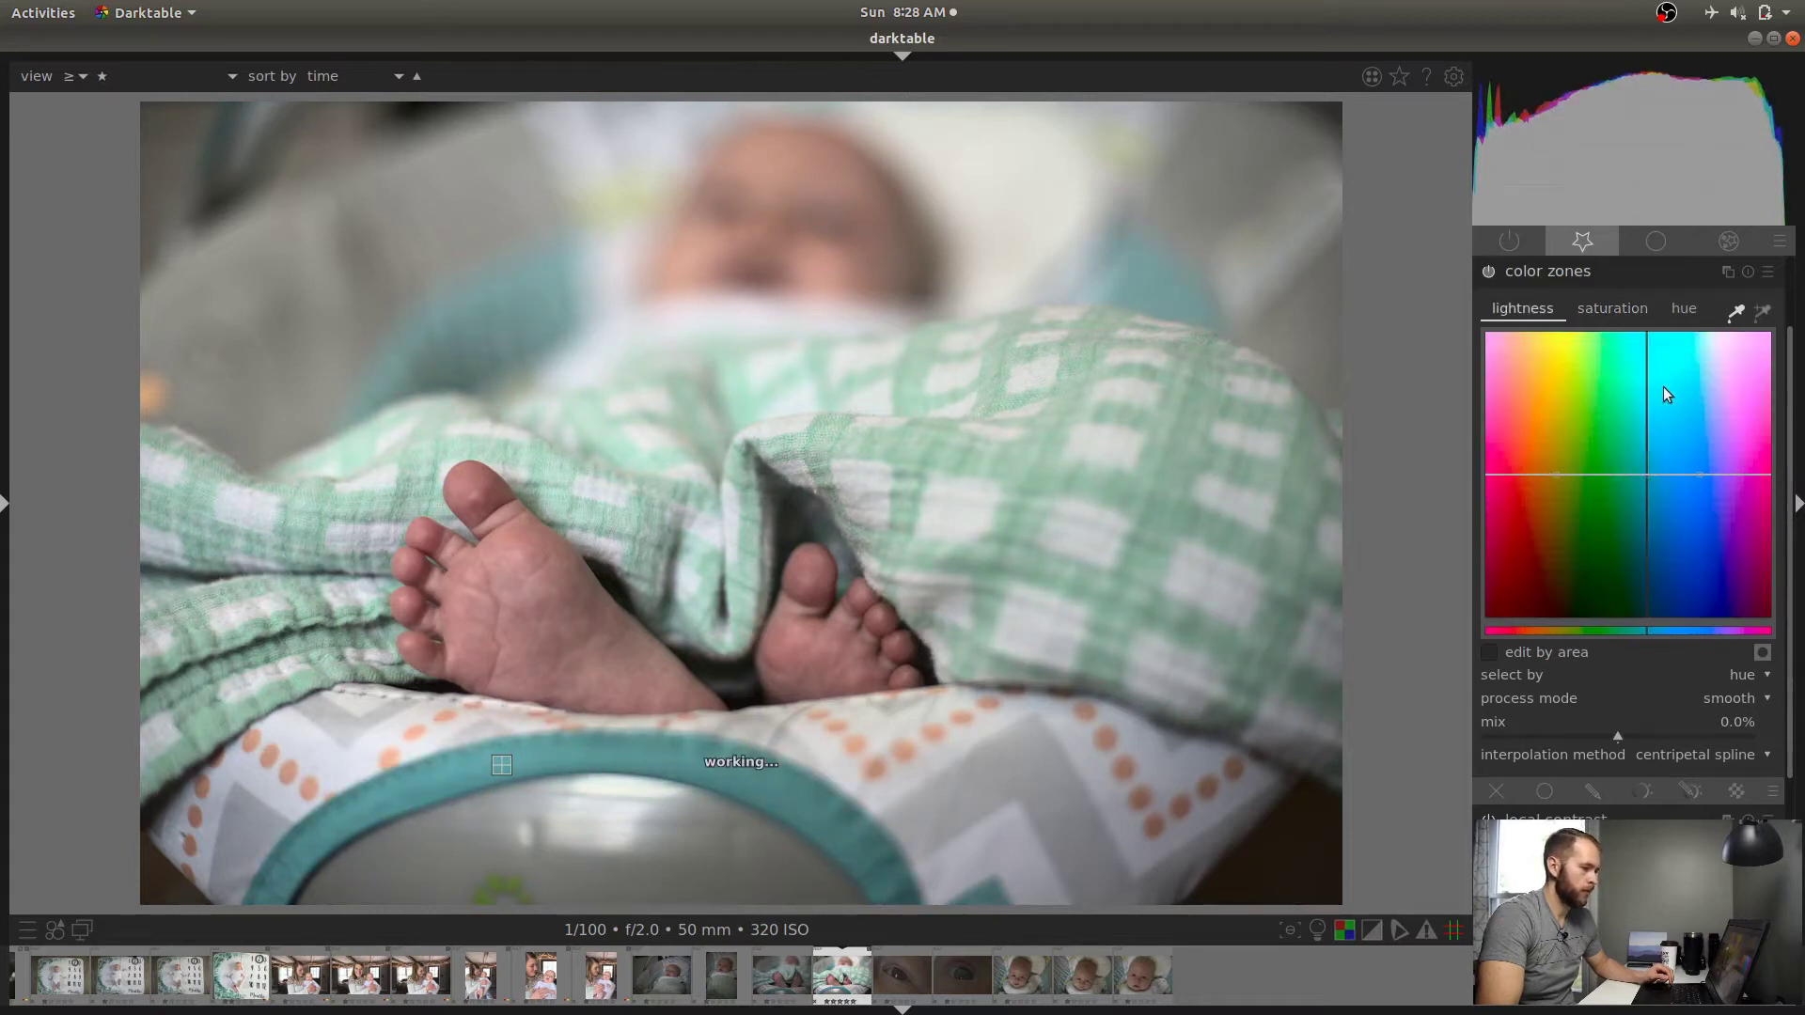
drag(1644, 475, 1644, 412)
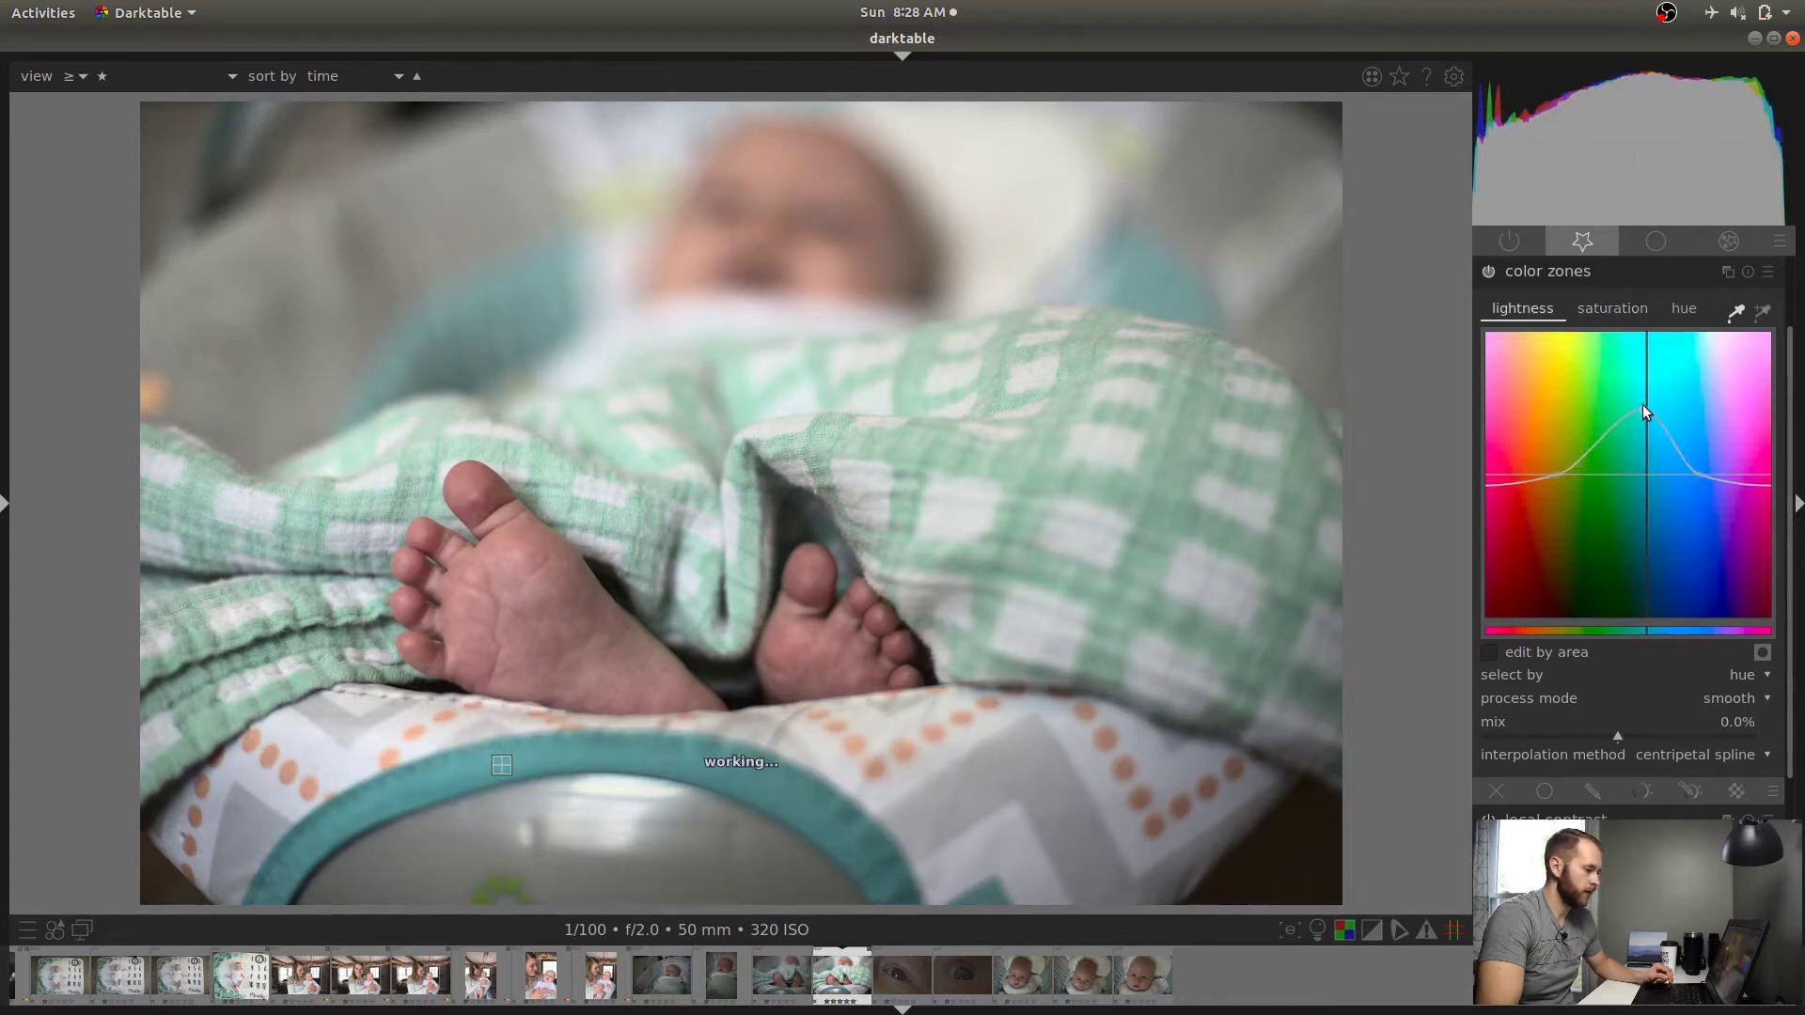
drag(1644, 412, 1653, 525)
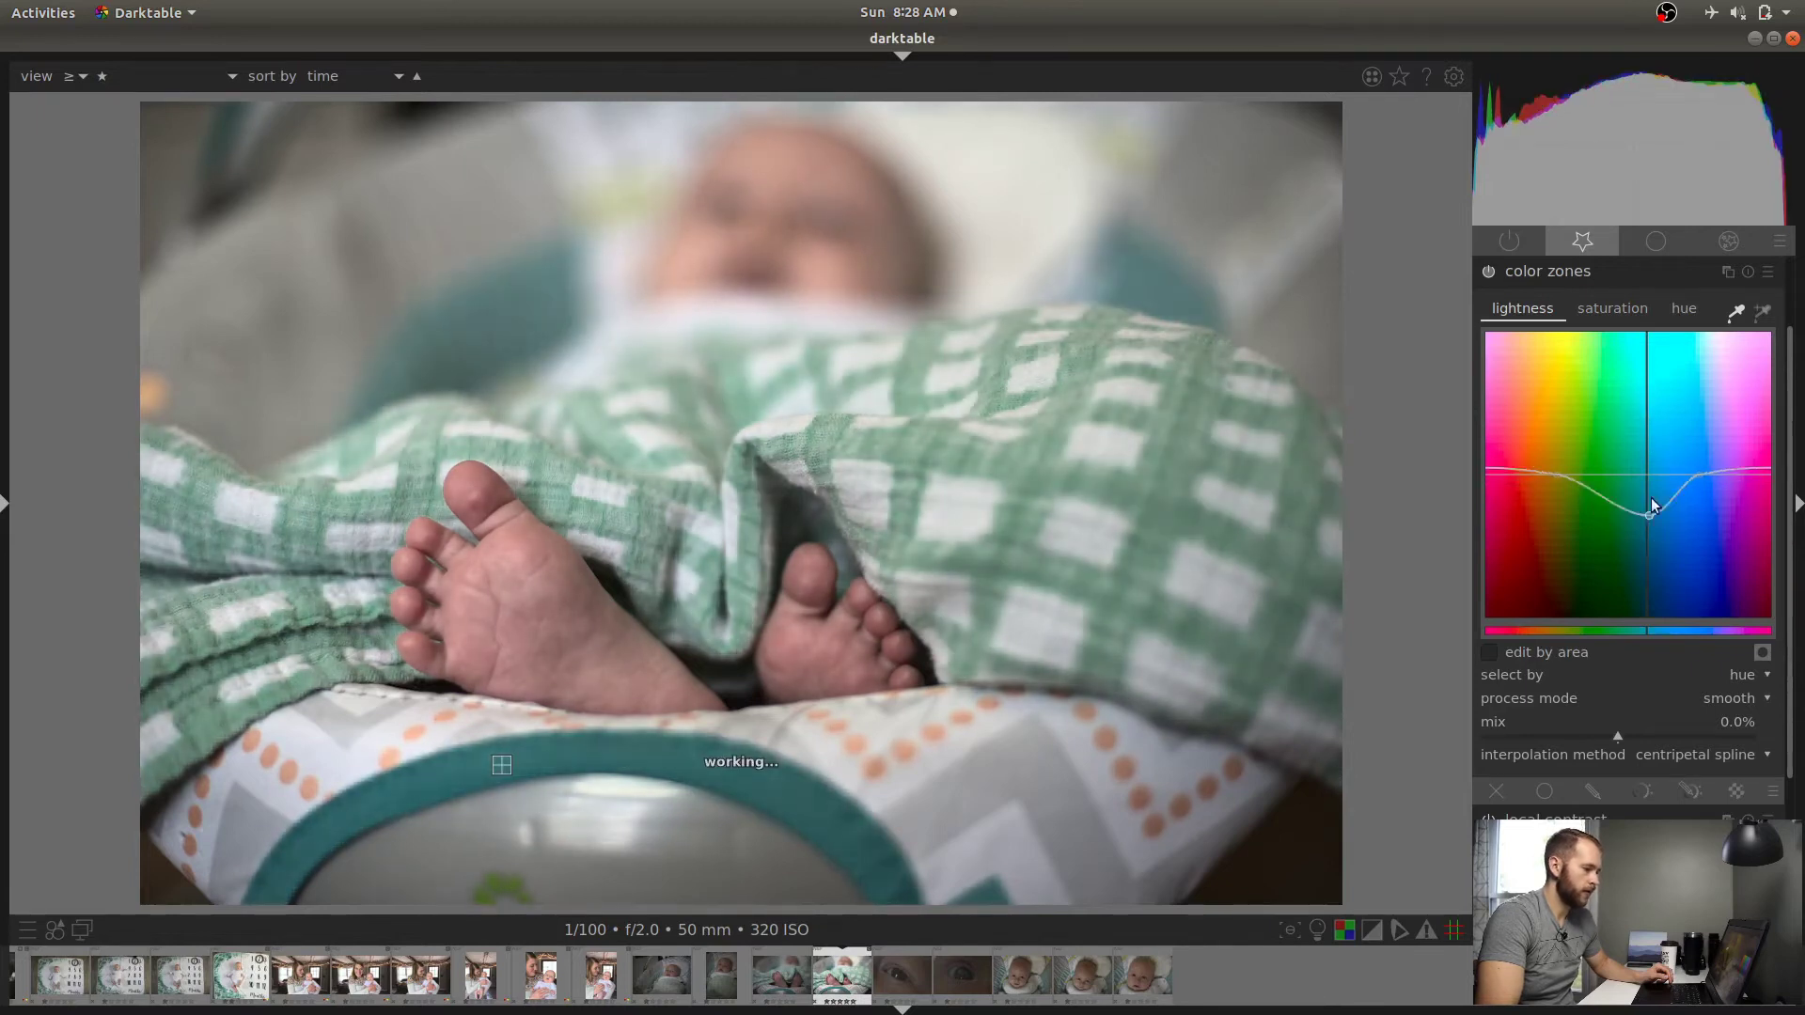
click(1683, 308)
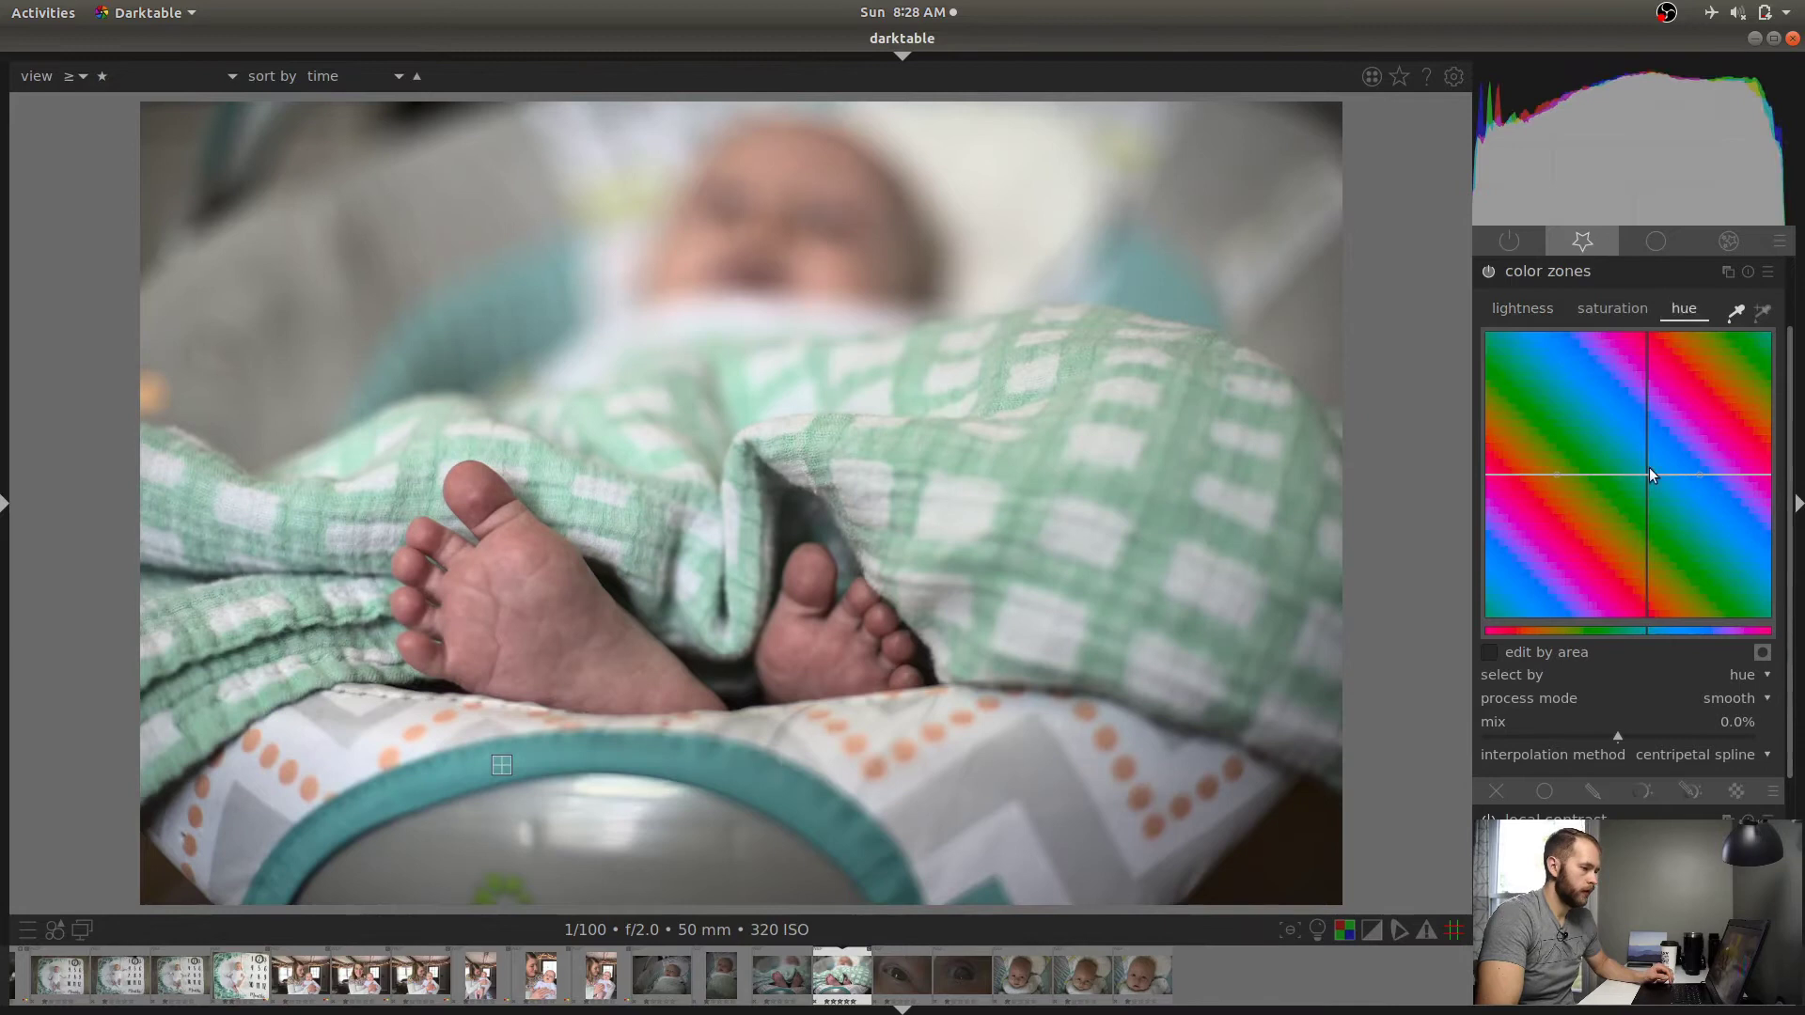
drag(1651, 476, 1647, 391)
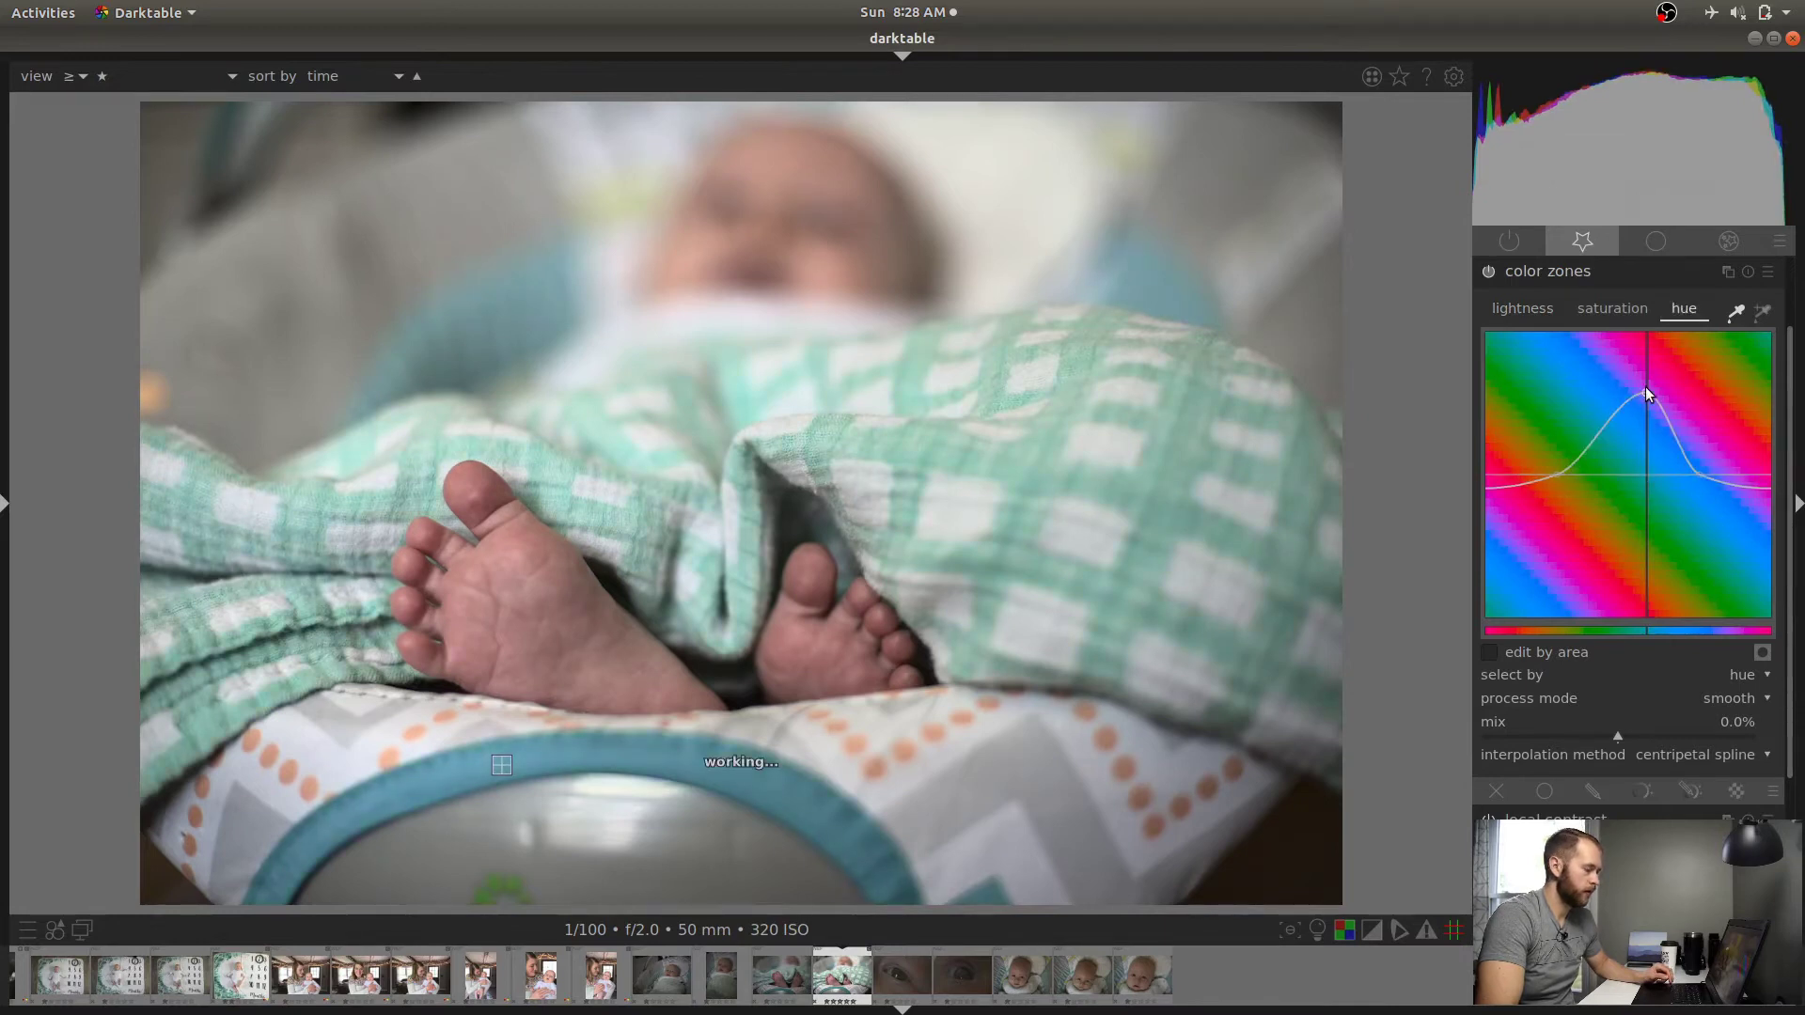
drag(1648, 391, 1659, 515)
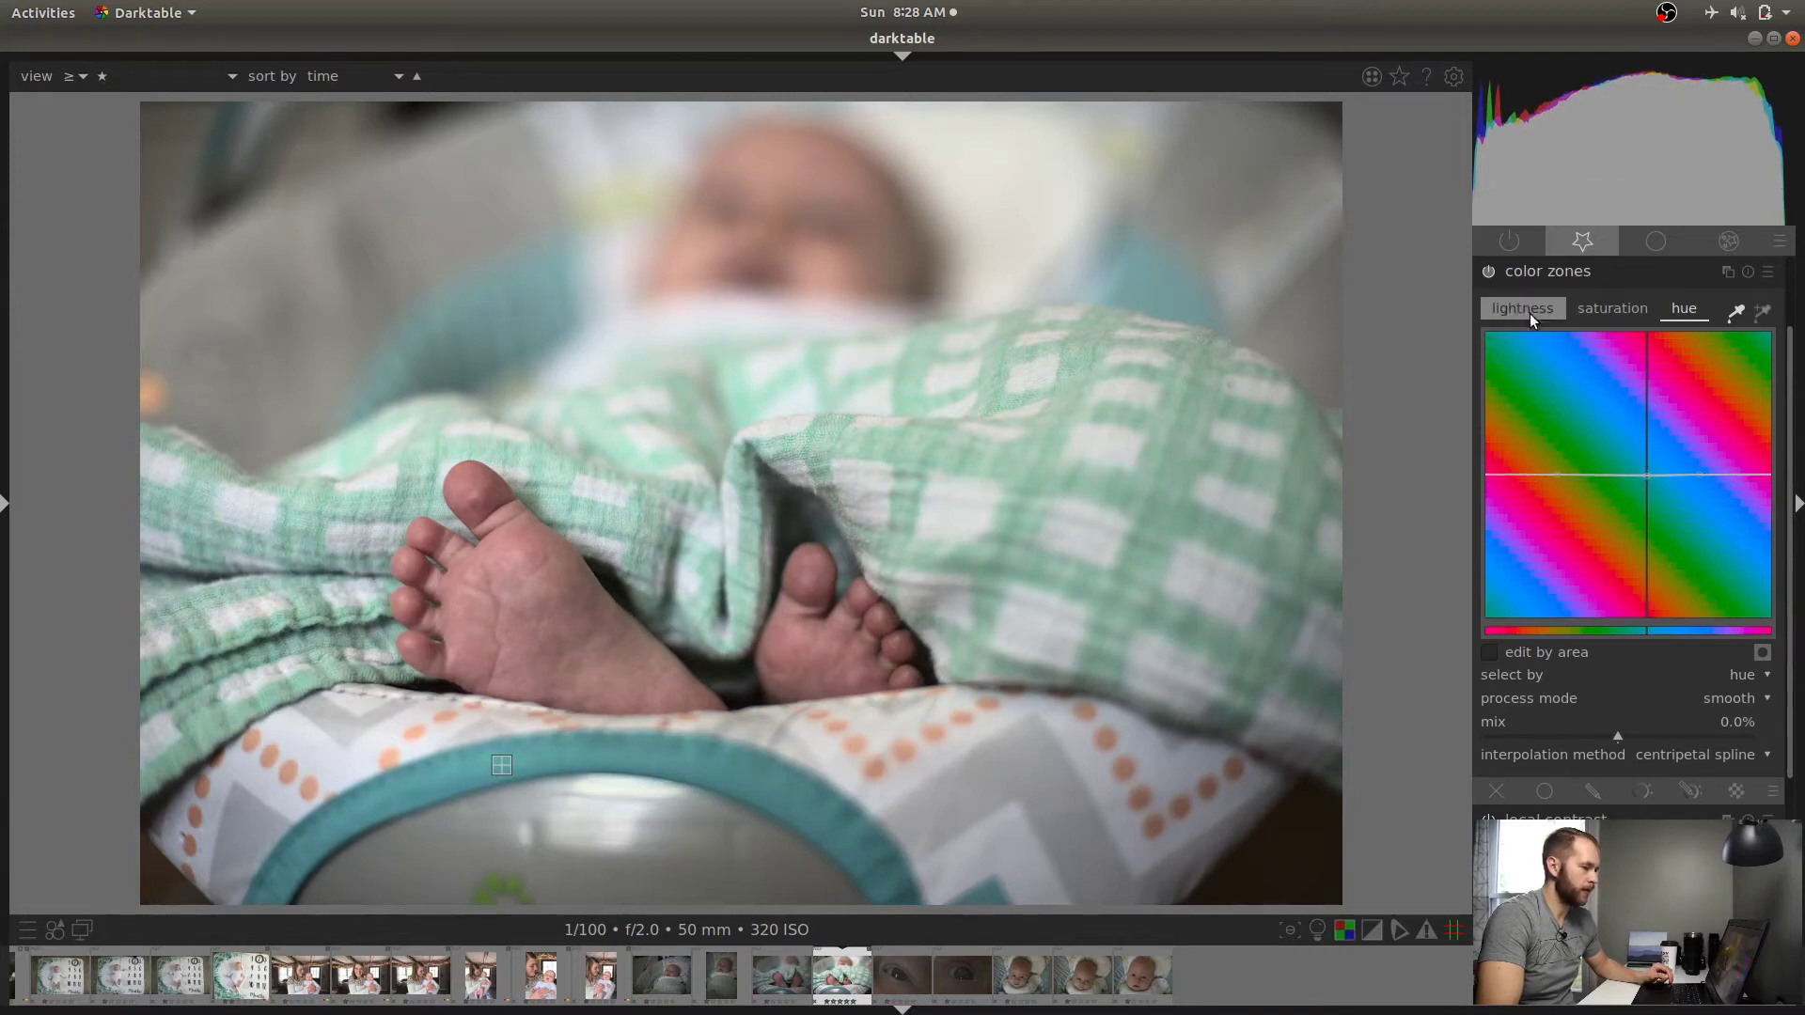
Pull the green-hue lightness peak back down so the lightness curve is flat
click(1521, 306)
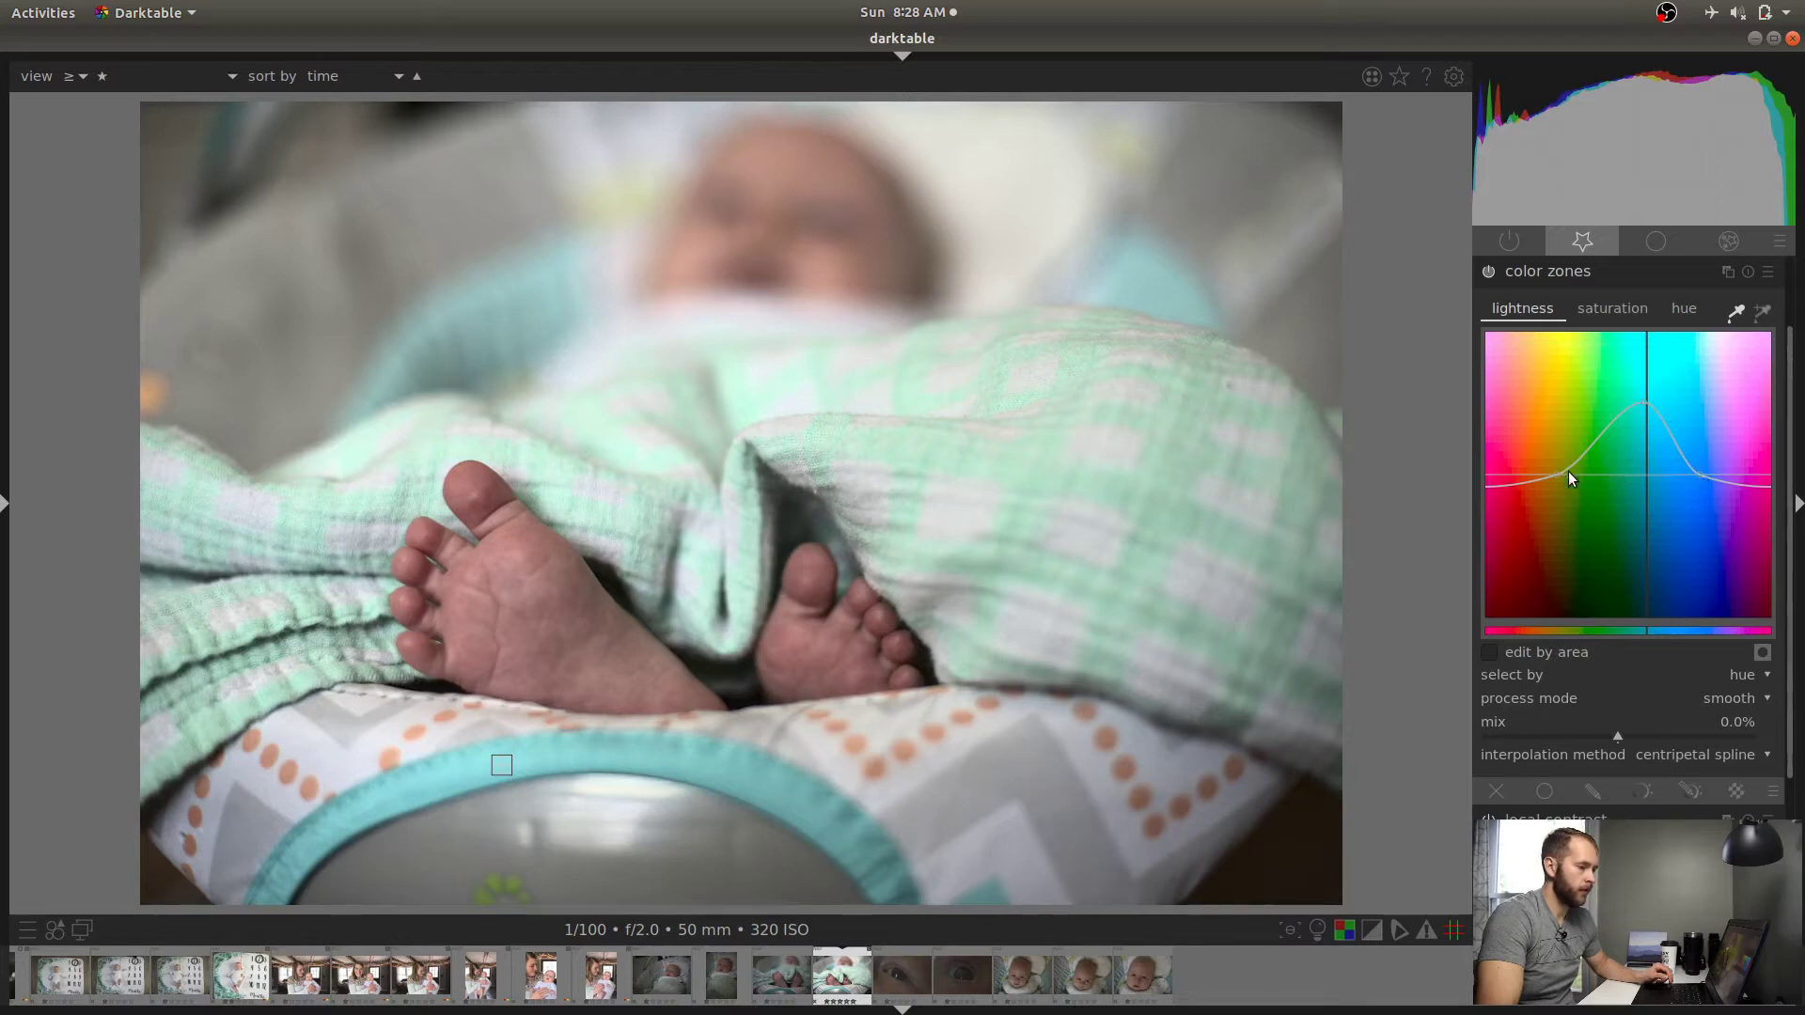
mouse_move(1563, 470)
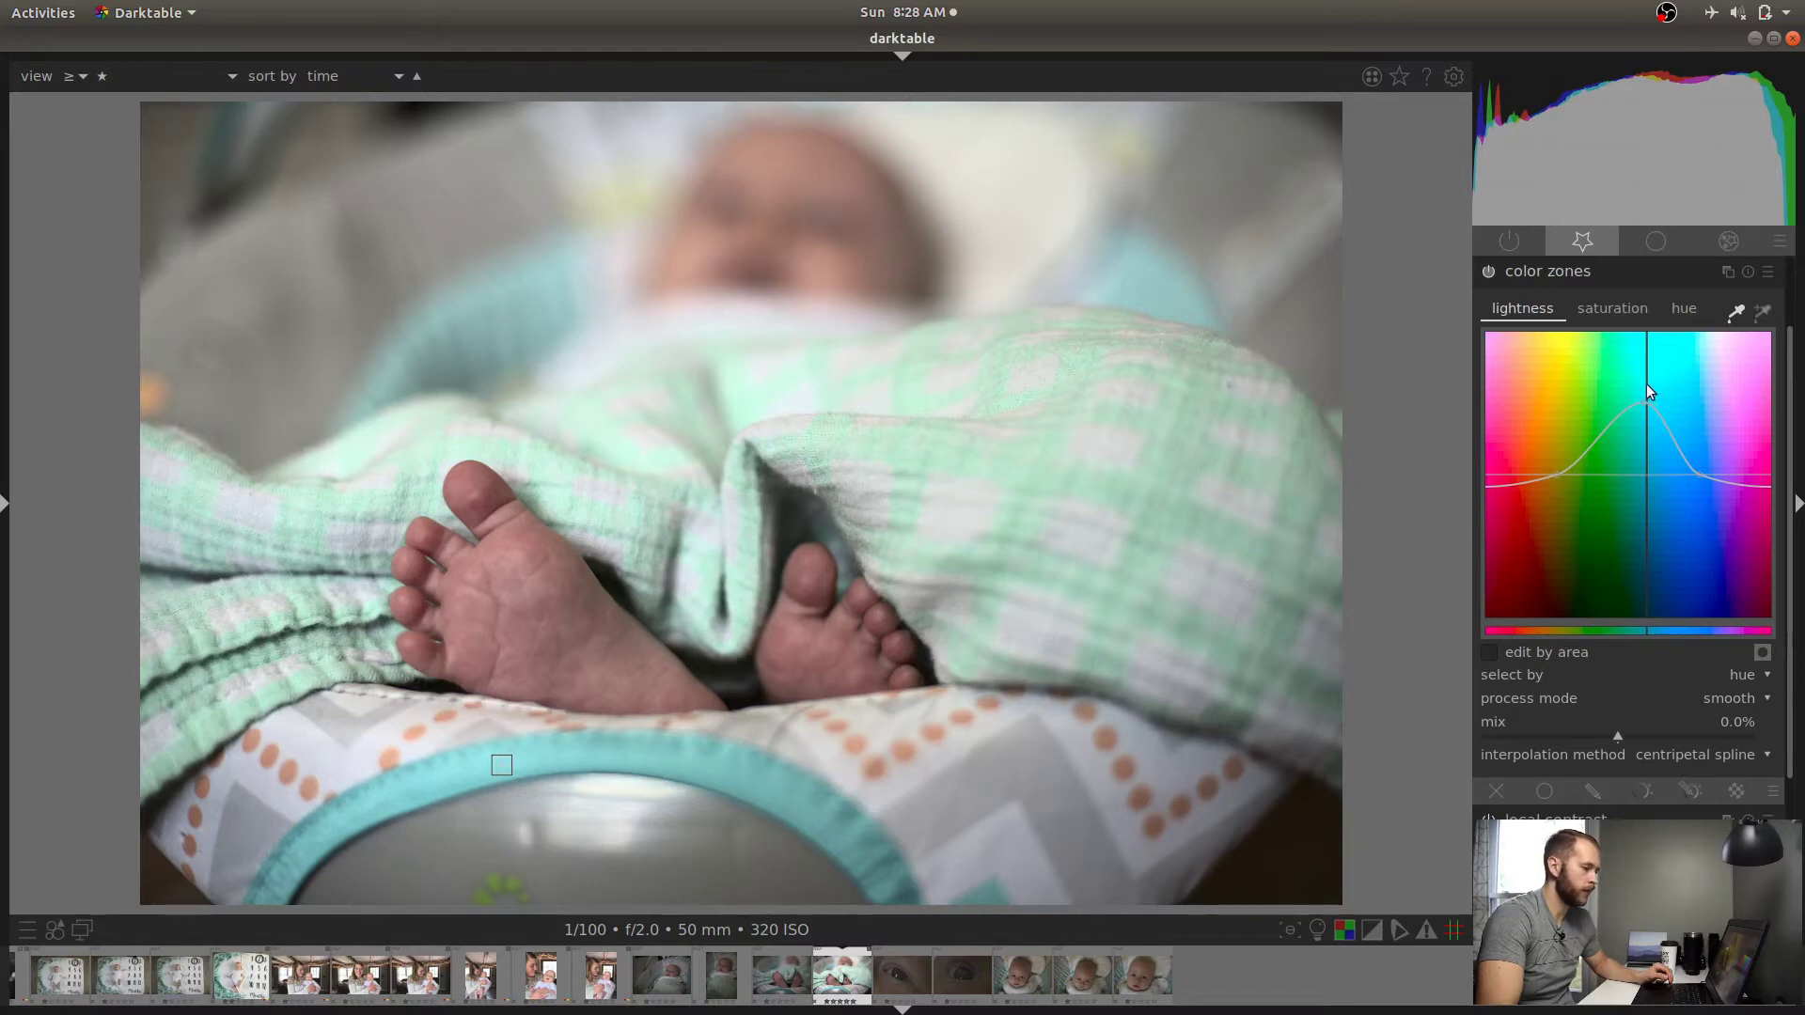
drag(1649, 389, 1650, 472)
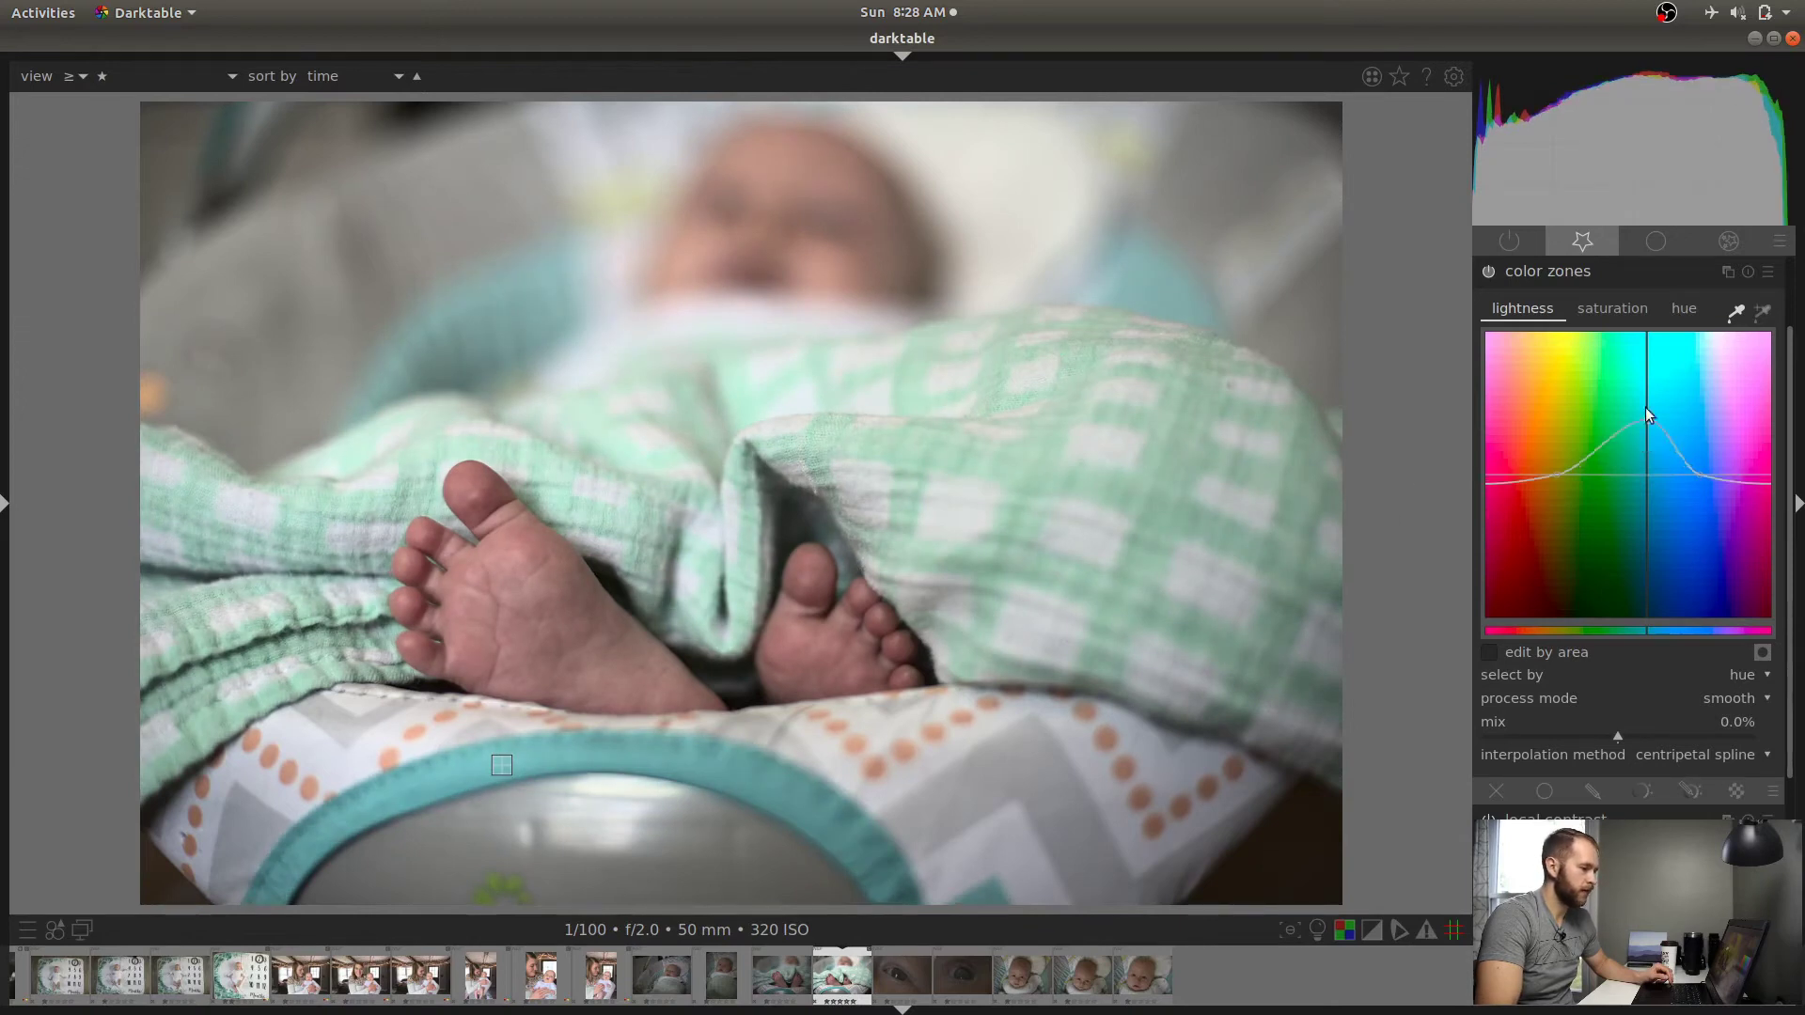
drag(1647, 414, 1643, 389)
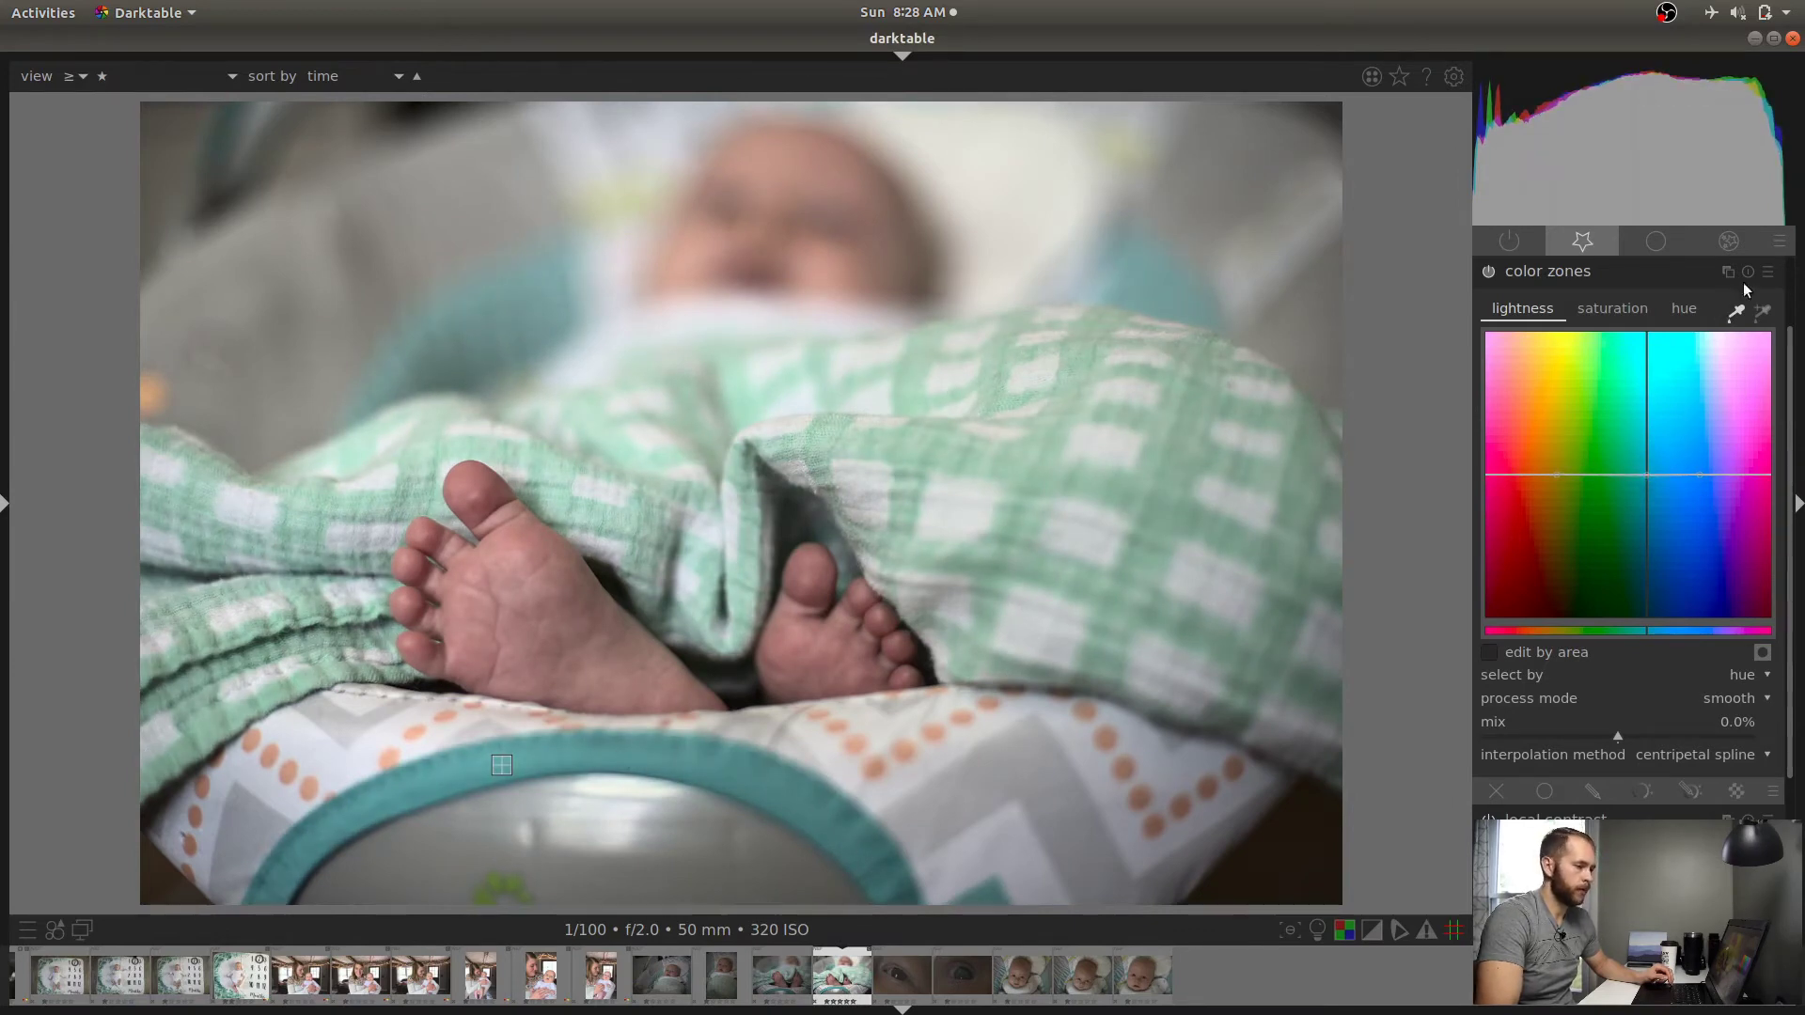
Shape a tall narrow saturation peak at the green hue, pushed to maximum
click(1612, 306)
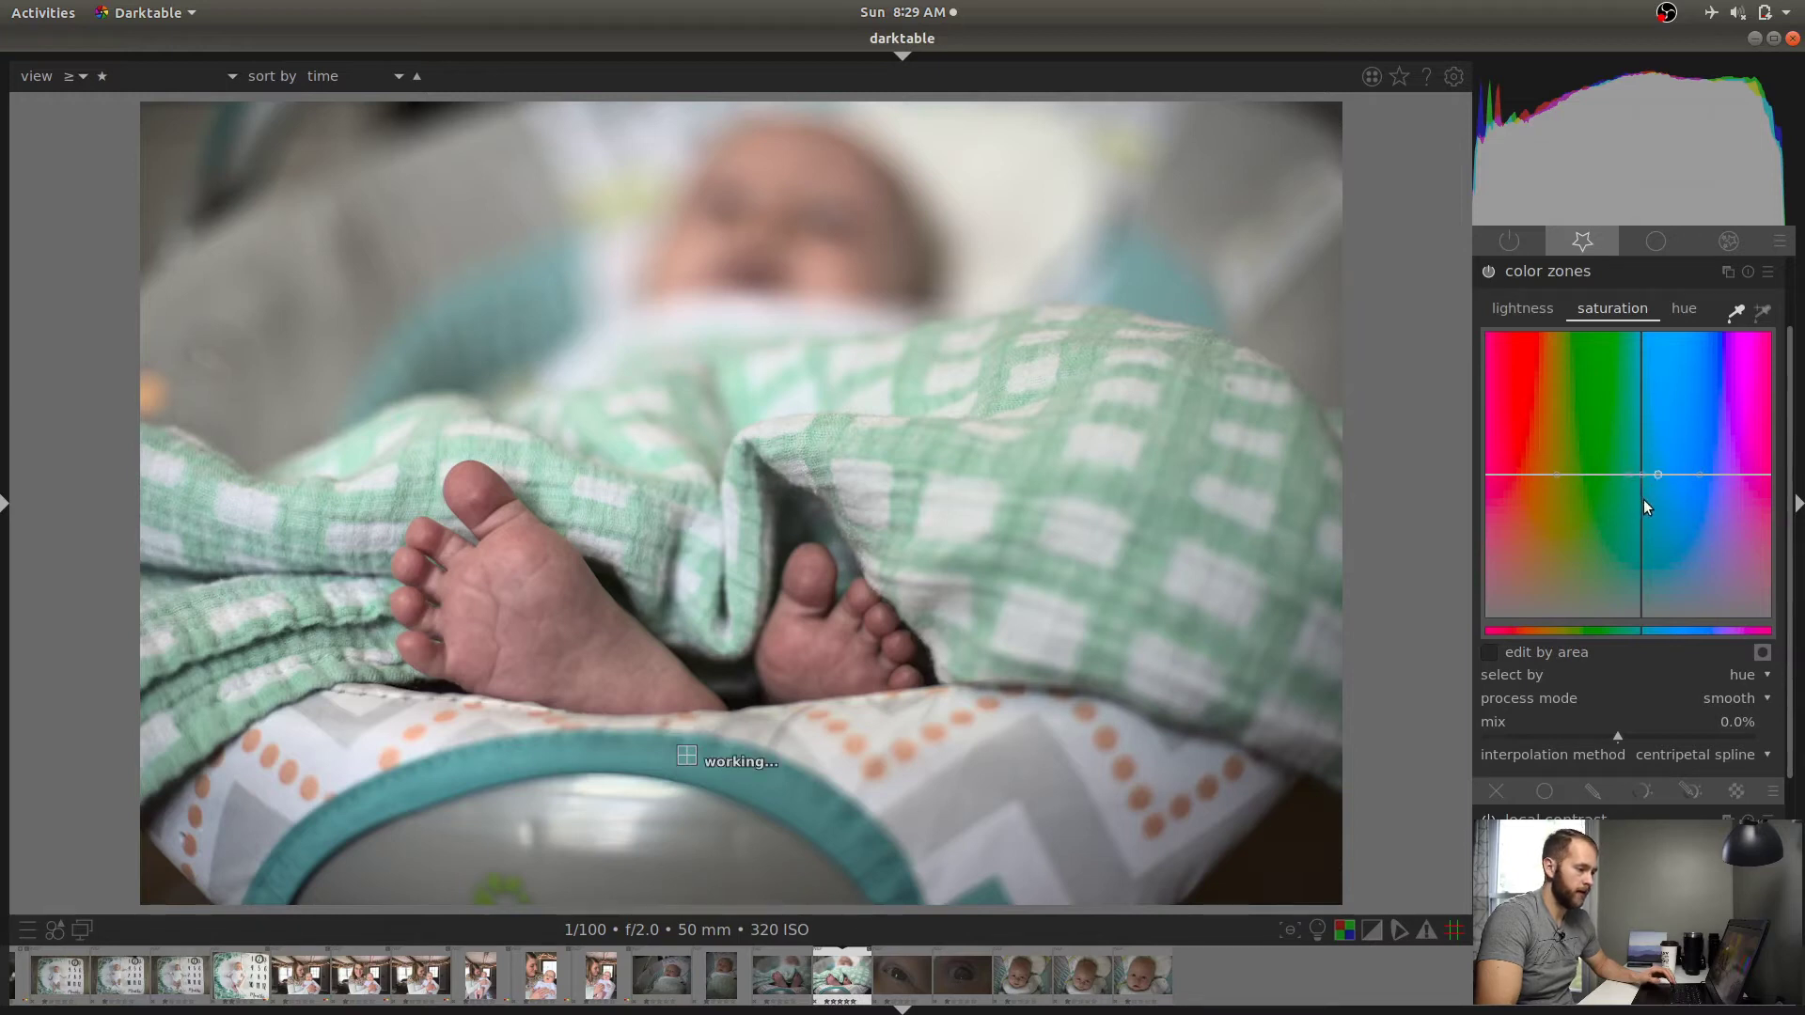
drag(1659, 476, 1640, 396)
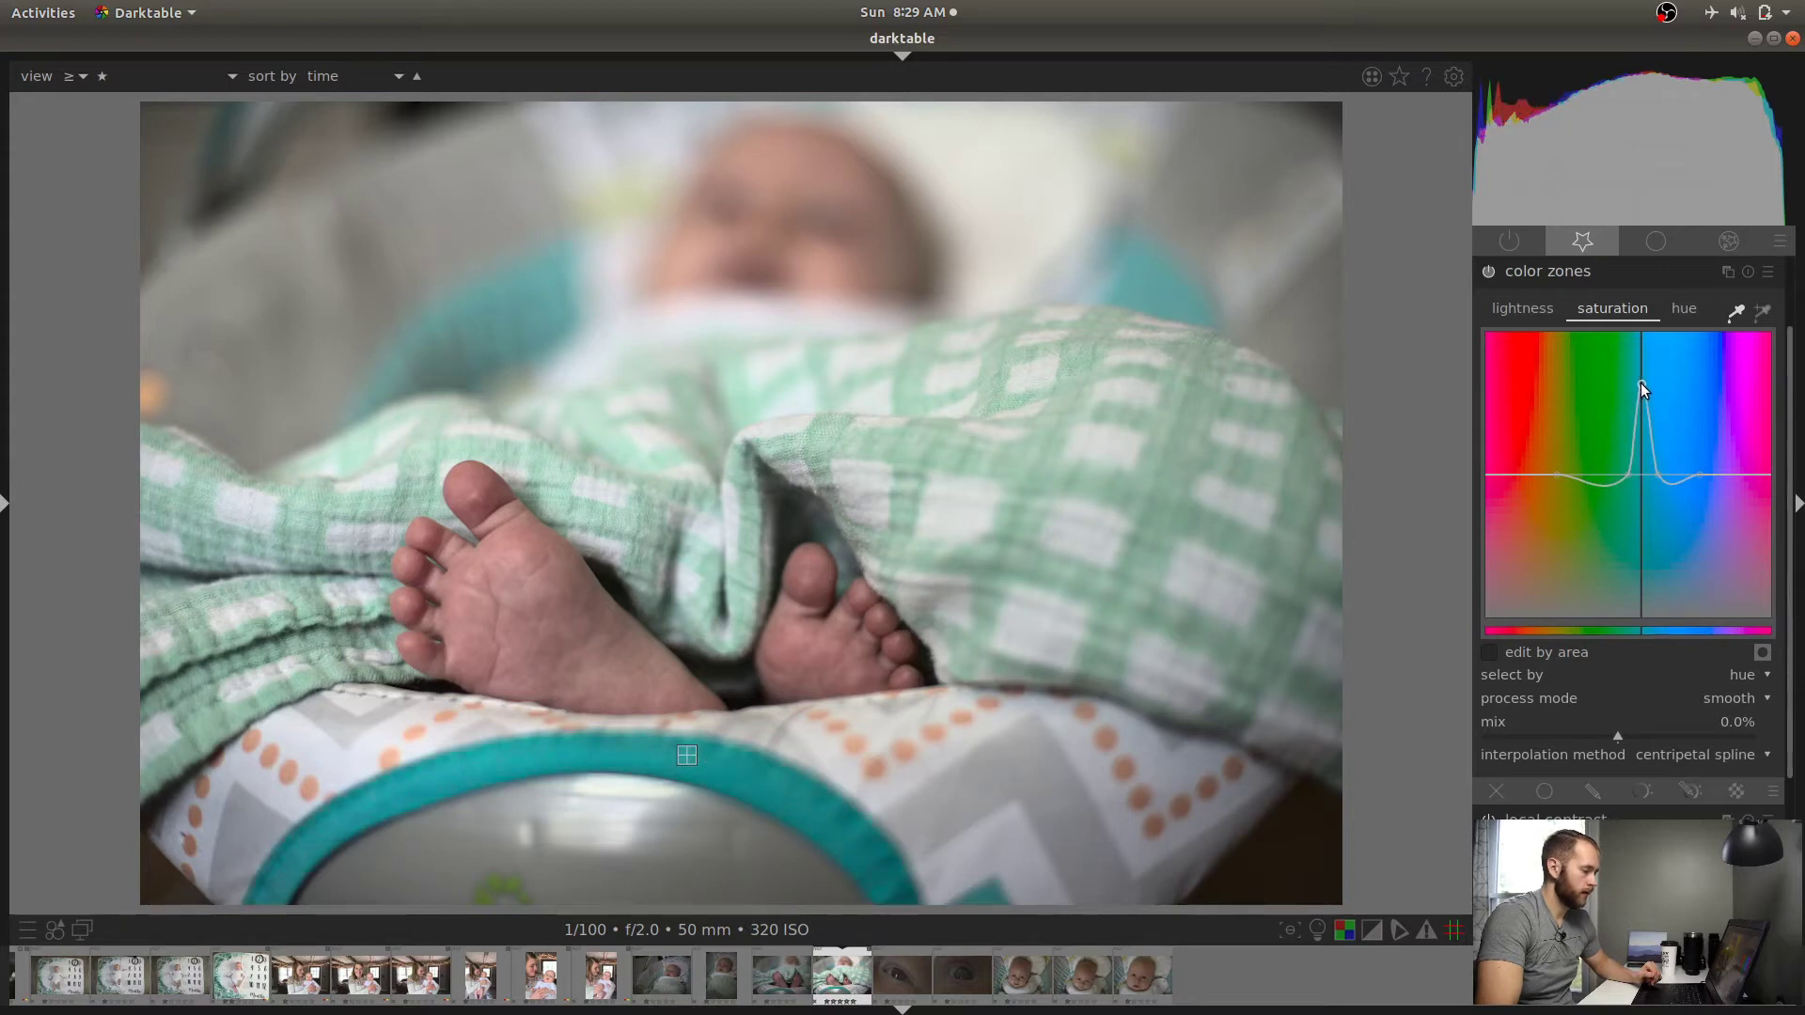
drag(1640, 388, 1623, 478)
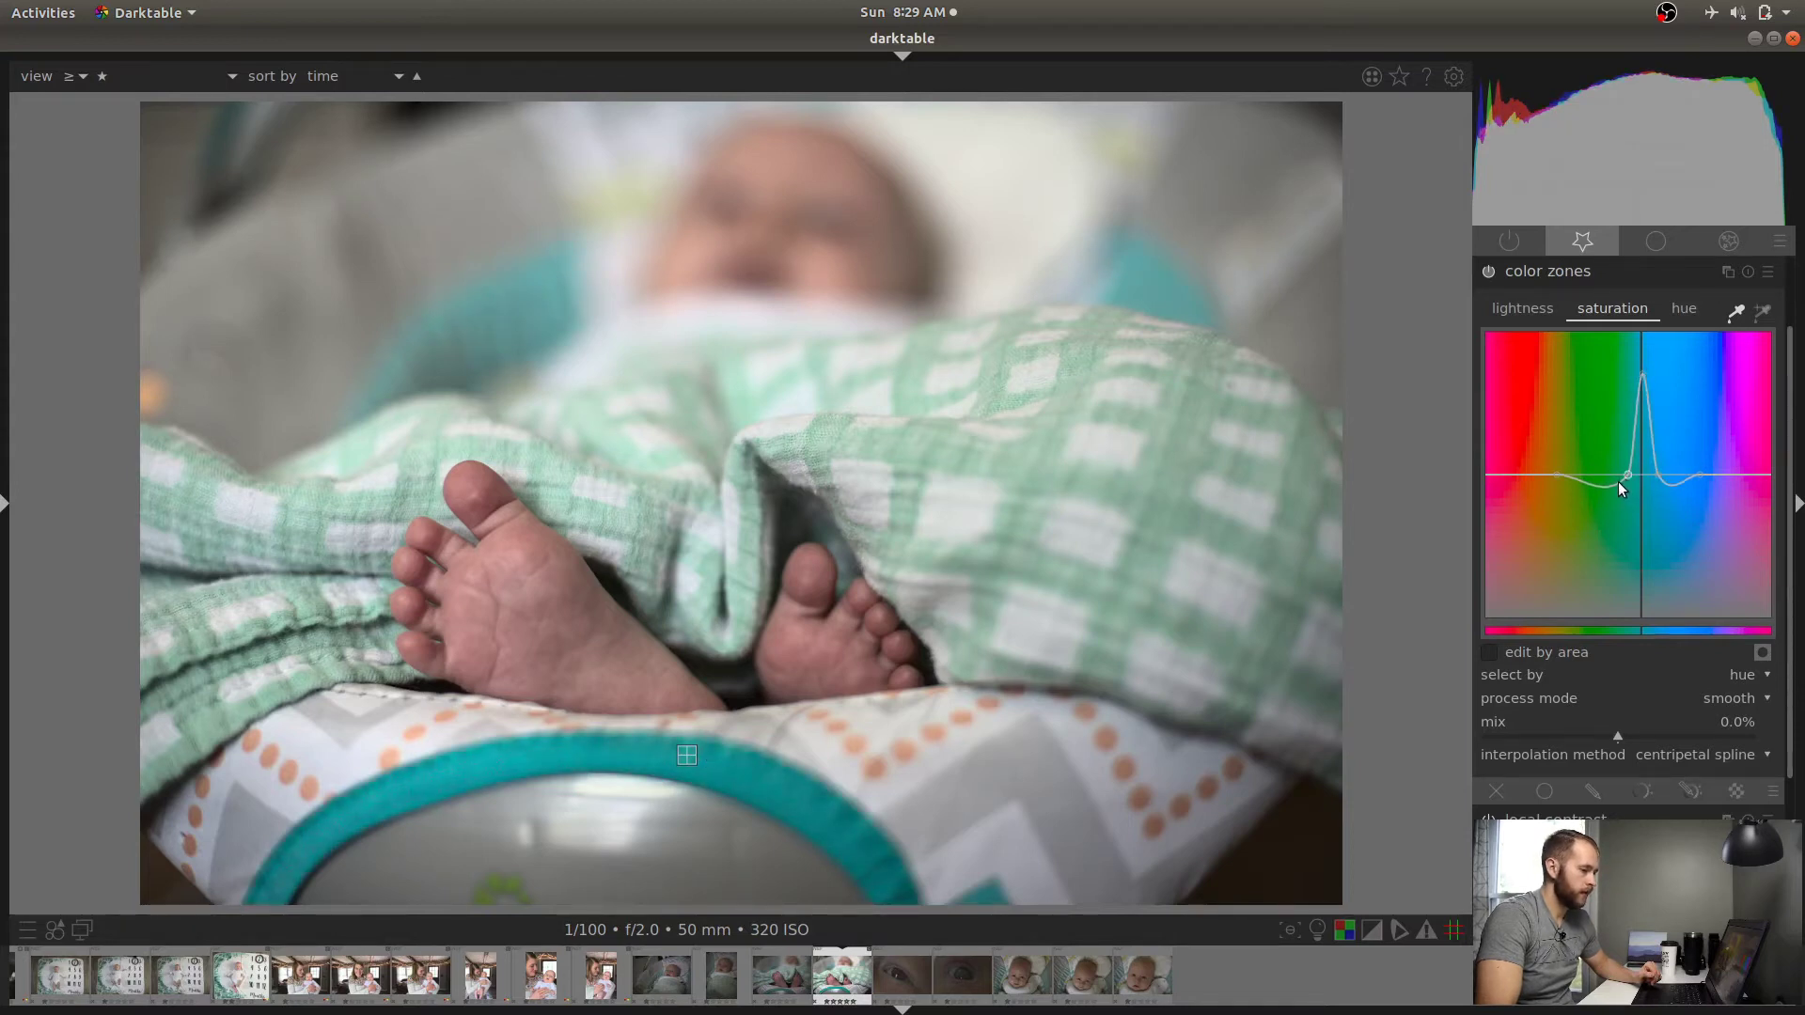
drag(1623, 484, 1676, 476)
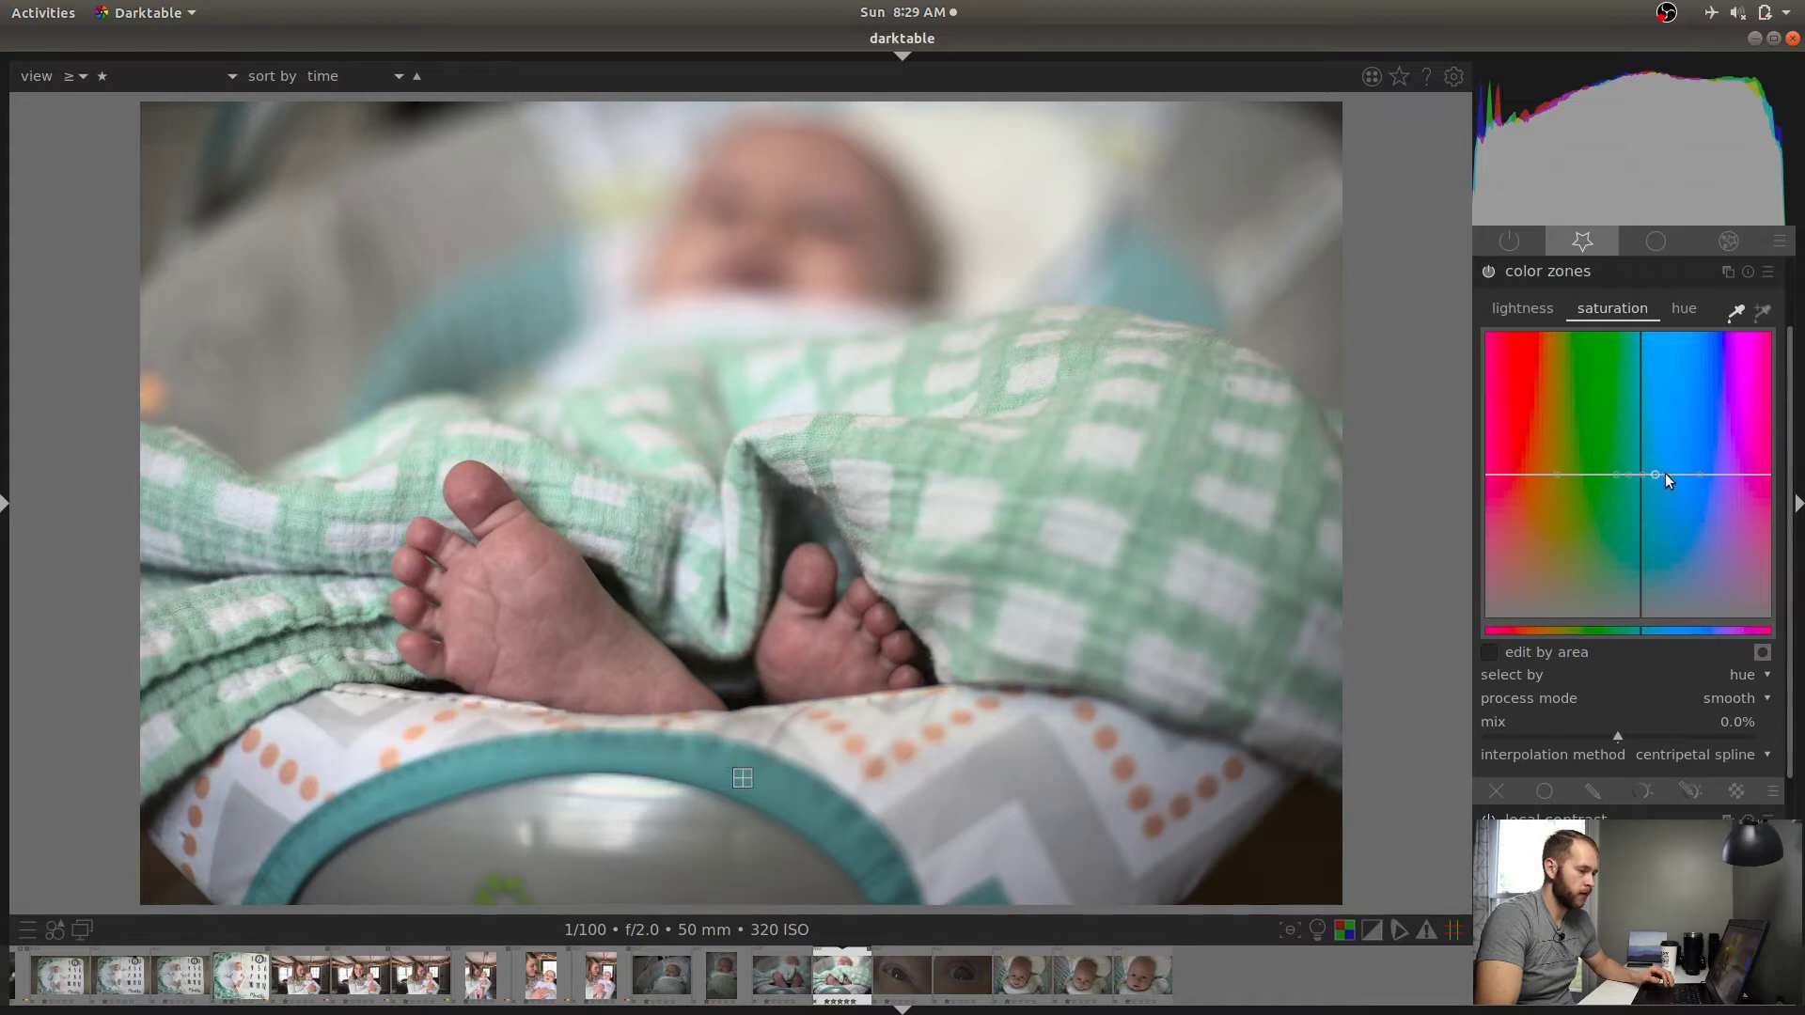
drag(1666, 478, 1634, 444)
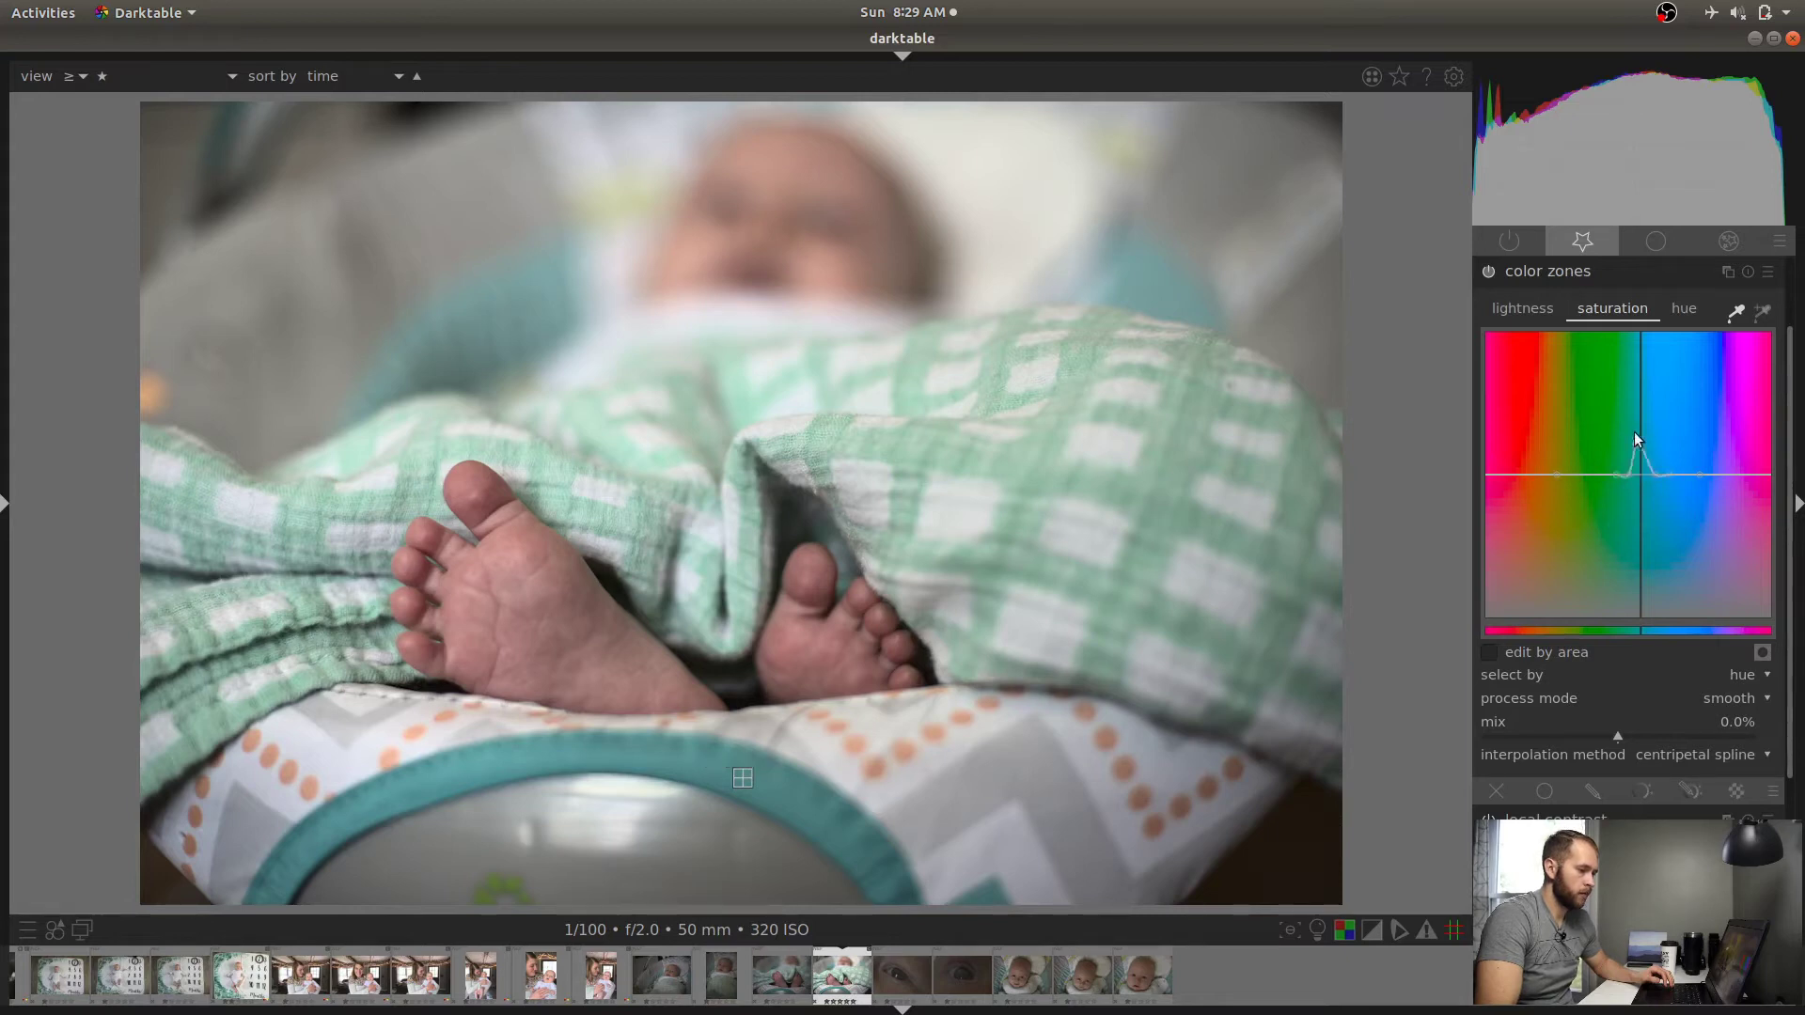
drag(1638, 444, 1623, 478)
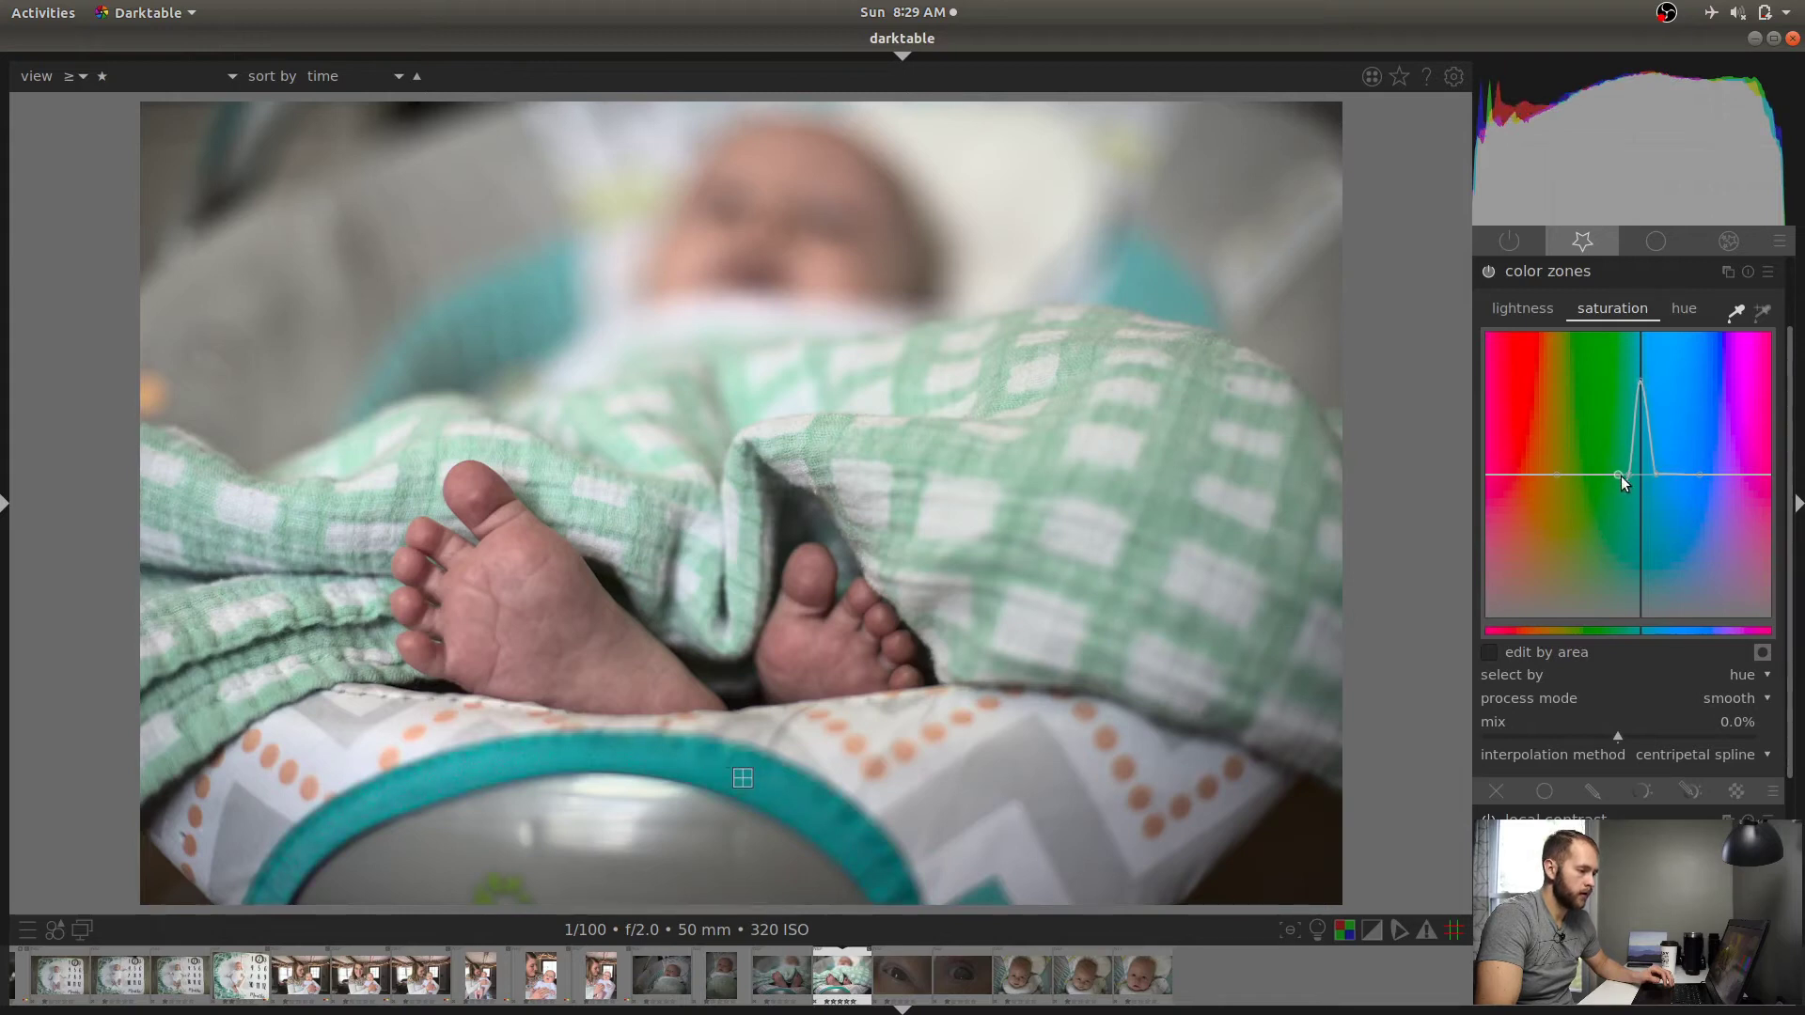
drag(1621, 477, 1638, 368)
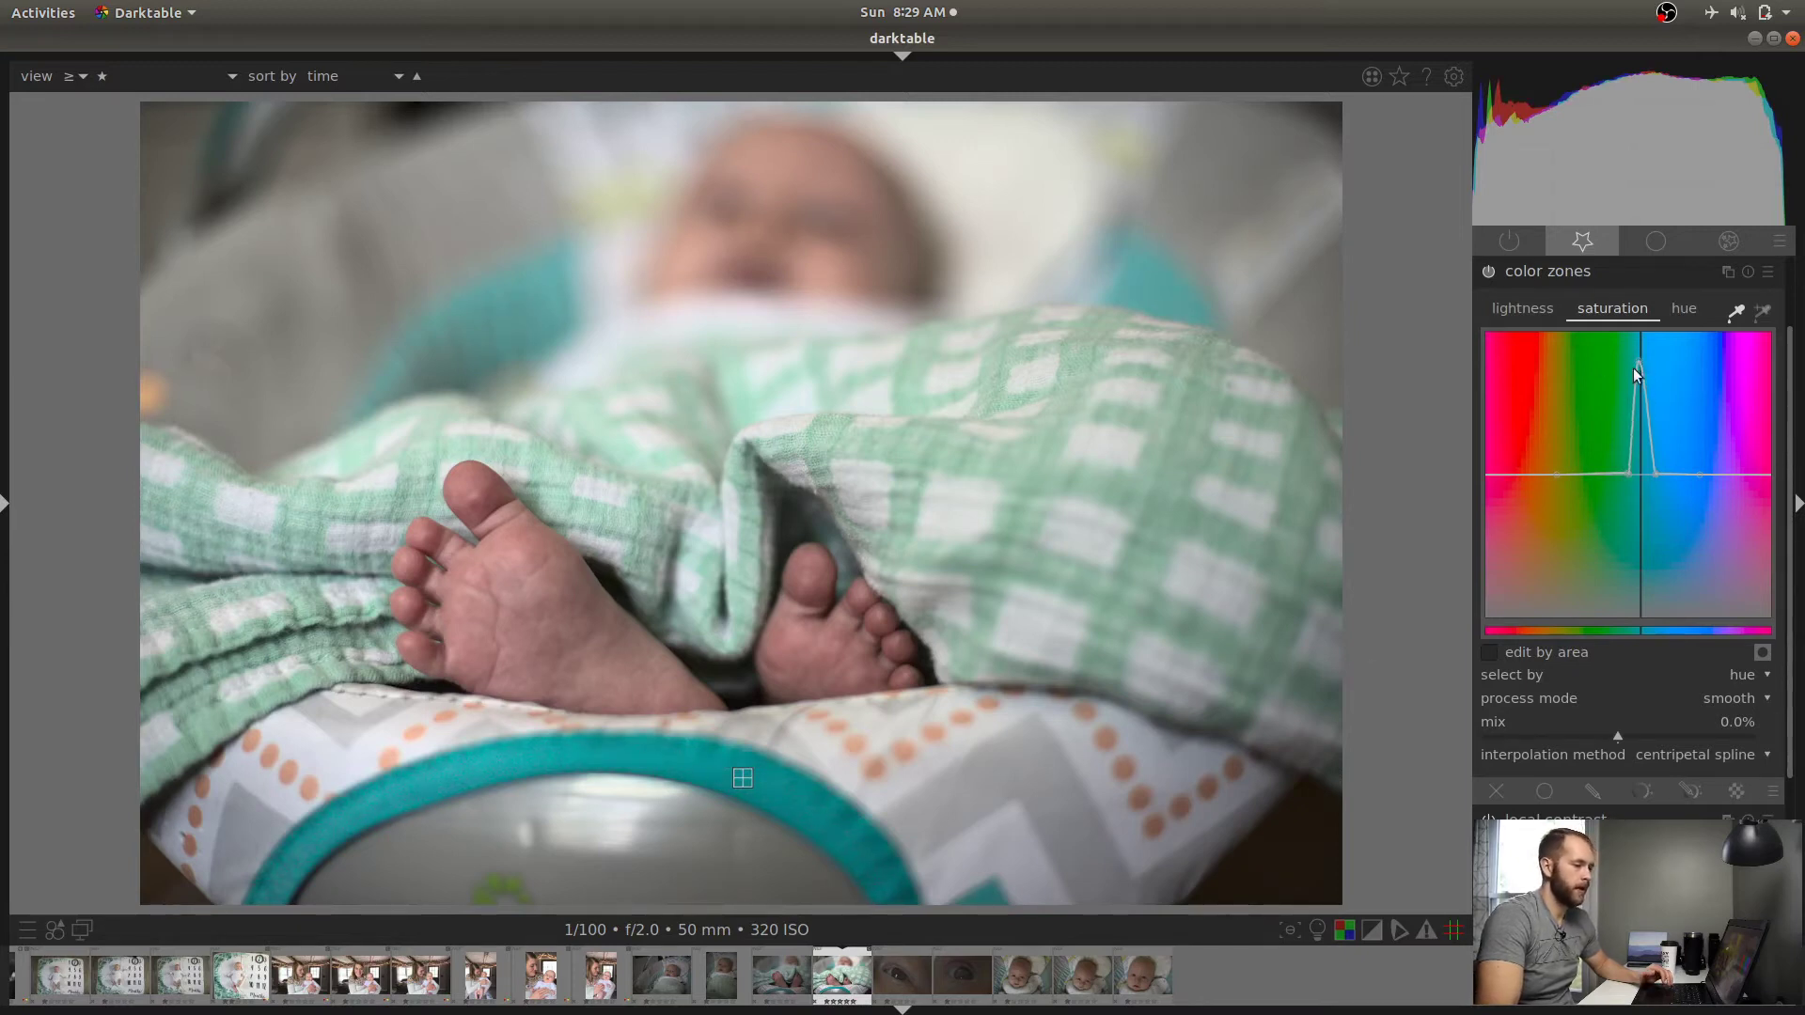
drag(1634, 375, 1644, 346)
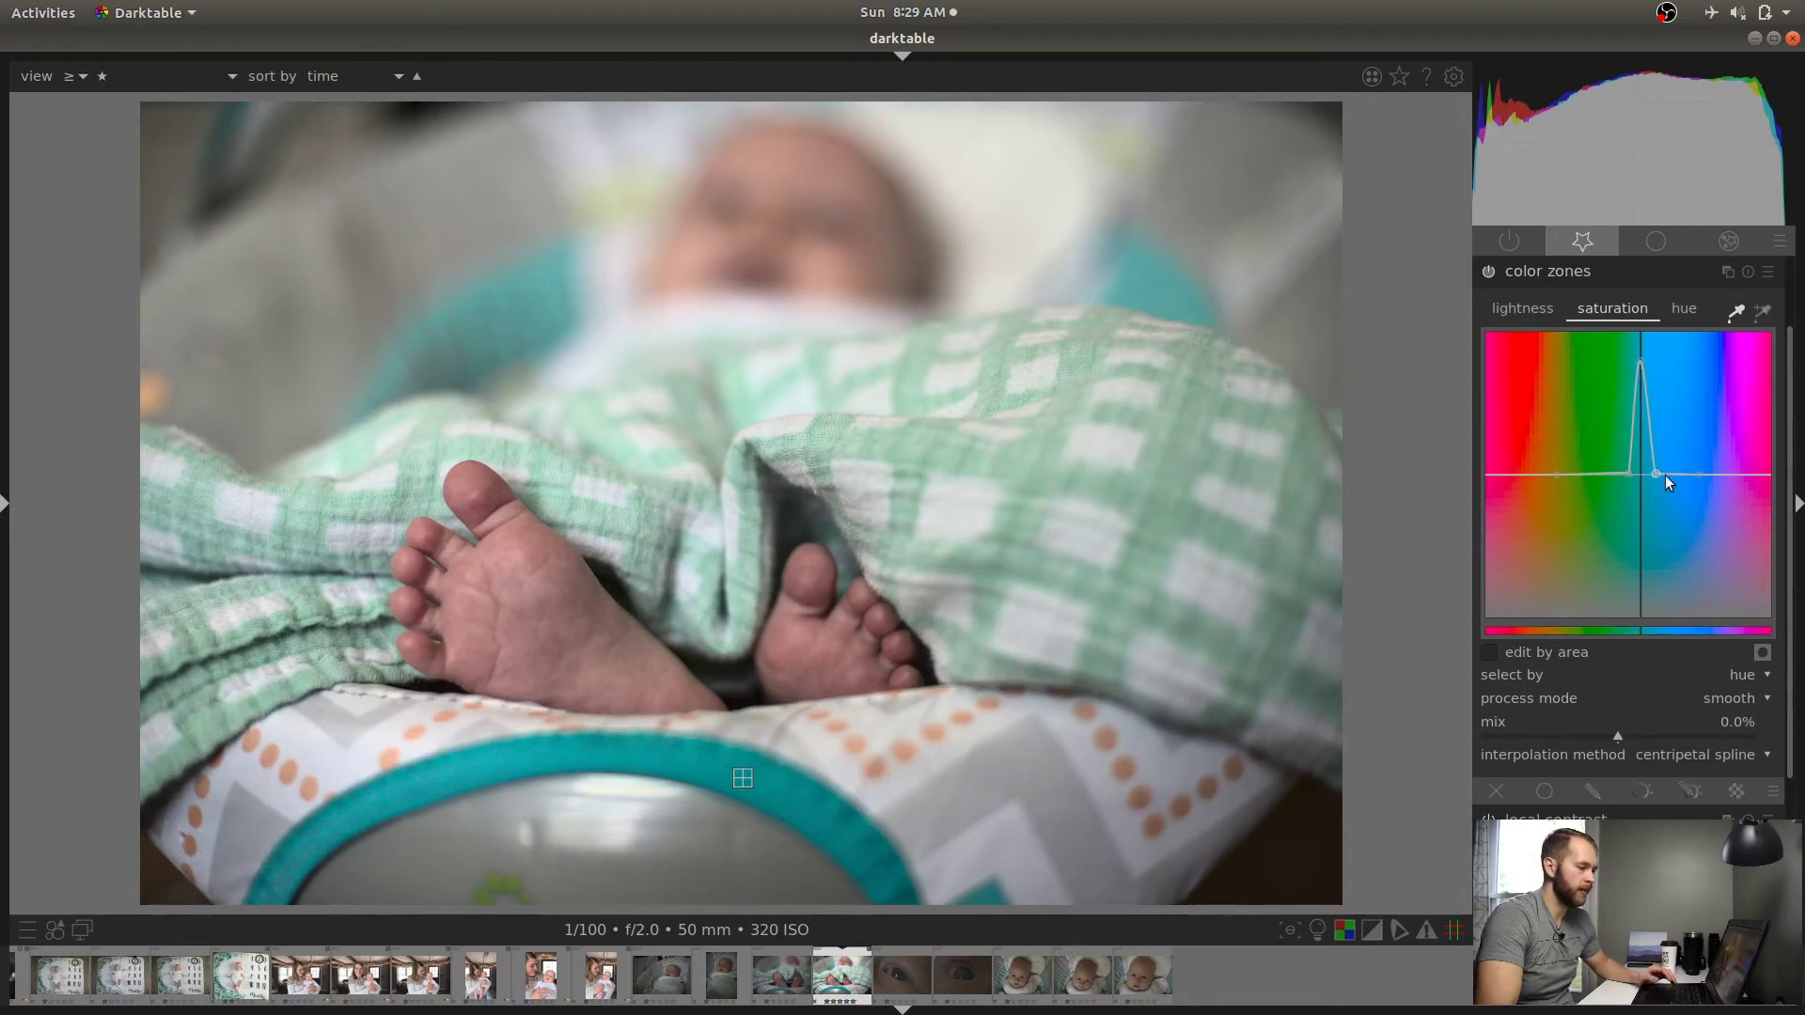
Reset color zones, enable the area picker and sample a region of the photo for saturation
click(1765, 314)
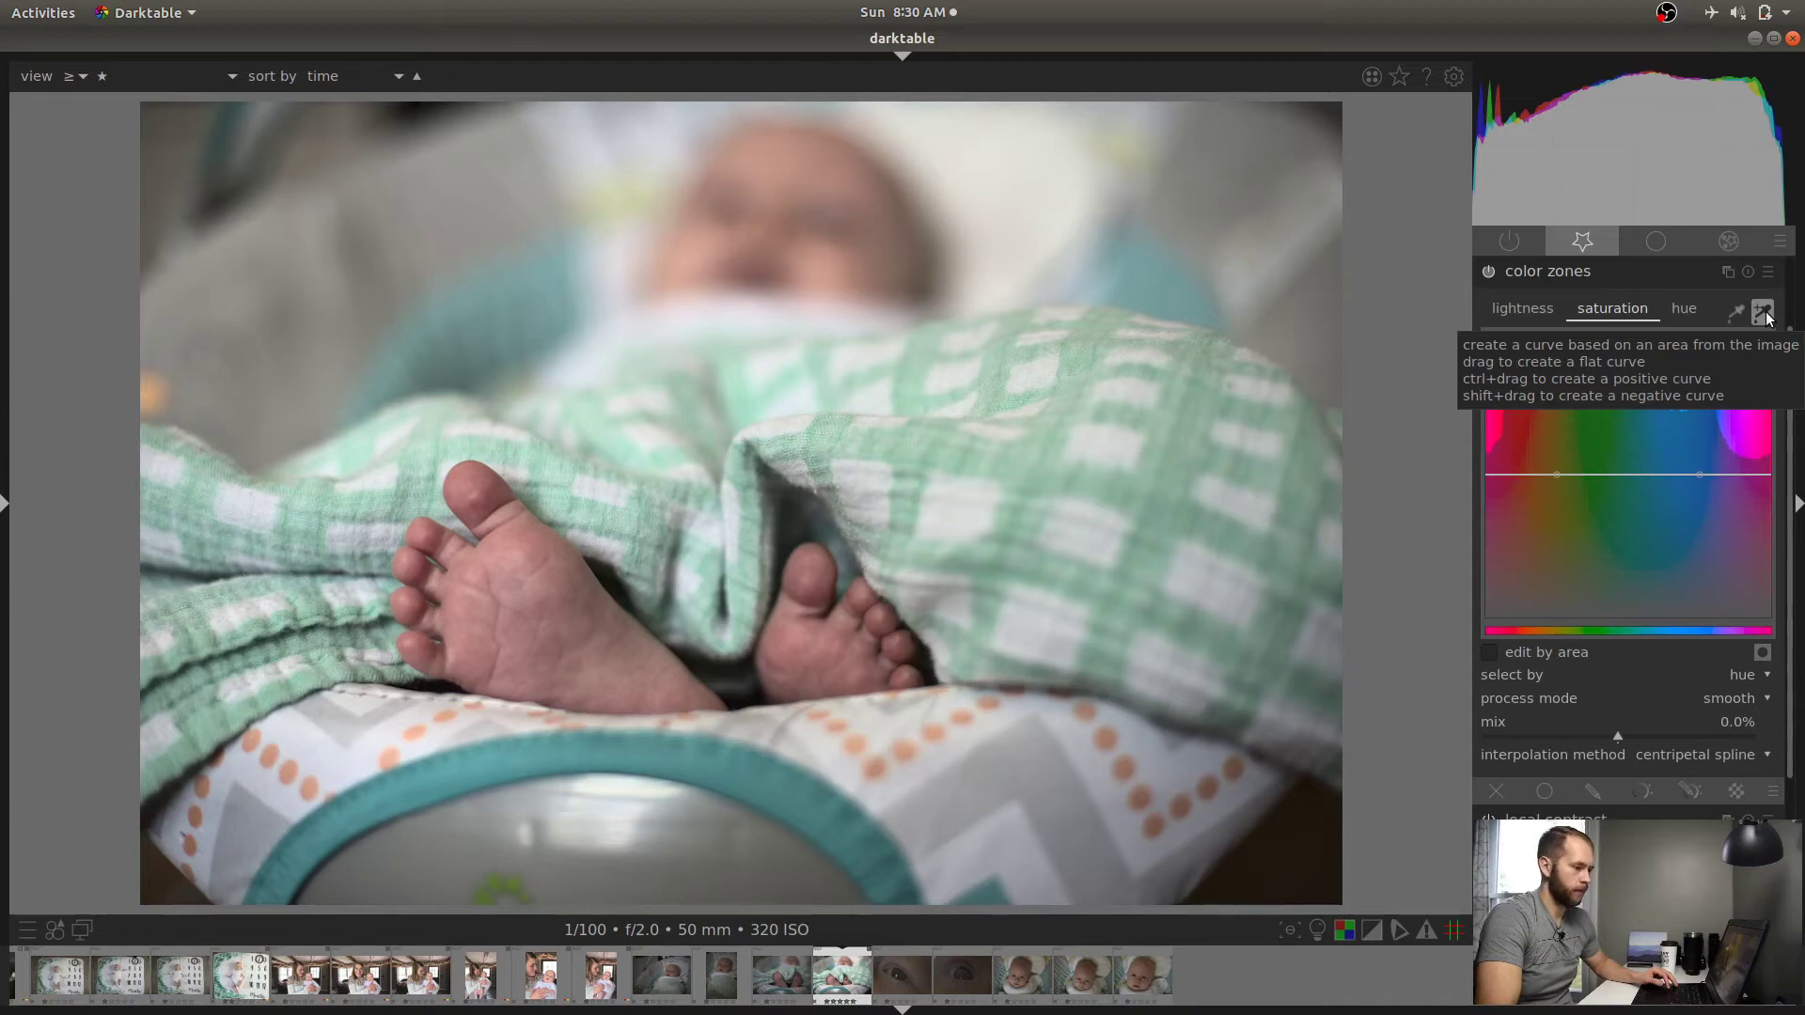
click(1768, 313)
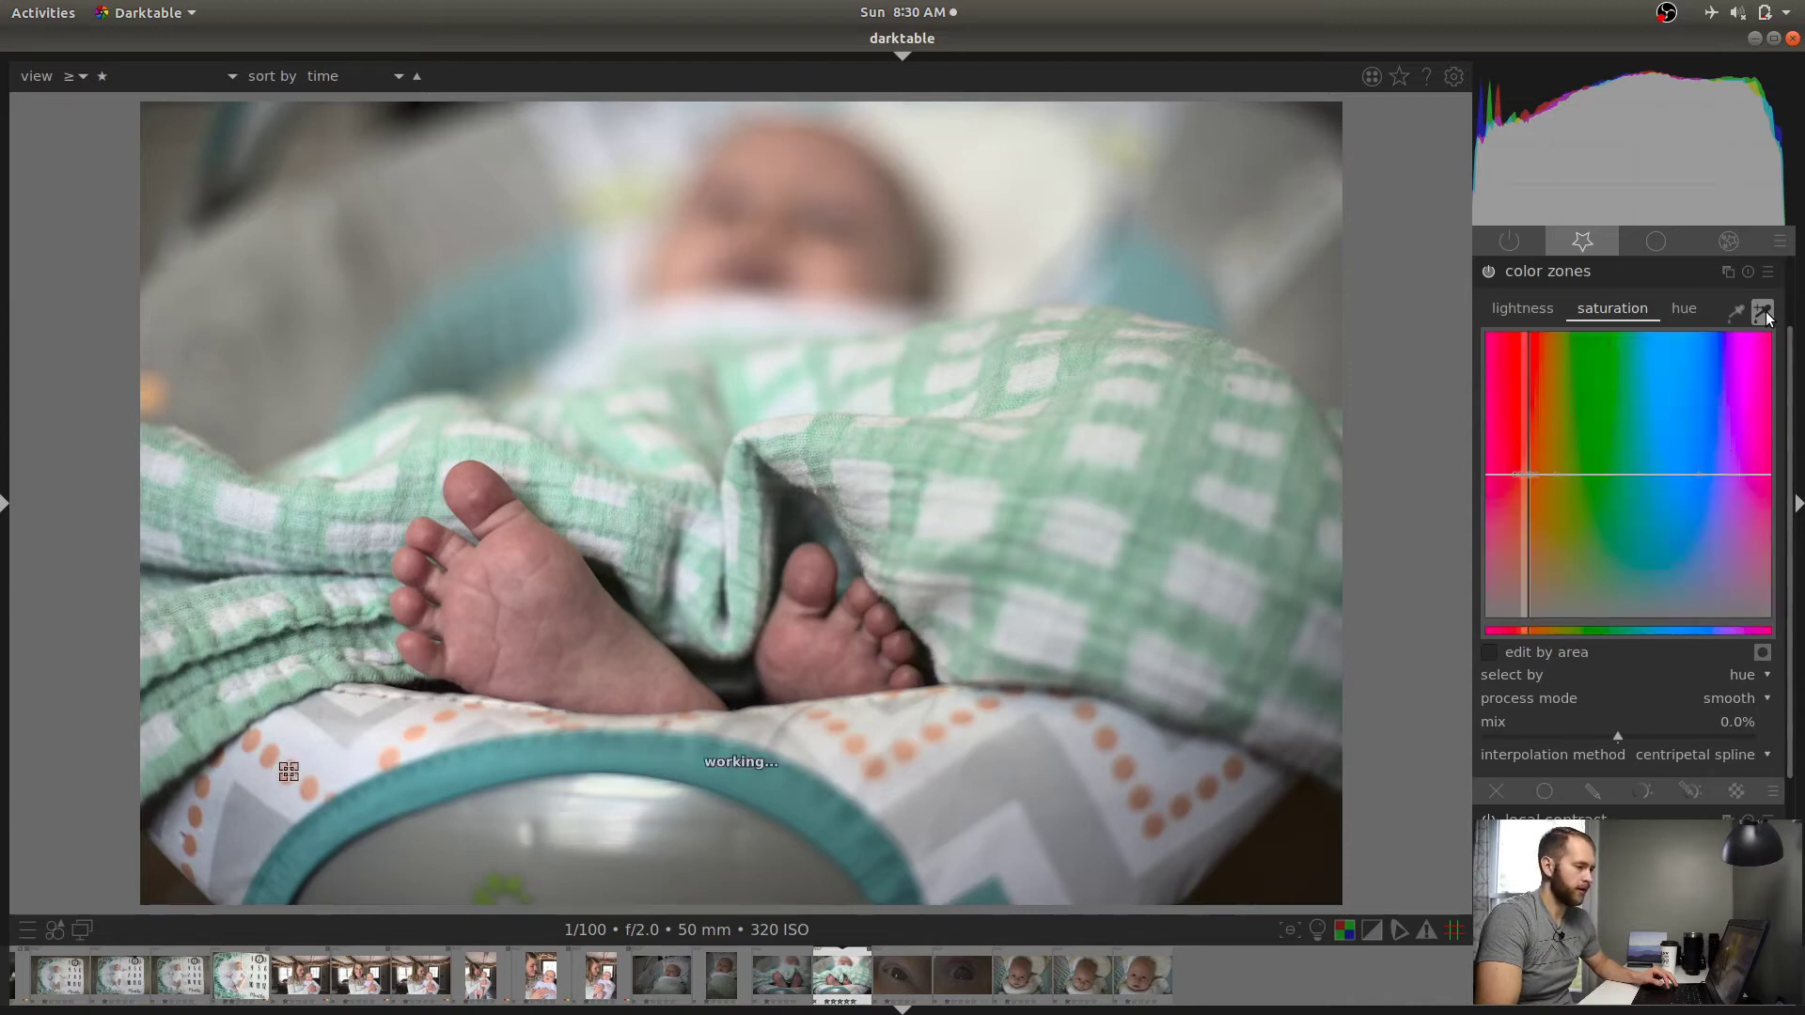
click(1681, 309)
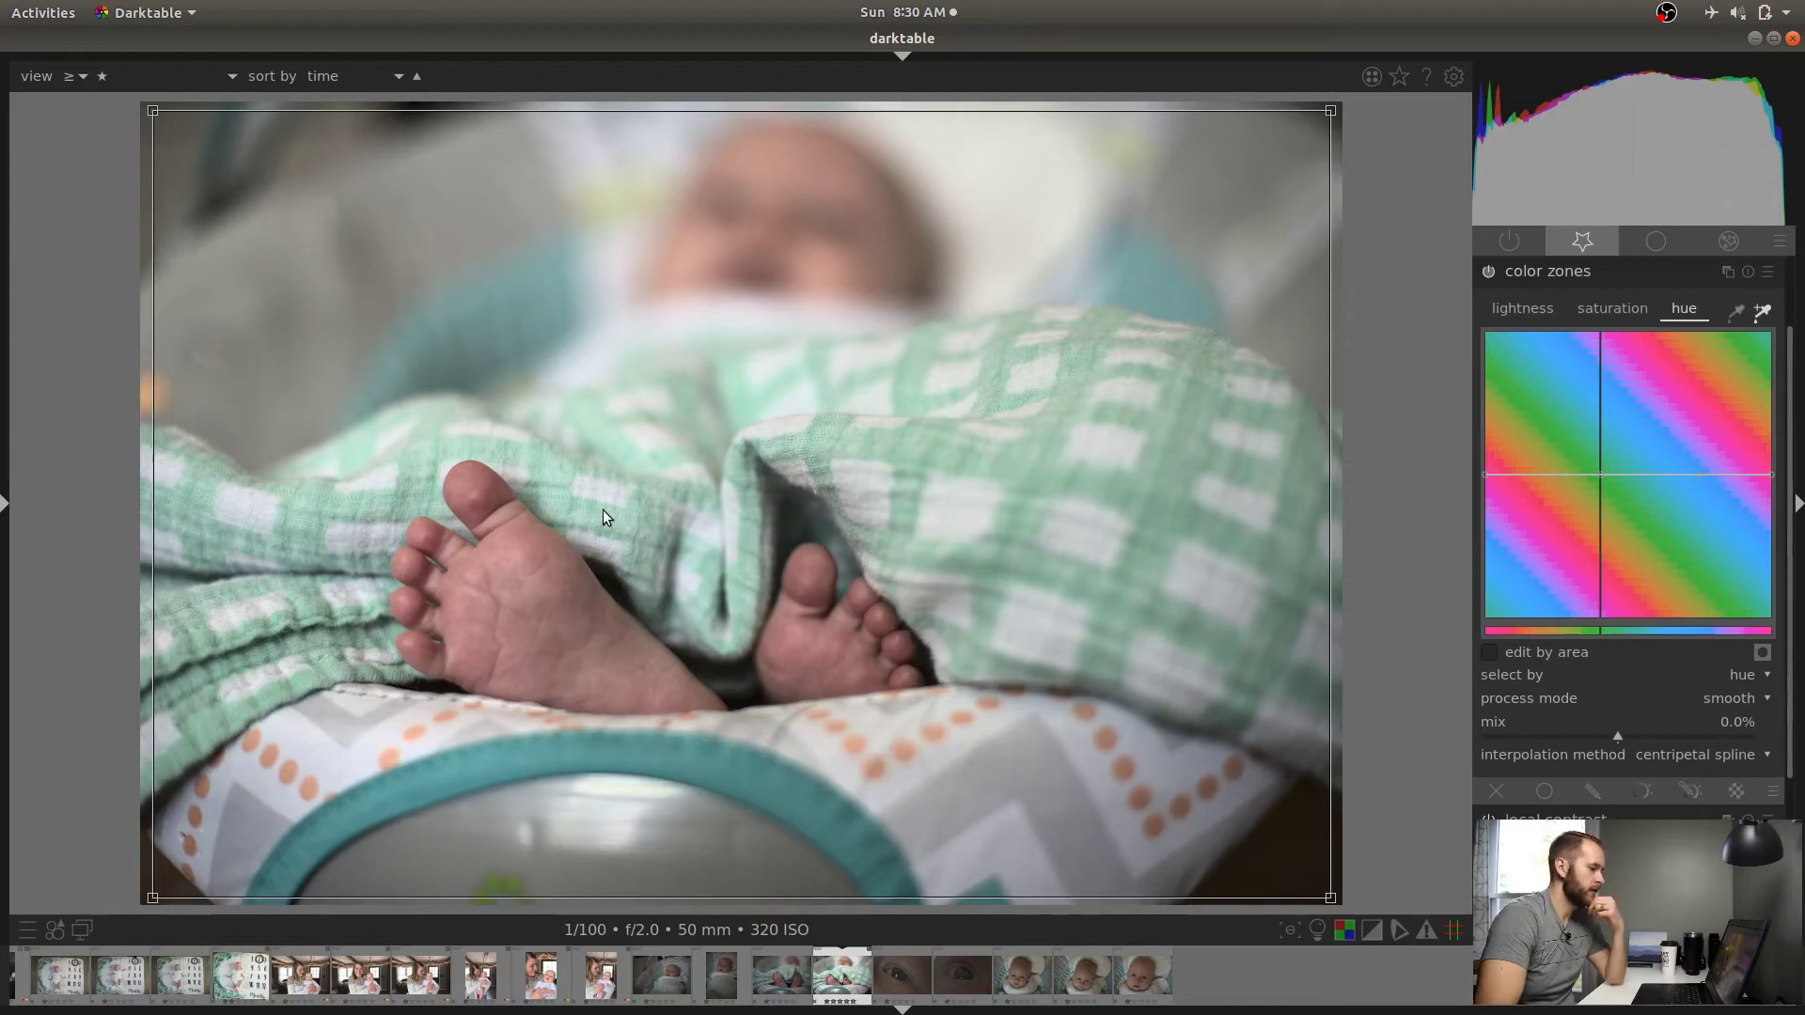
mouse_move(850, 827)
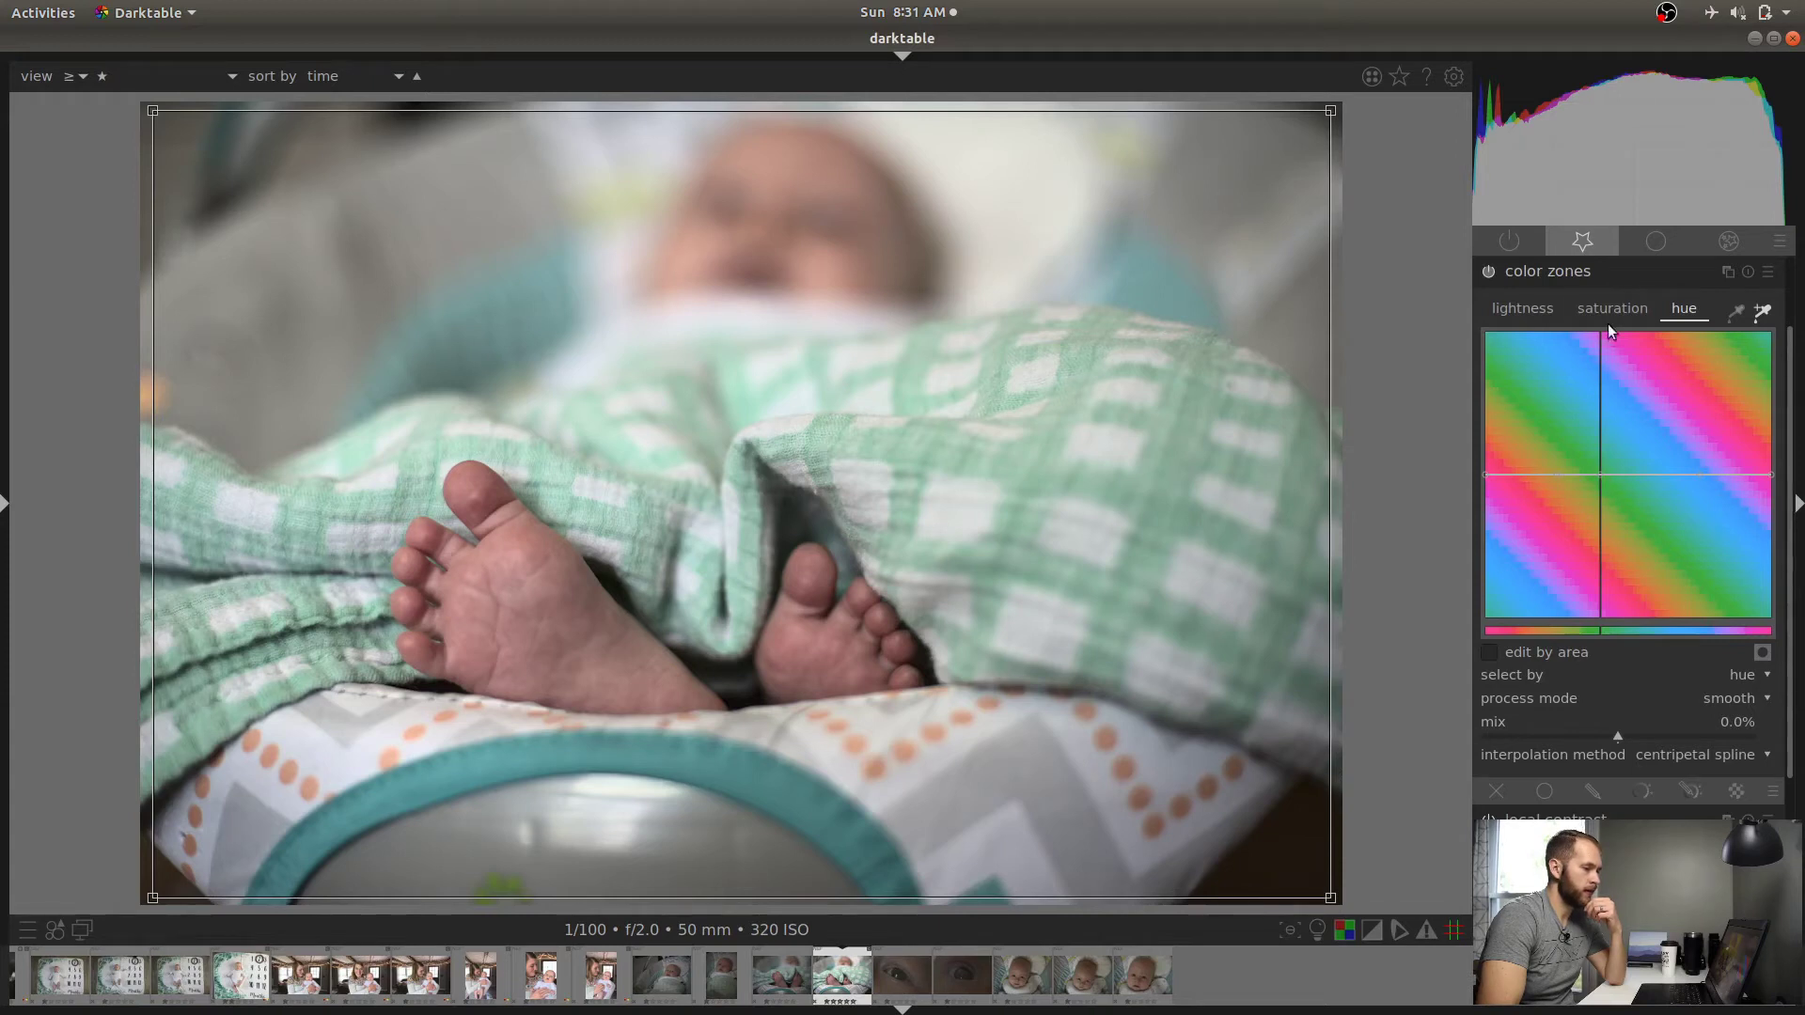
click(1611, 307)
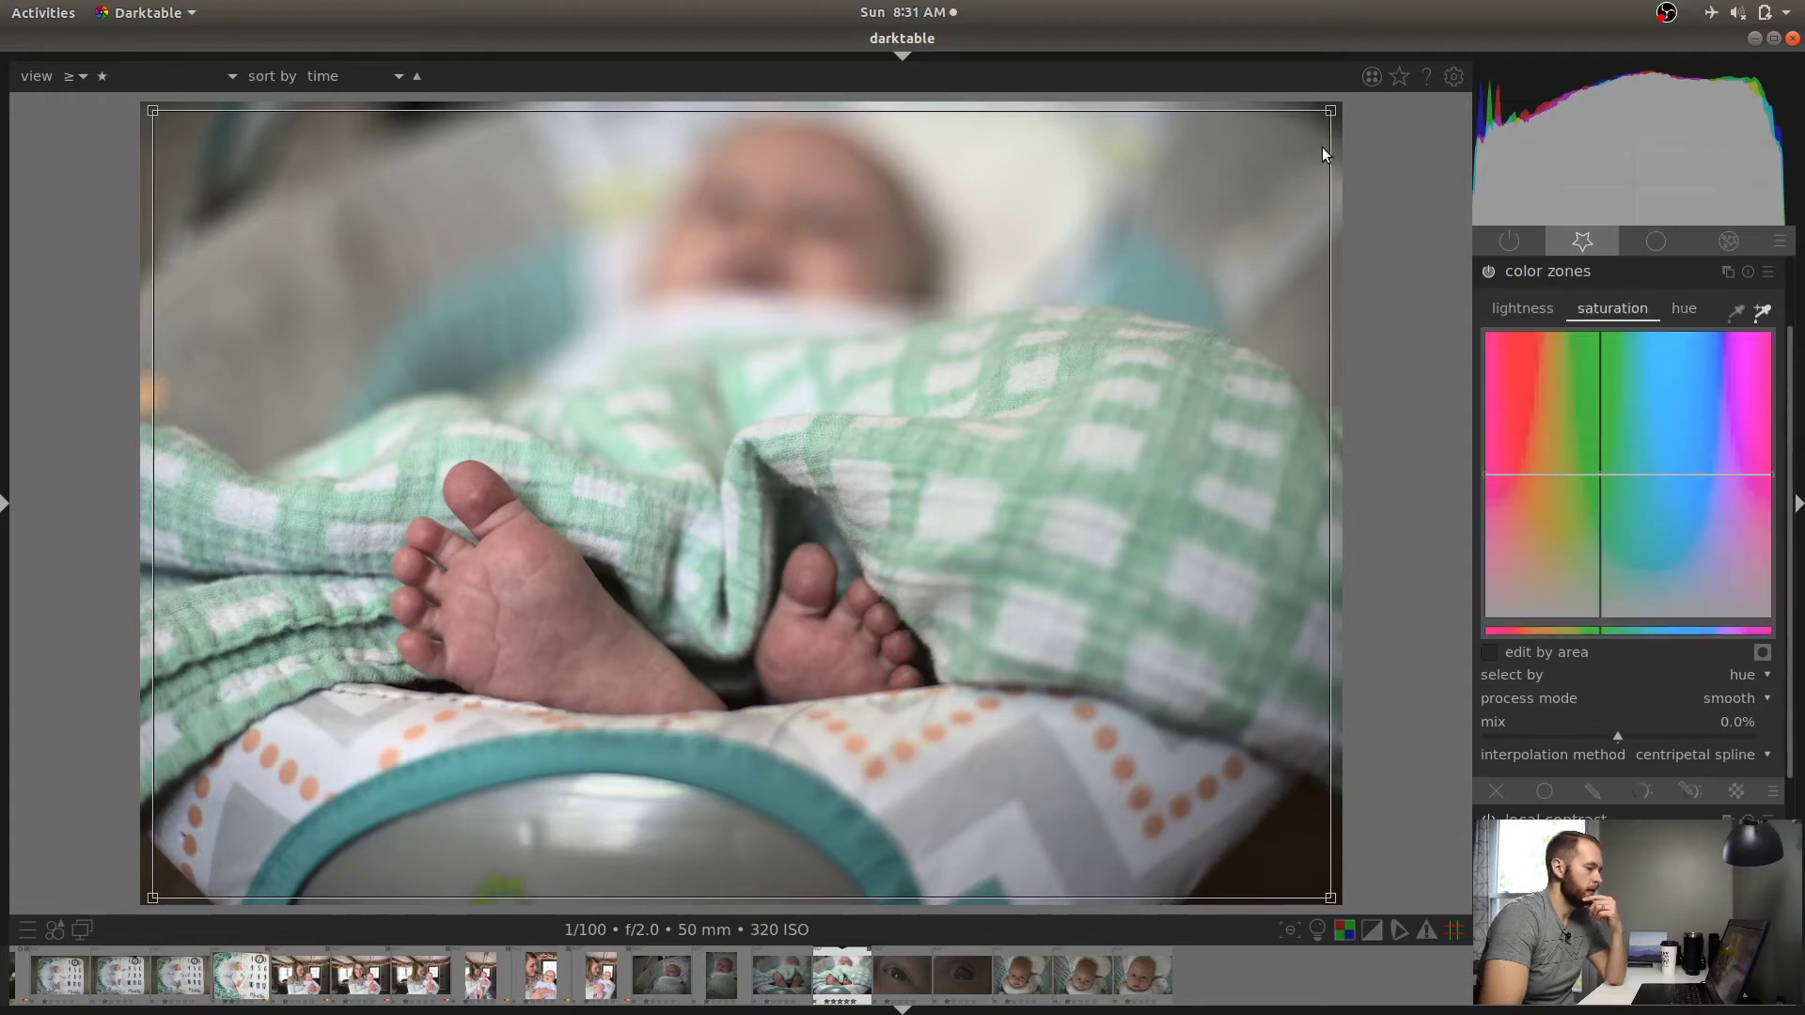
mouse_move(1139, 316)
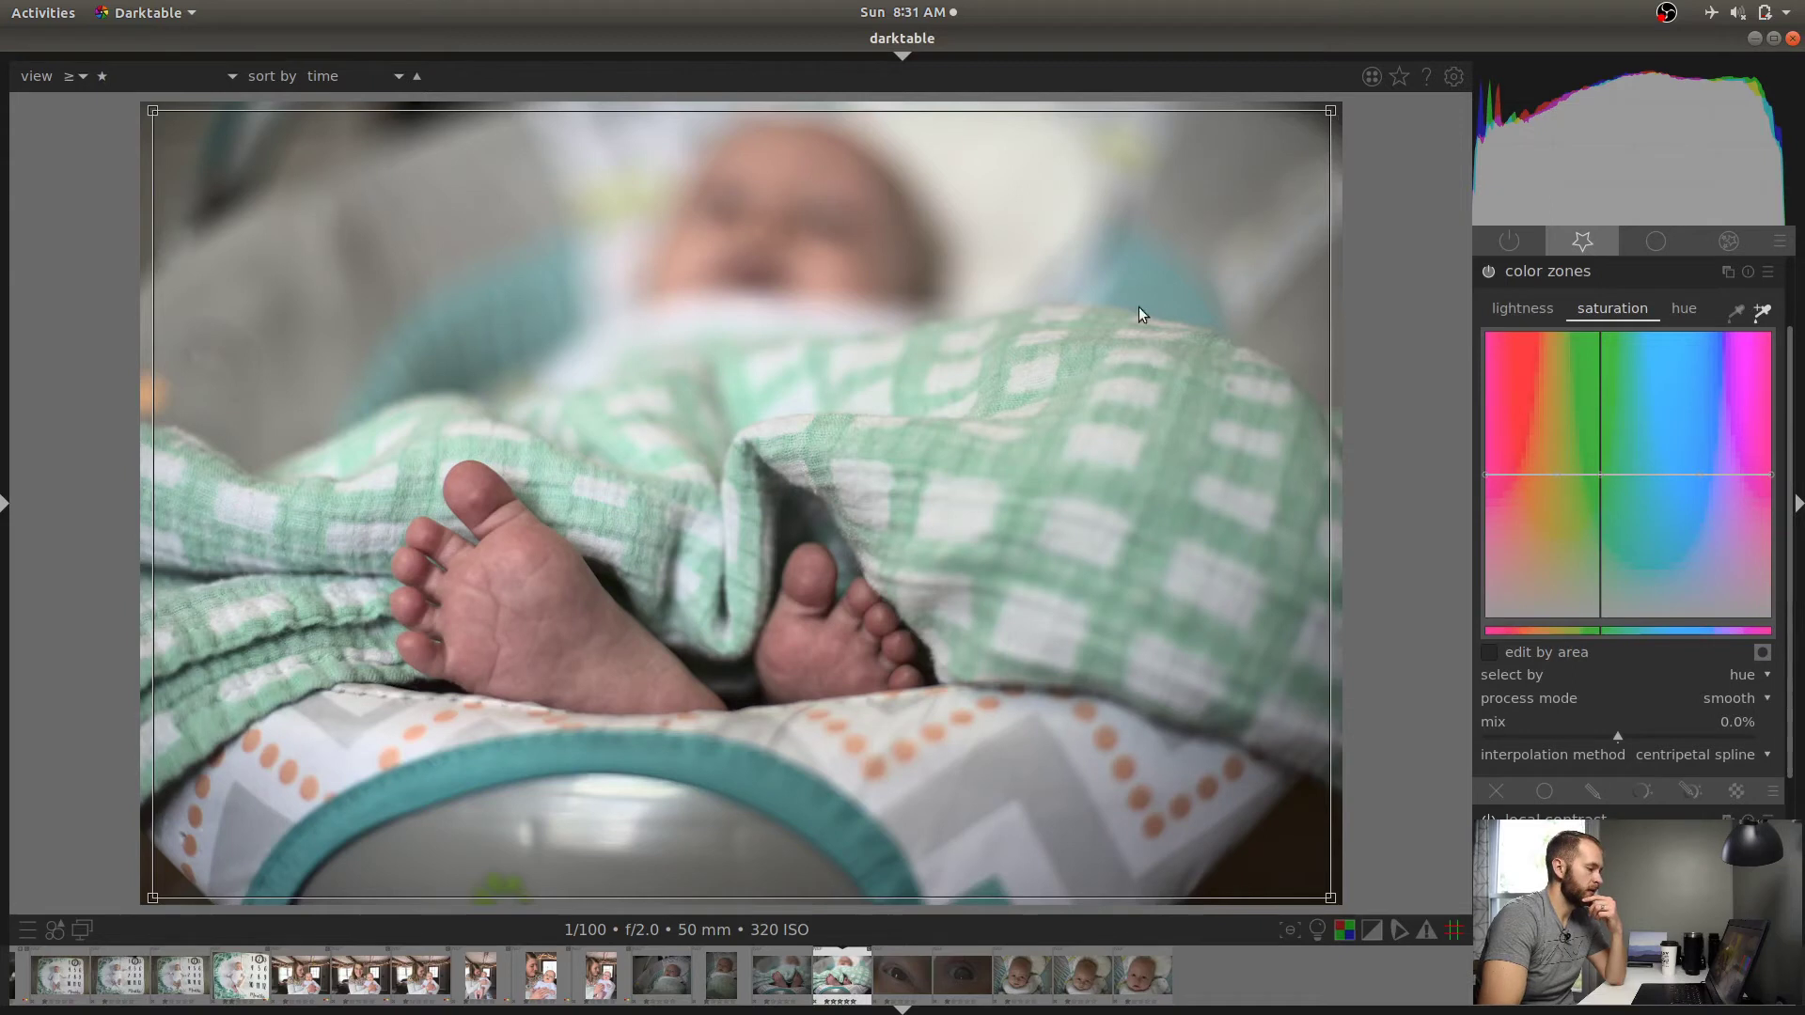
mouse_move(401, 782)
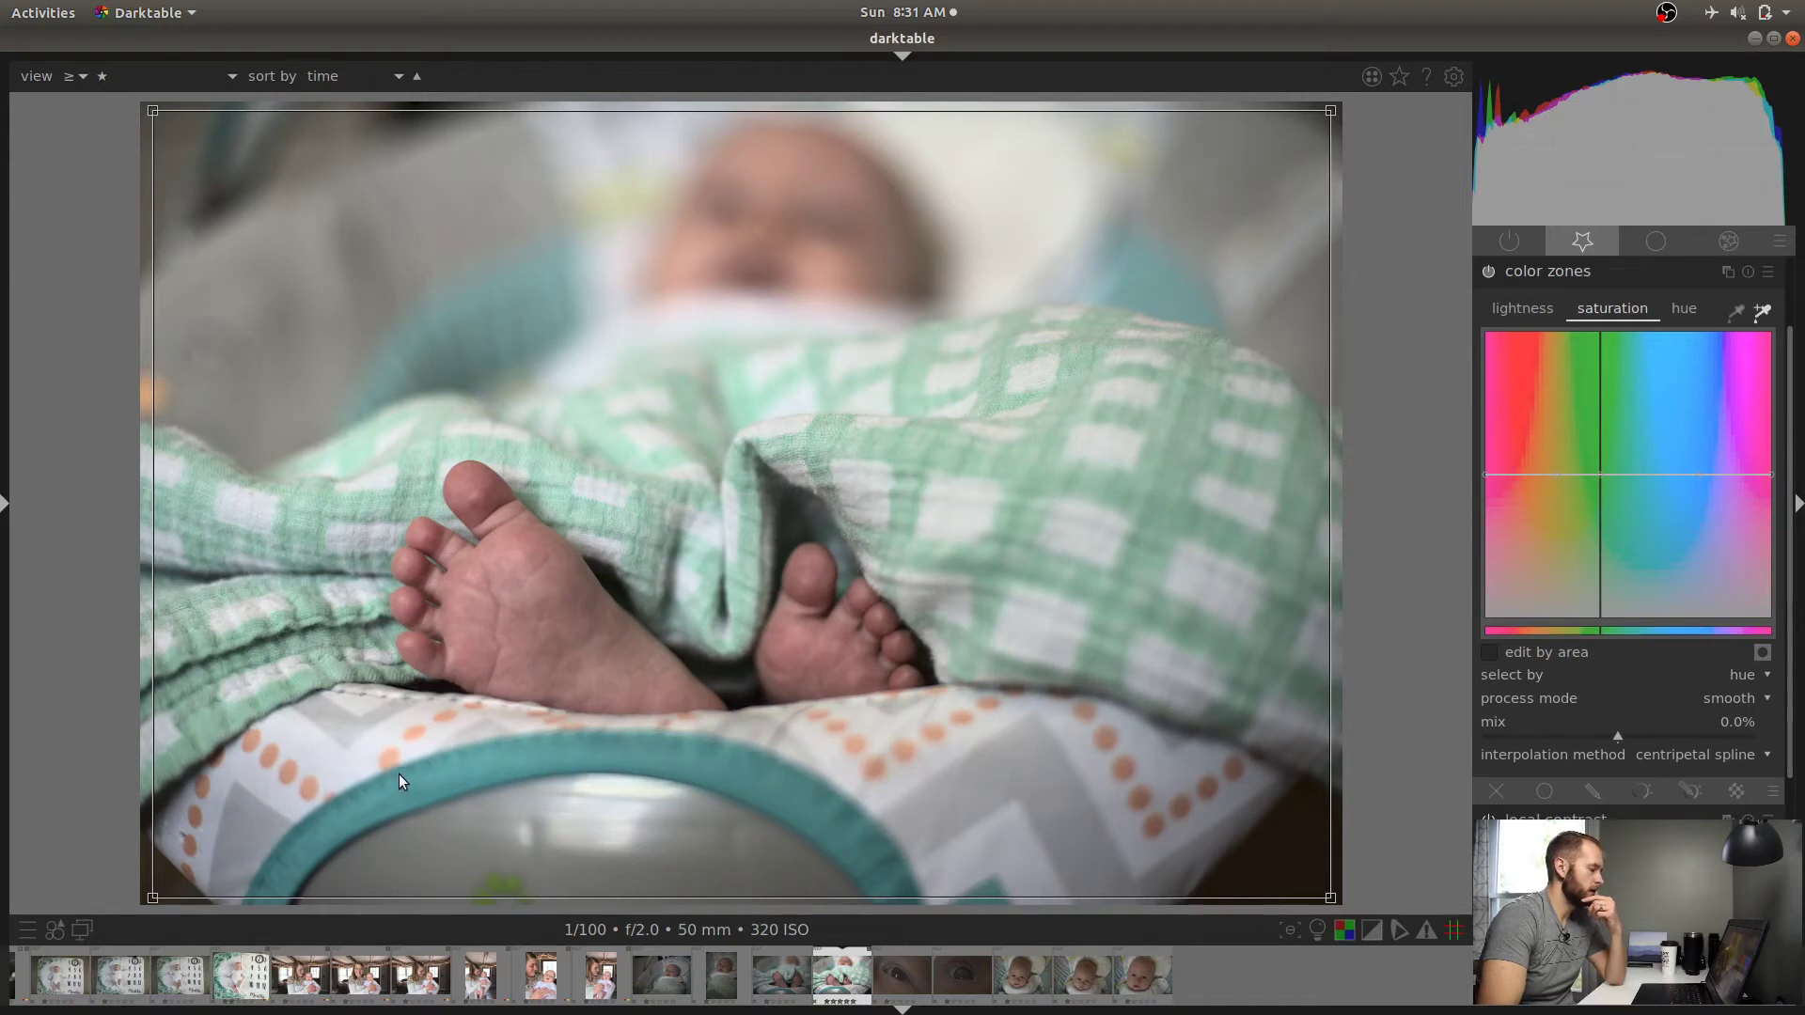
drag(397, 783, 449, 807)
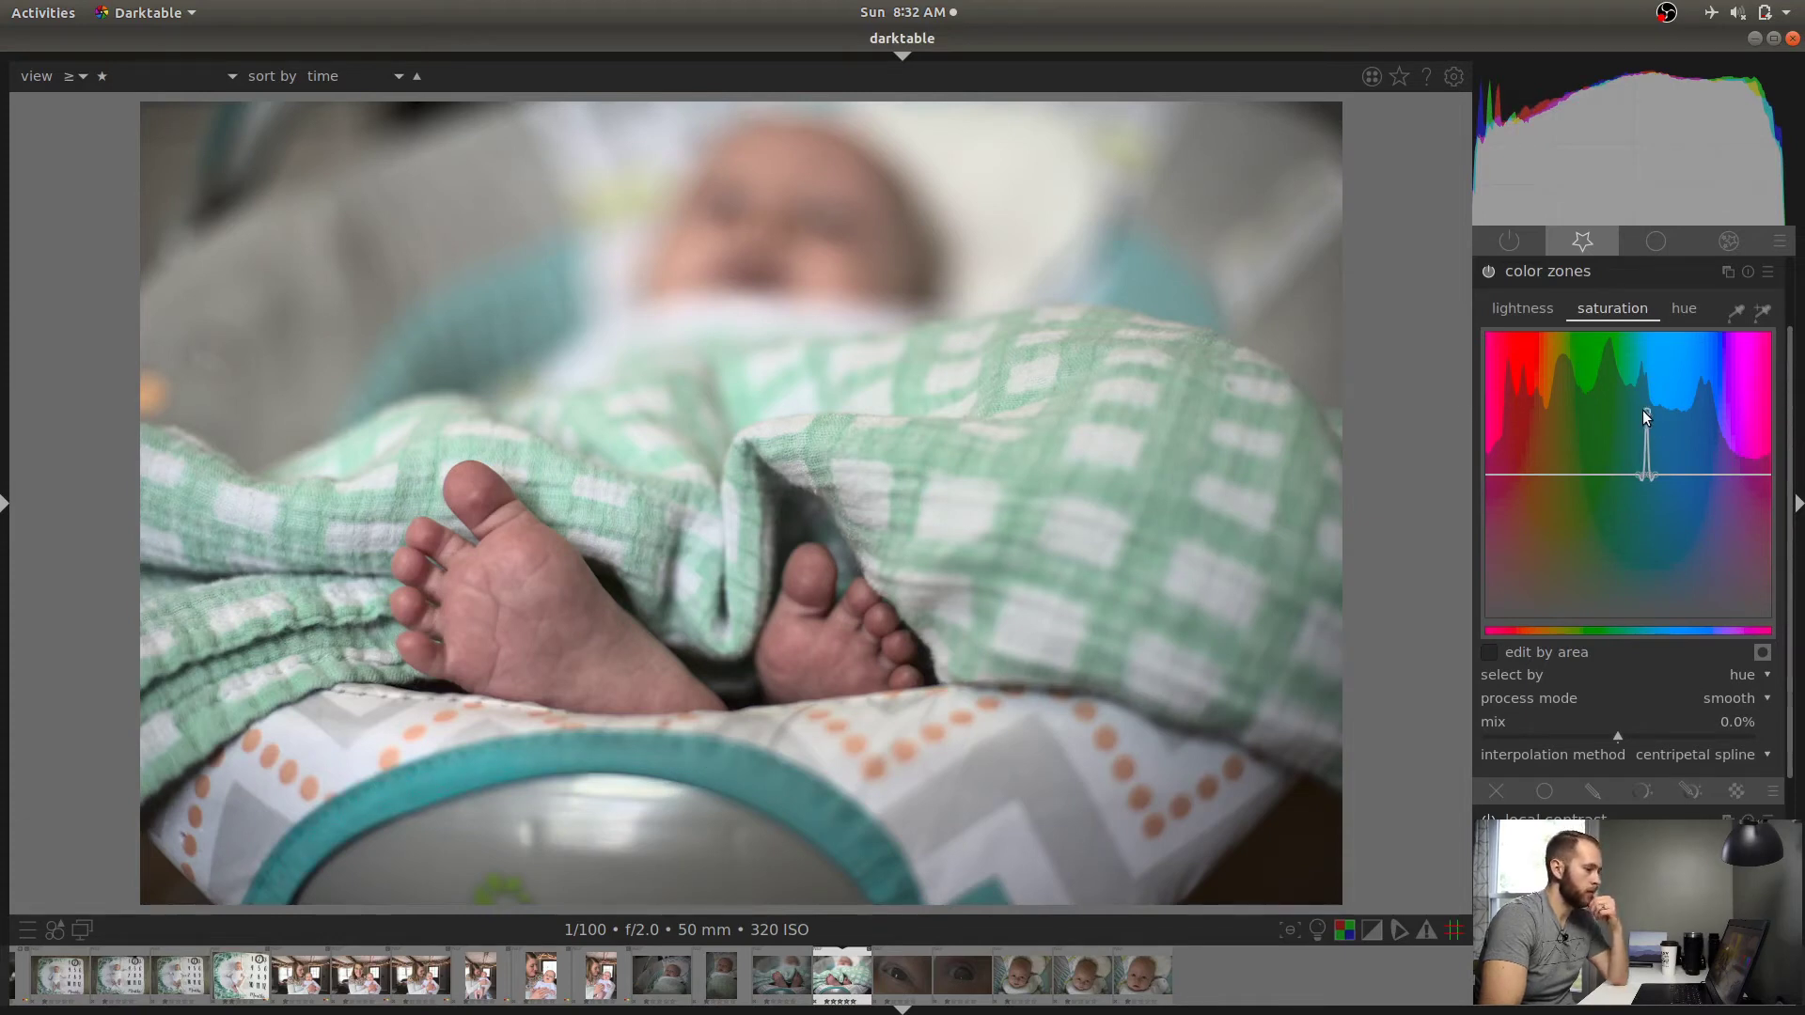
Cut a deep saturation dip at the teal trim hue and fine-tune the neighbouring points
drag(1647, 472, 1647, 572)
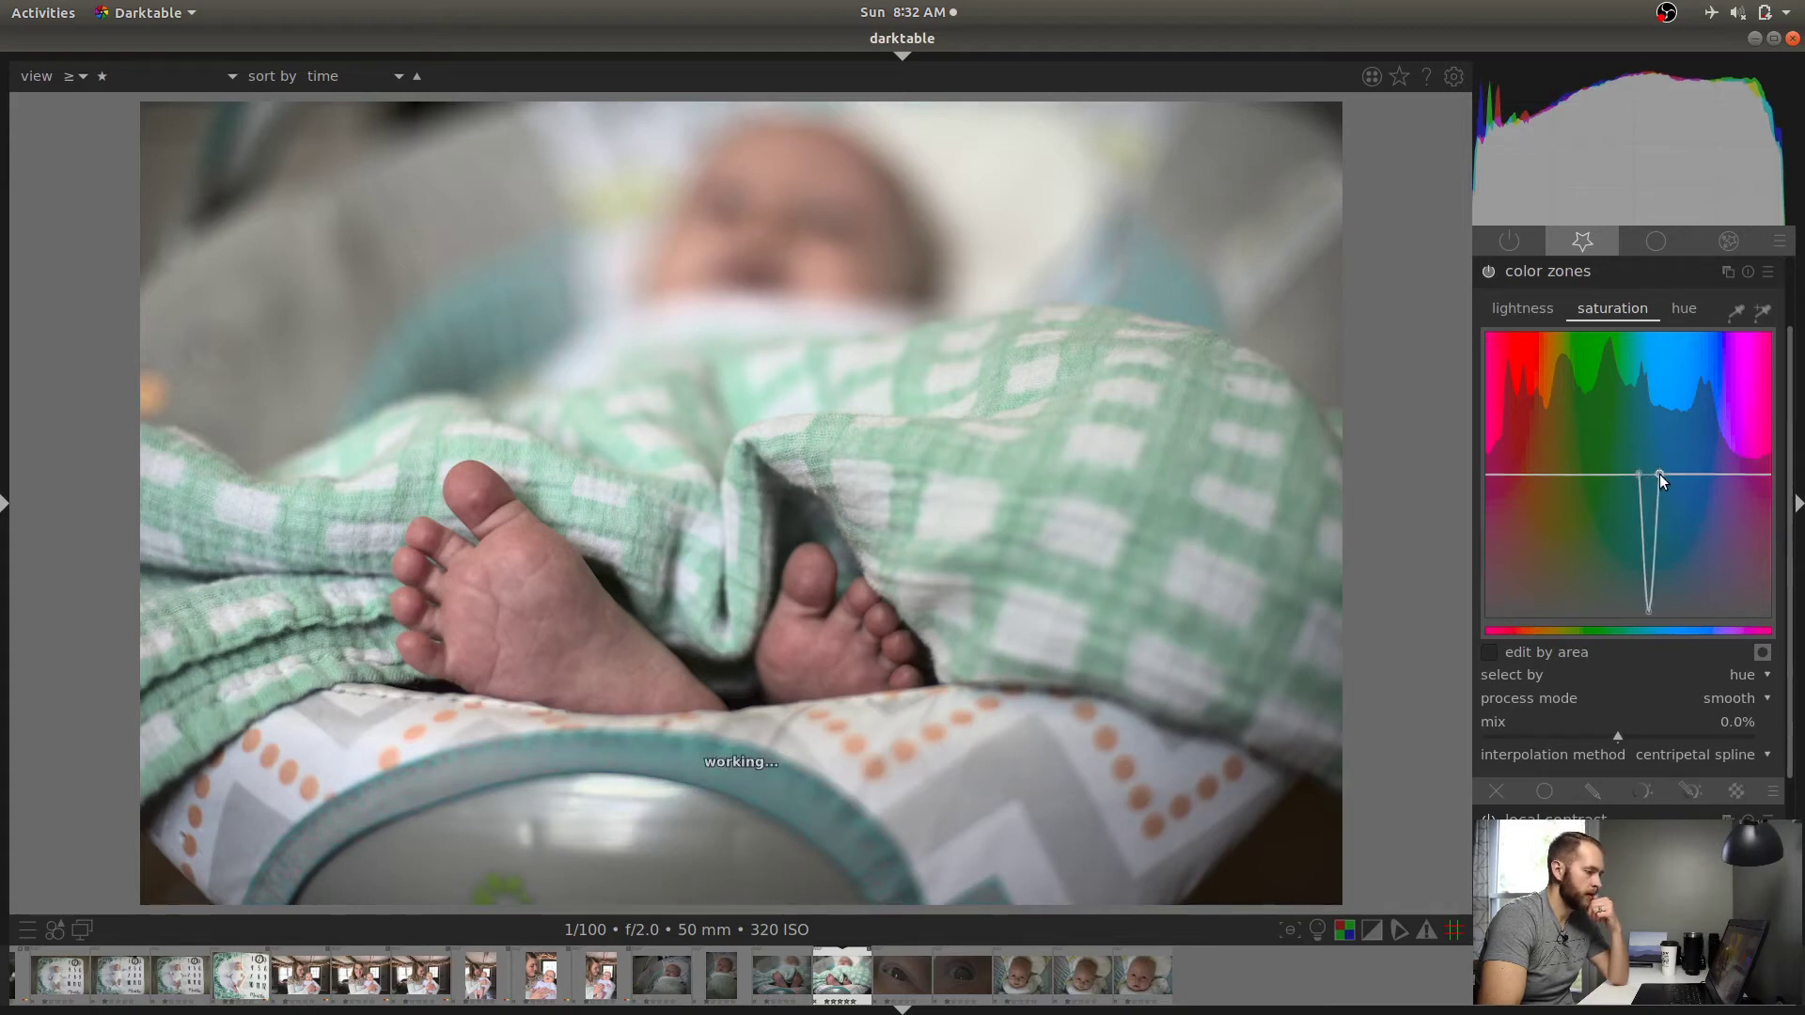
drag(1660, 476, 1634, 476)
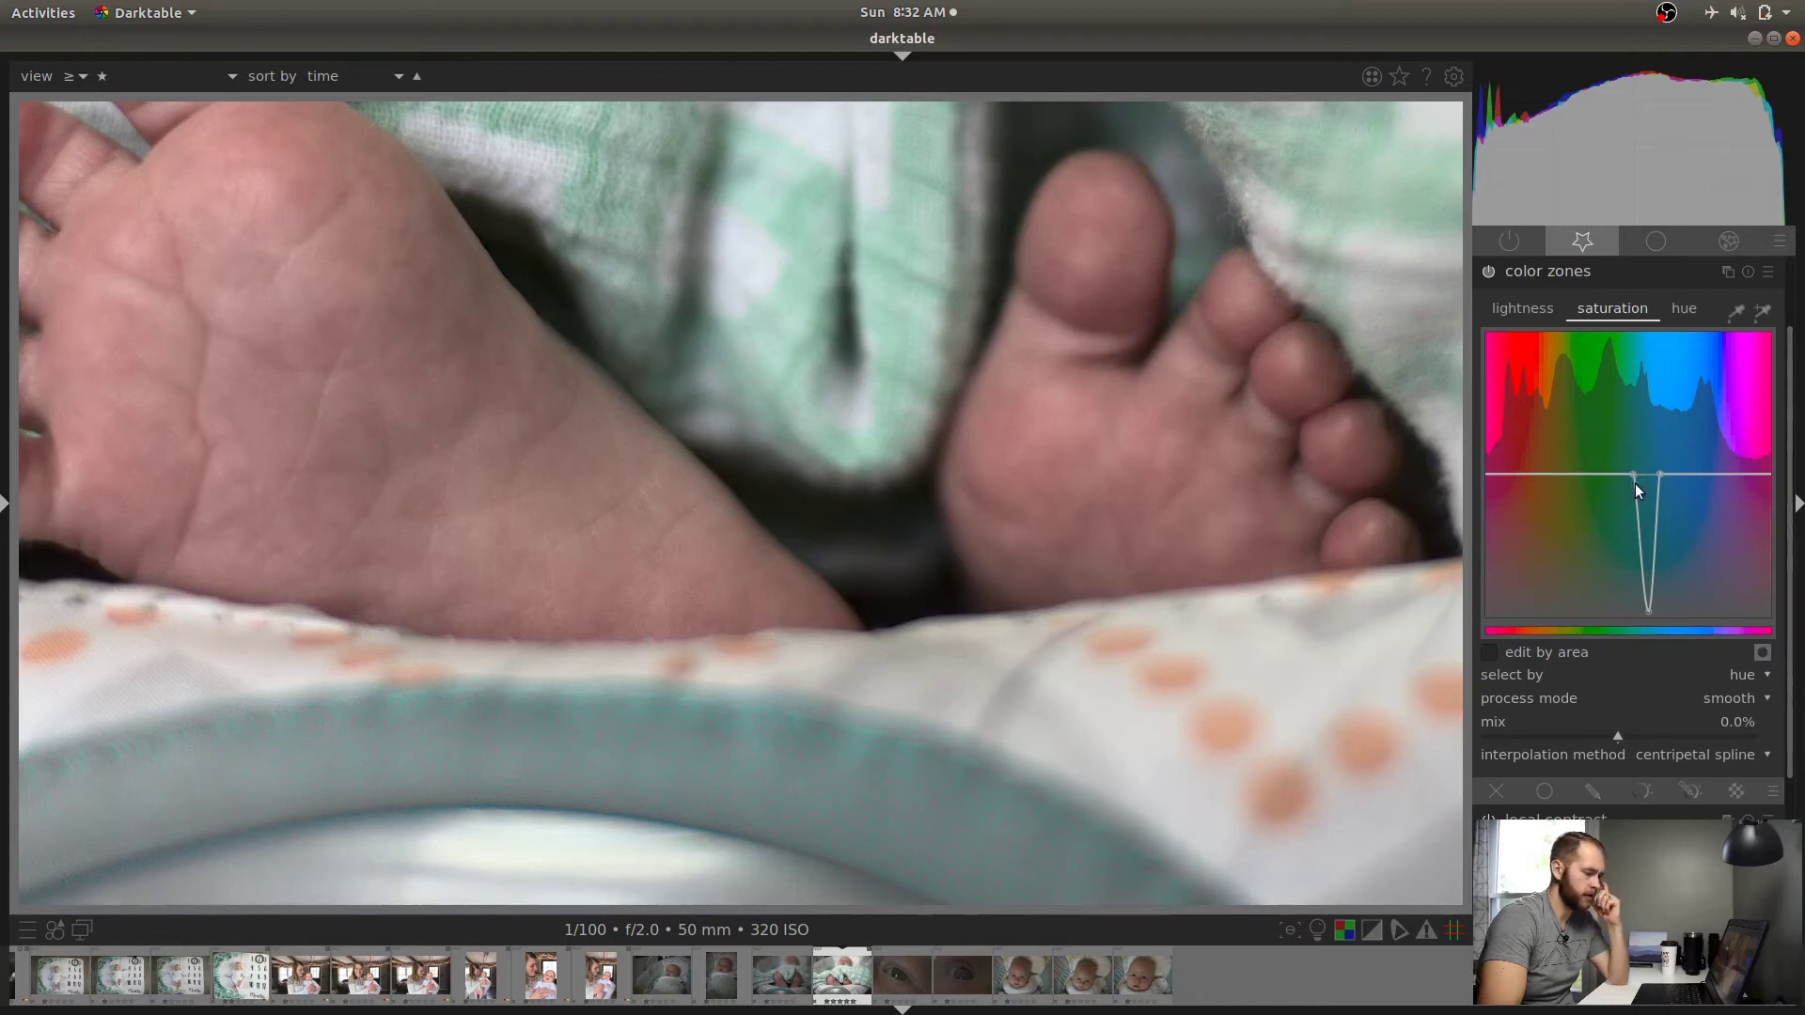
drag(1637, 491, 1632, 482)
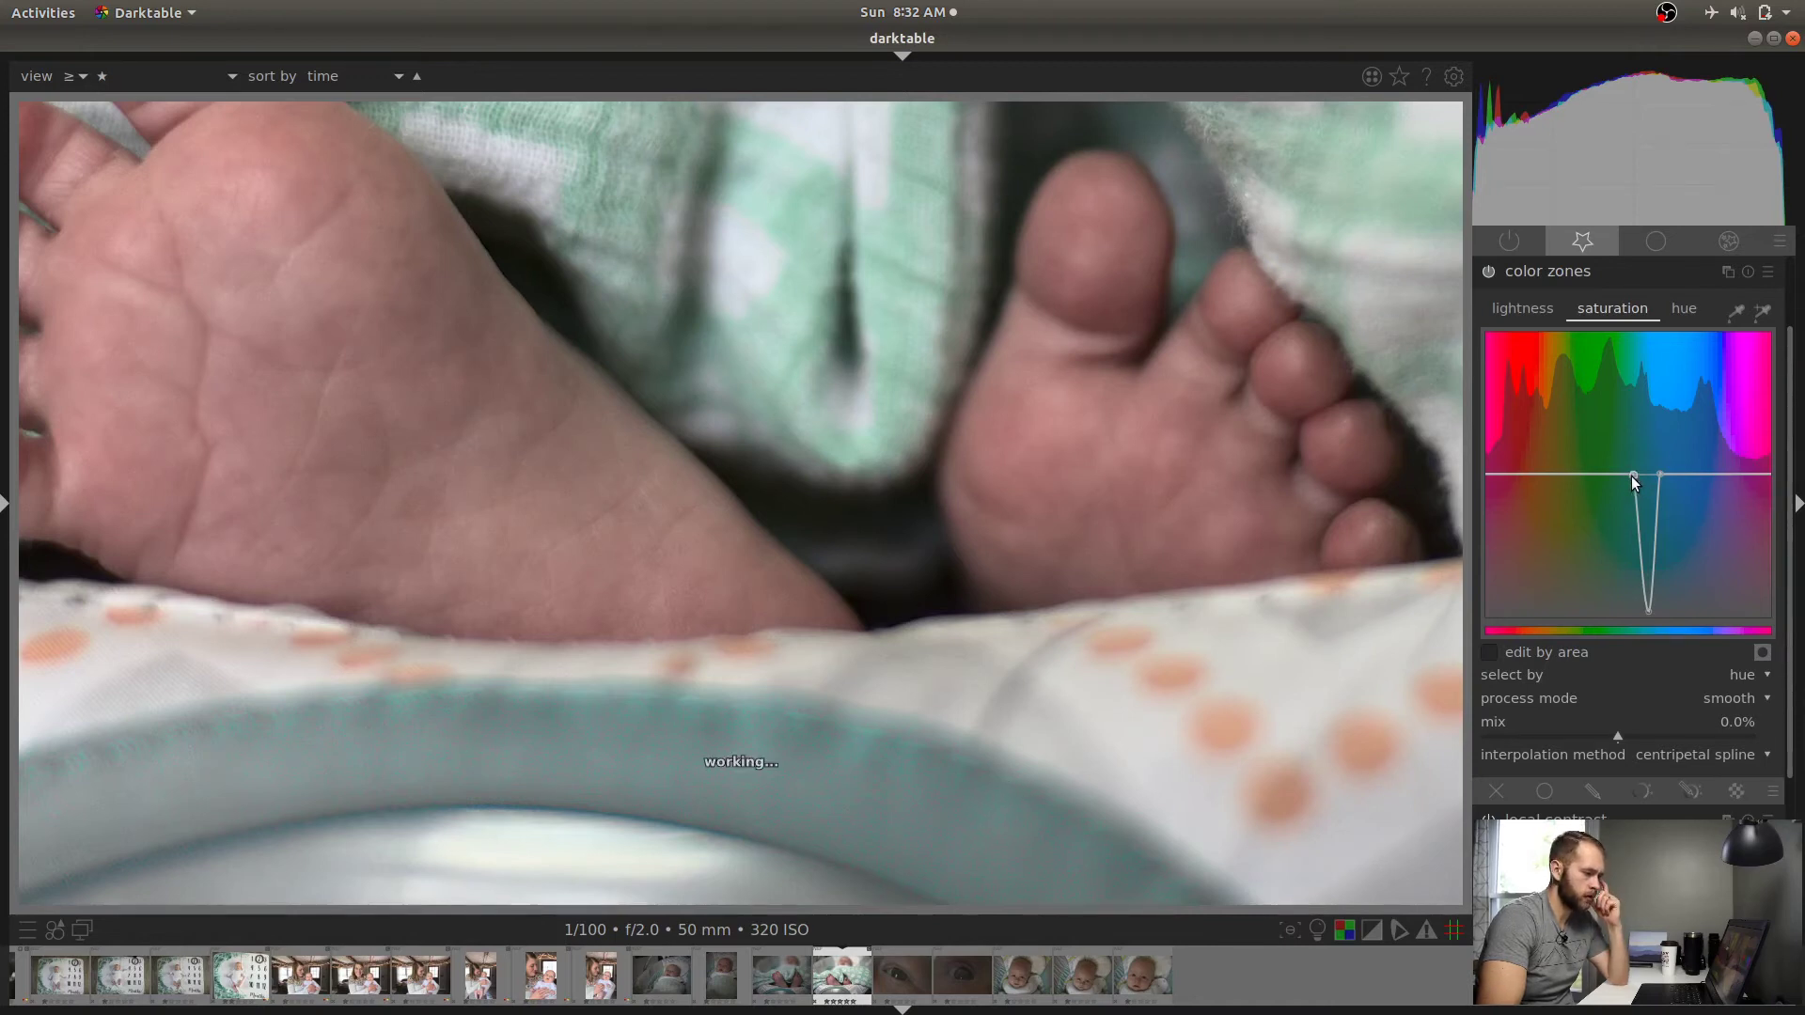
drag(1634, 479, 1640, 472)
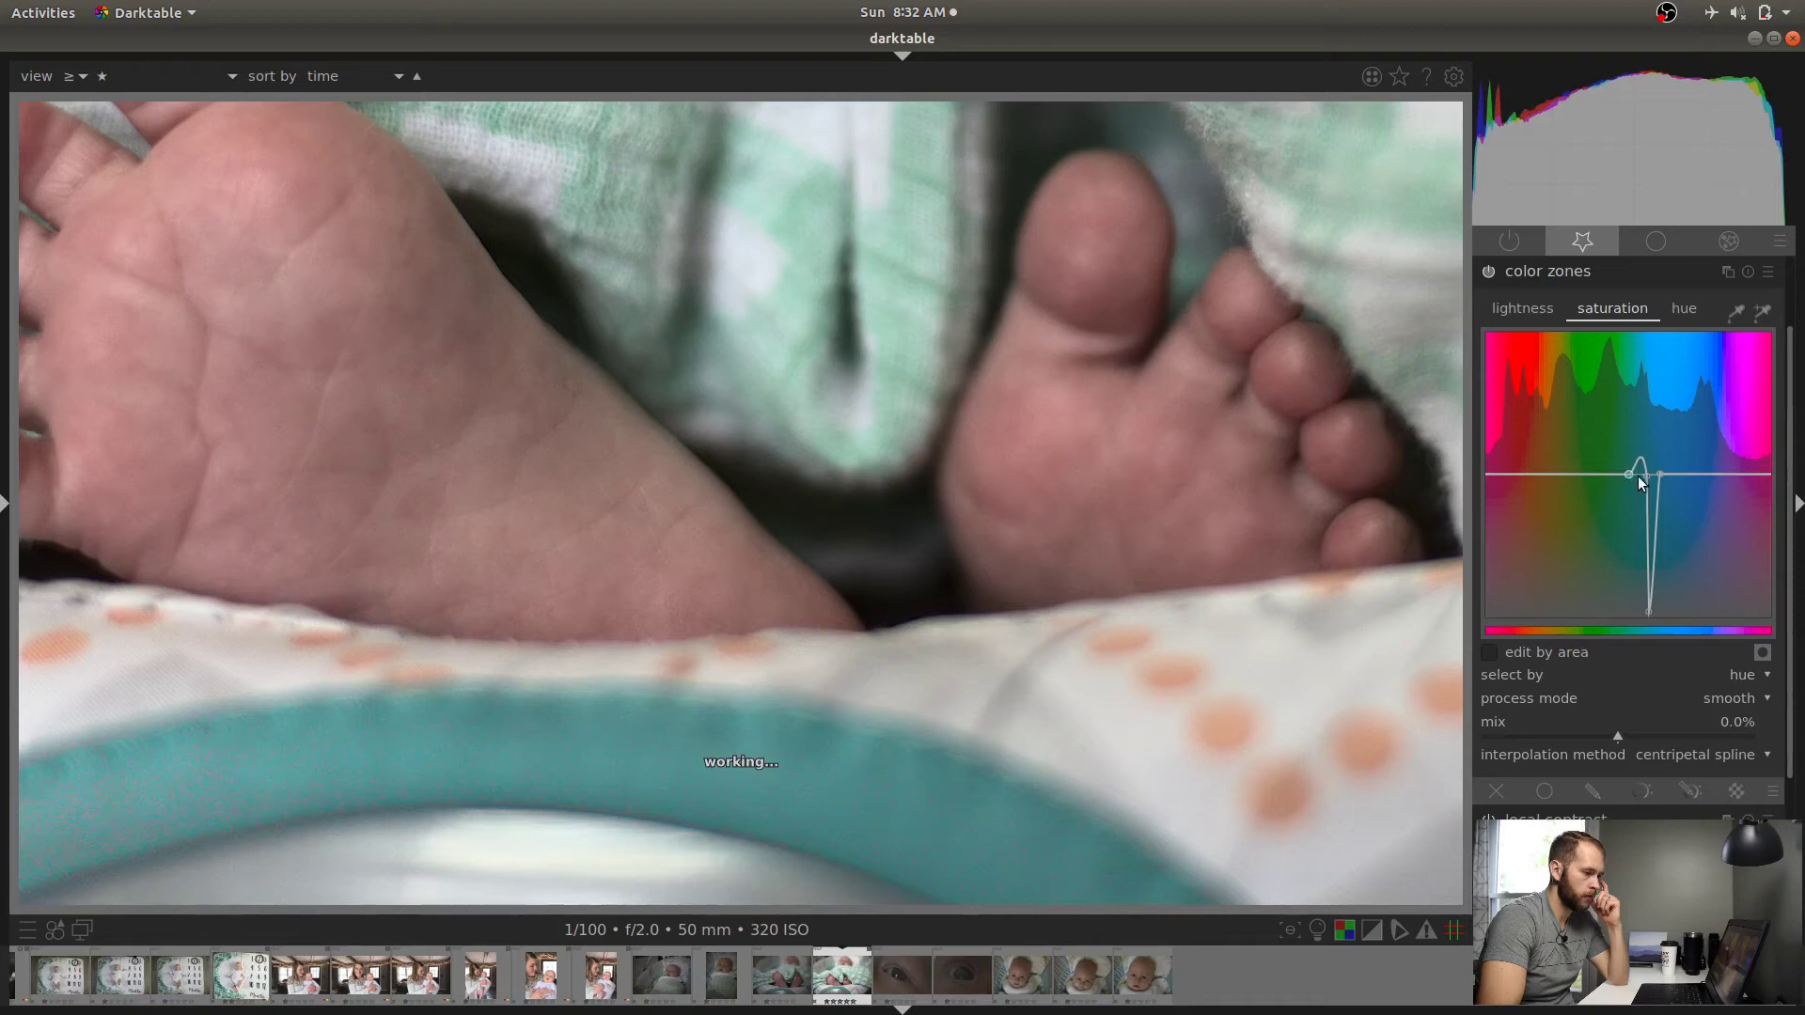
drag(1634, 472, 1626, 481)
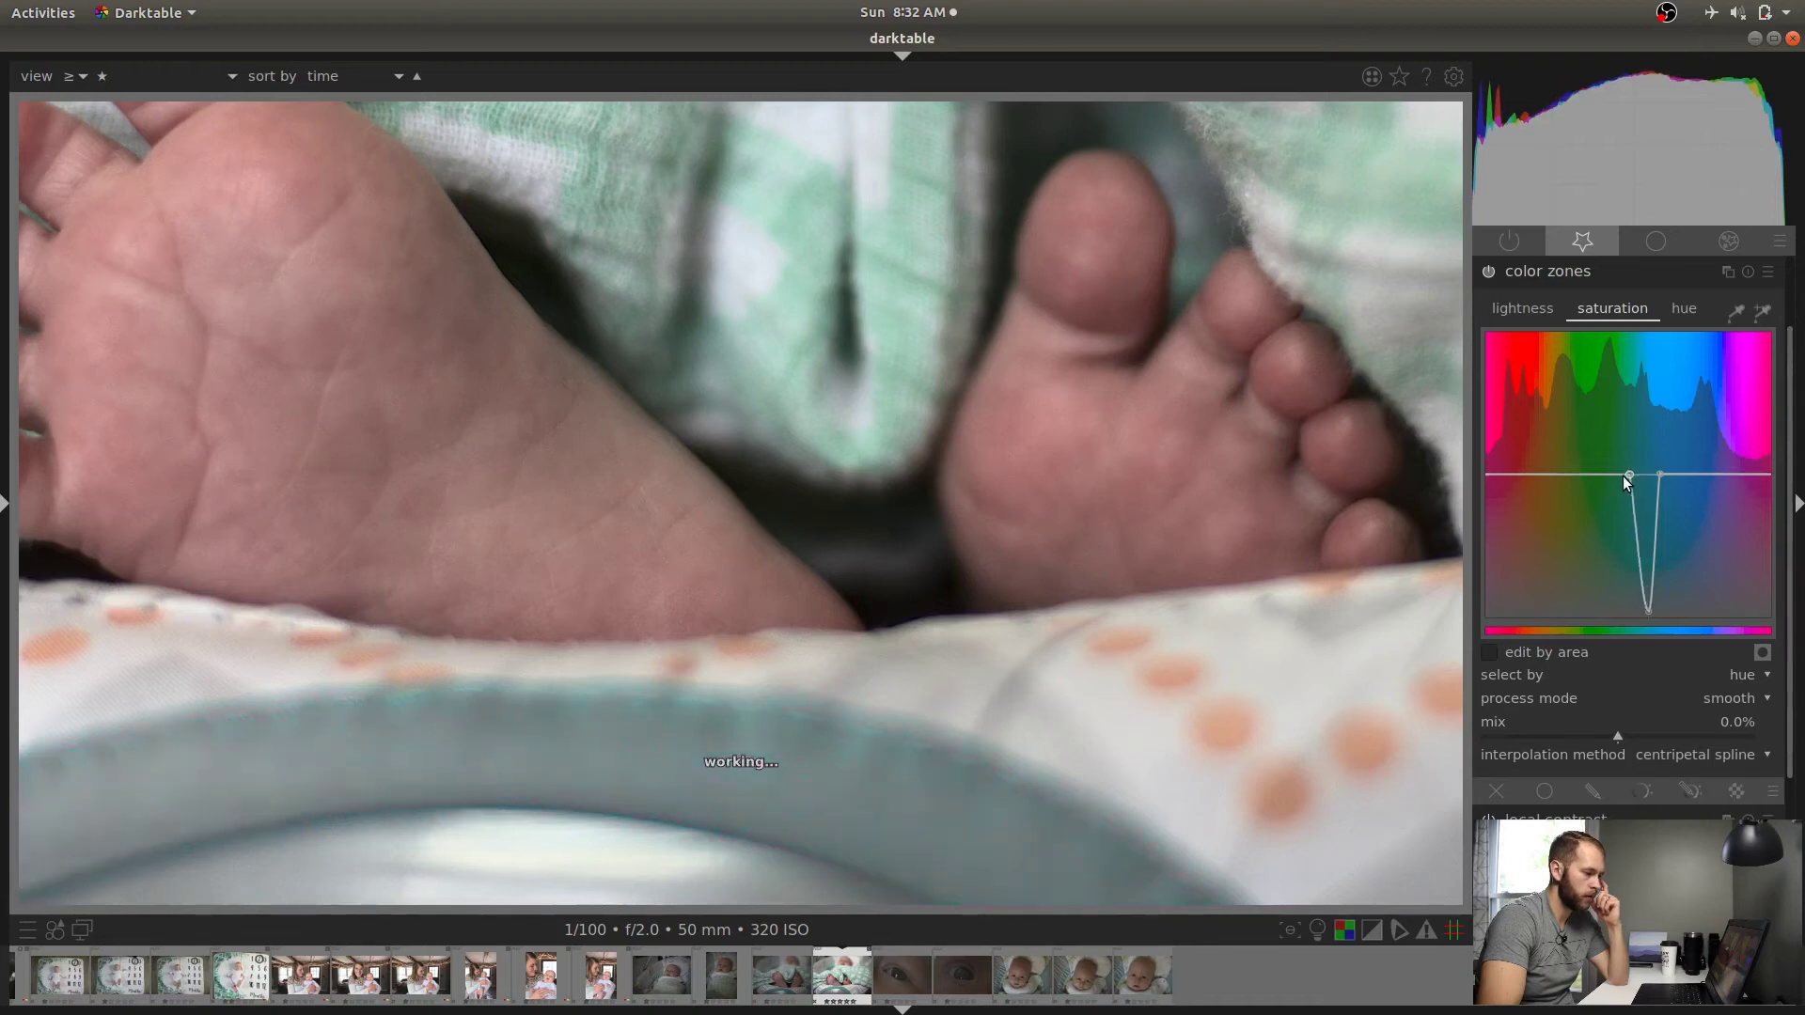
drag(1627, 476, 1668, 476)
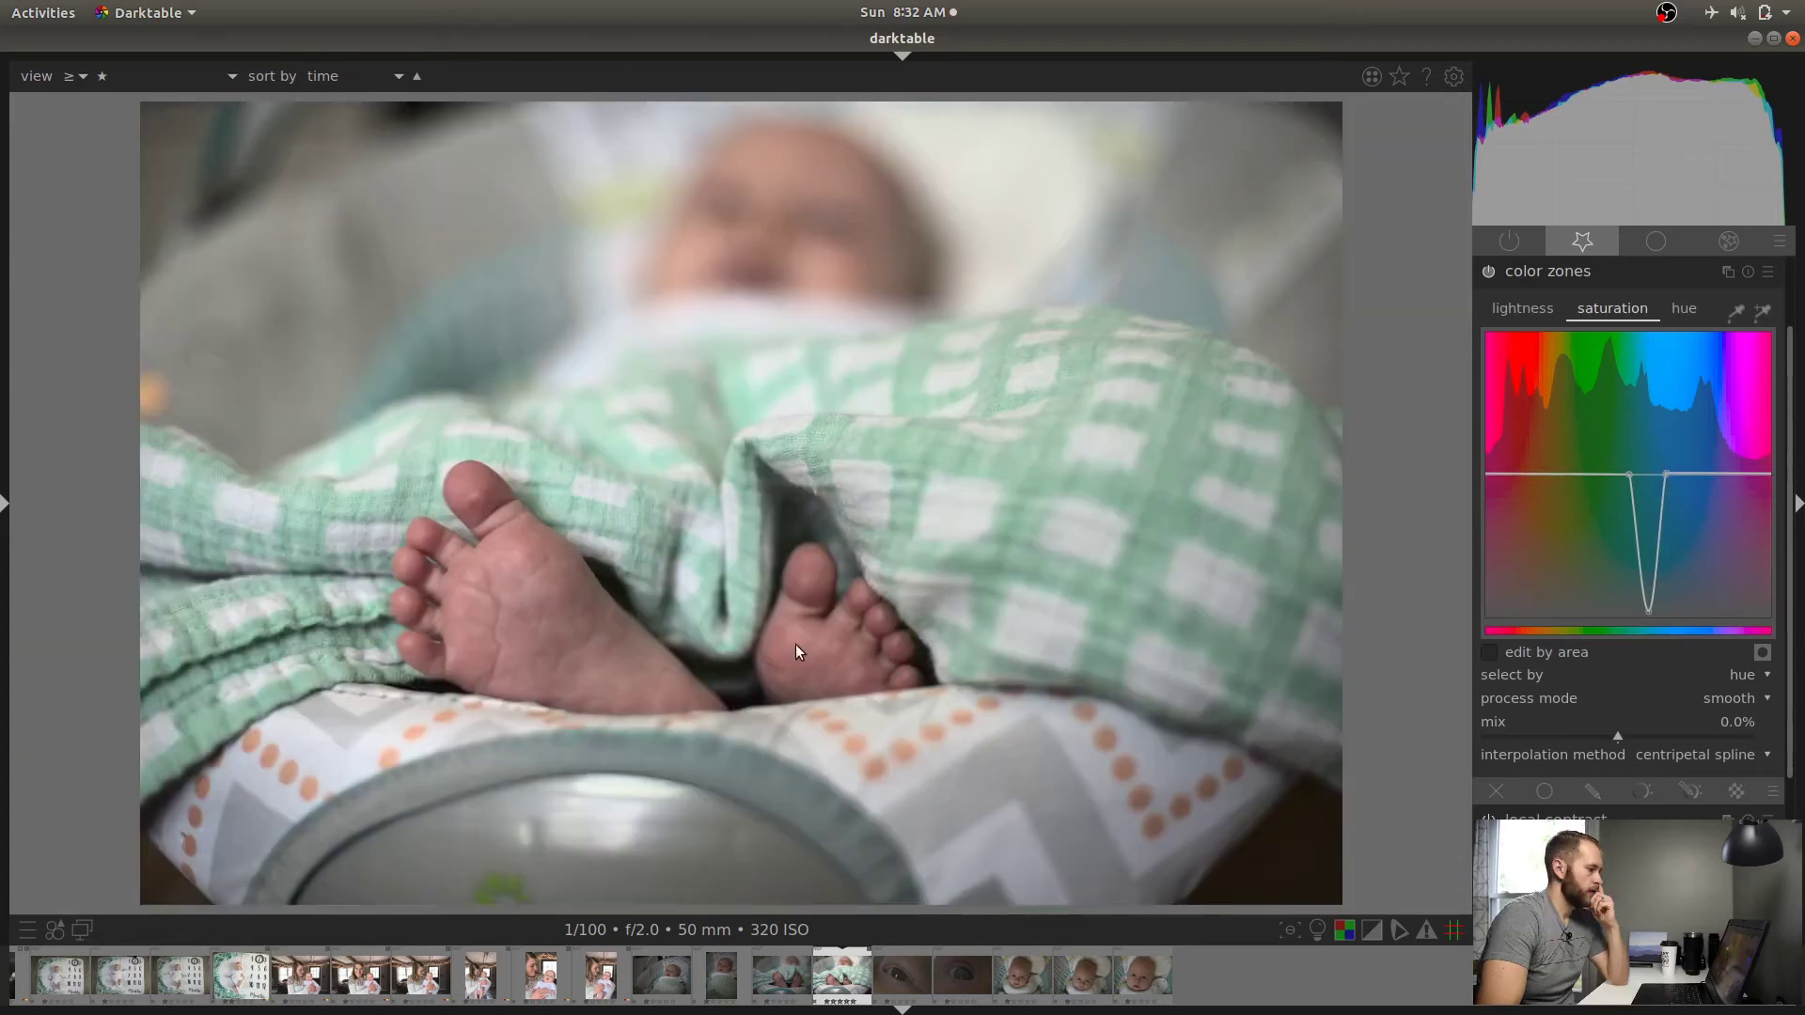
mouse_move(1365, 686)
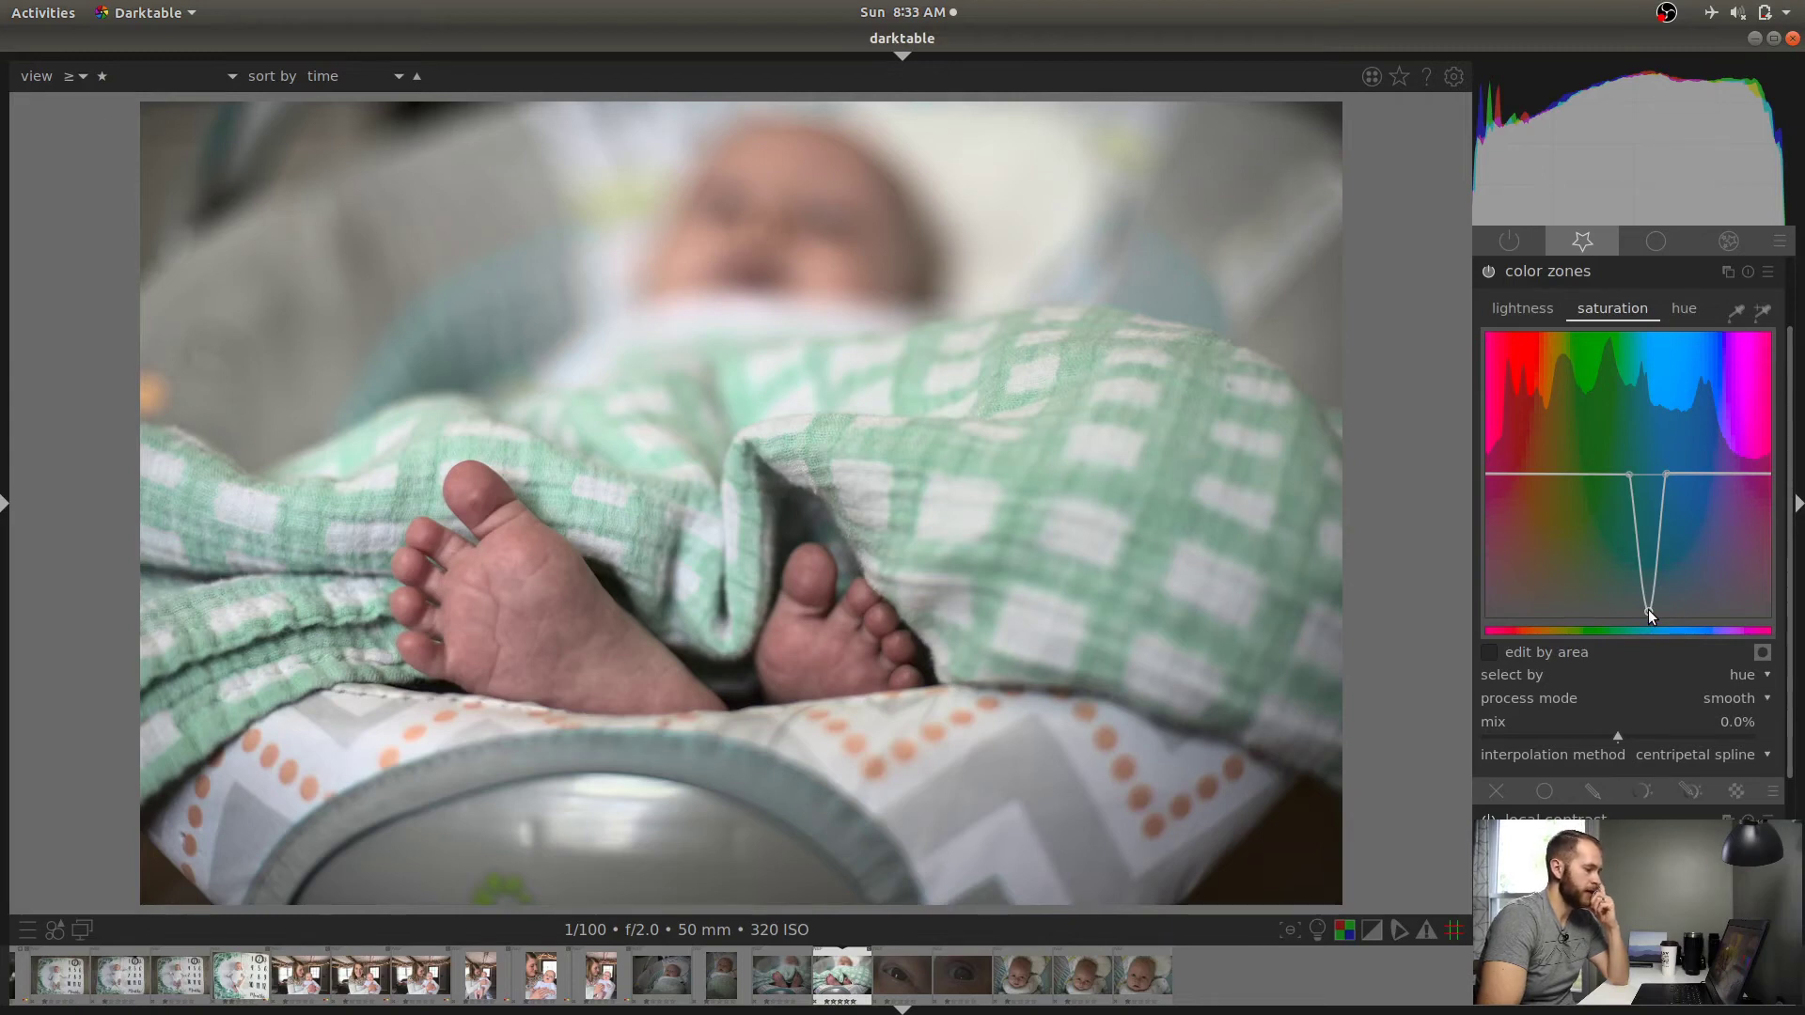
Raise the teal saturation dip back to a slight reduction and move to the hue curve
drag(1650, 617, 1650, 495)
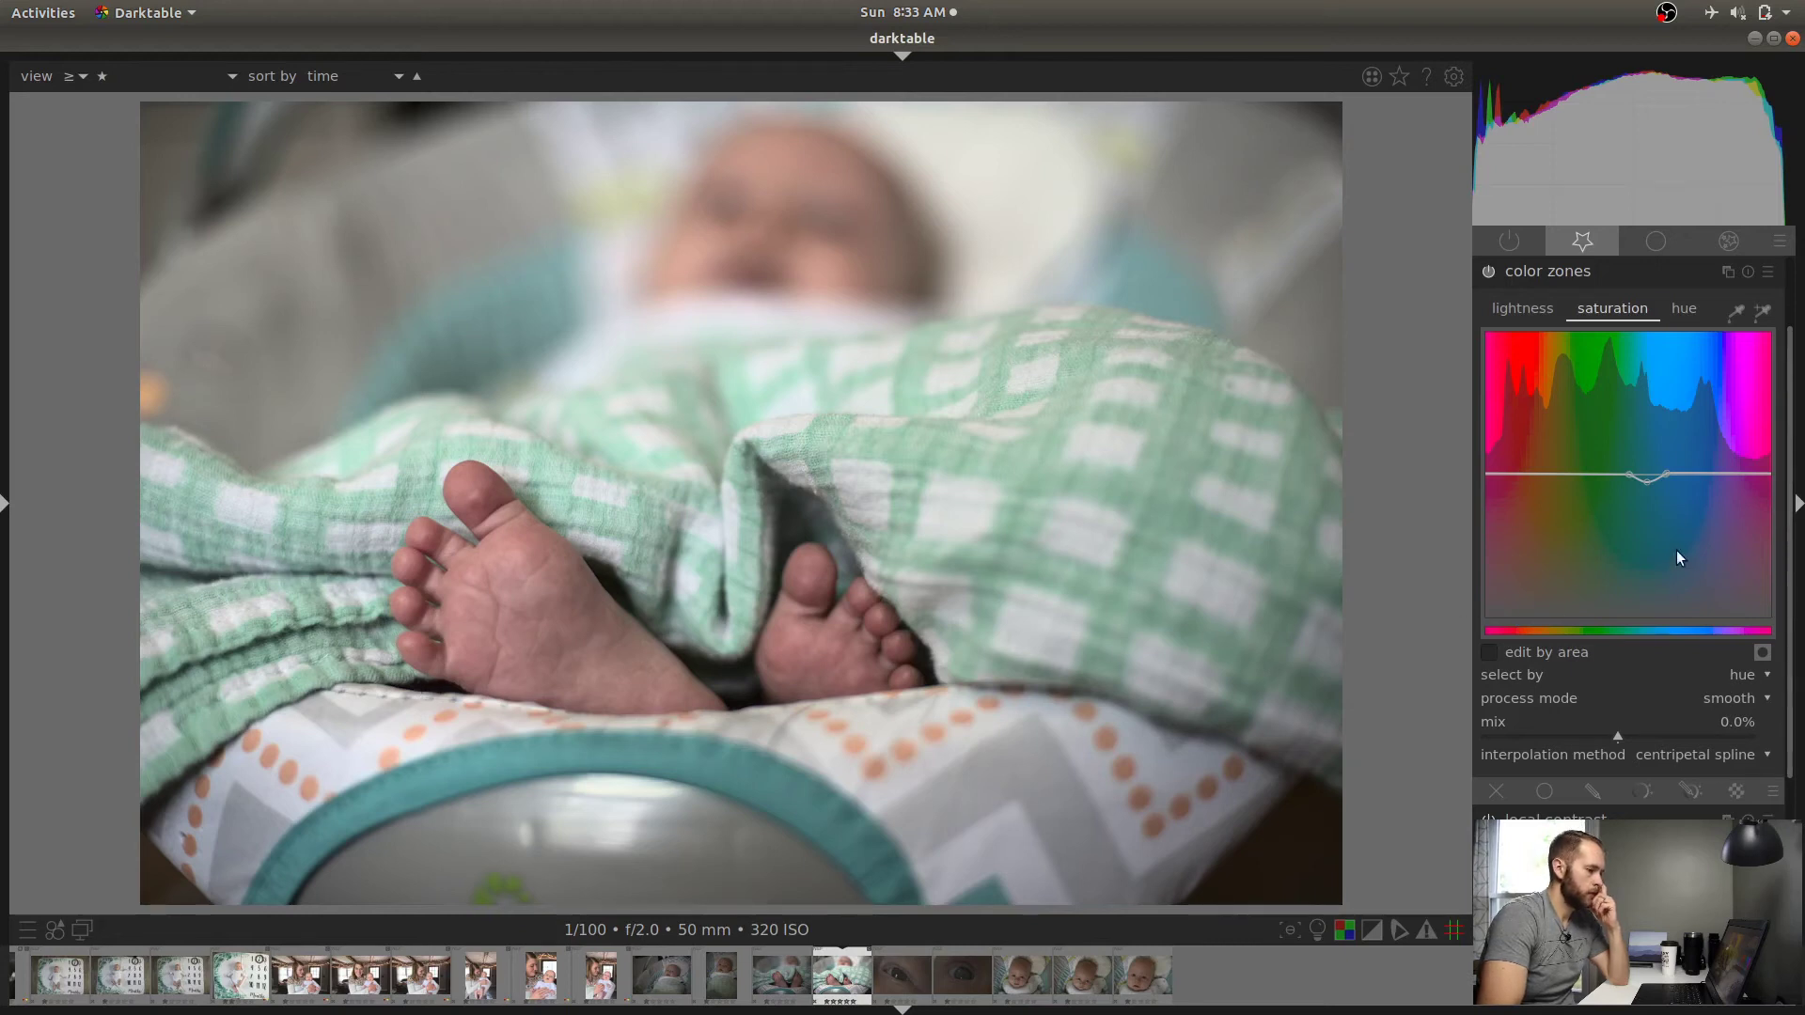
click(1683, 309)
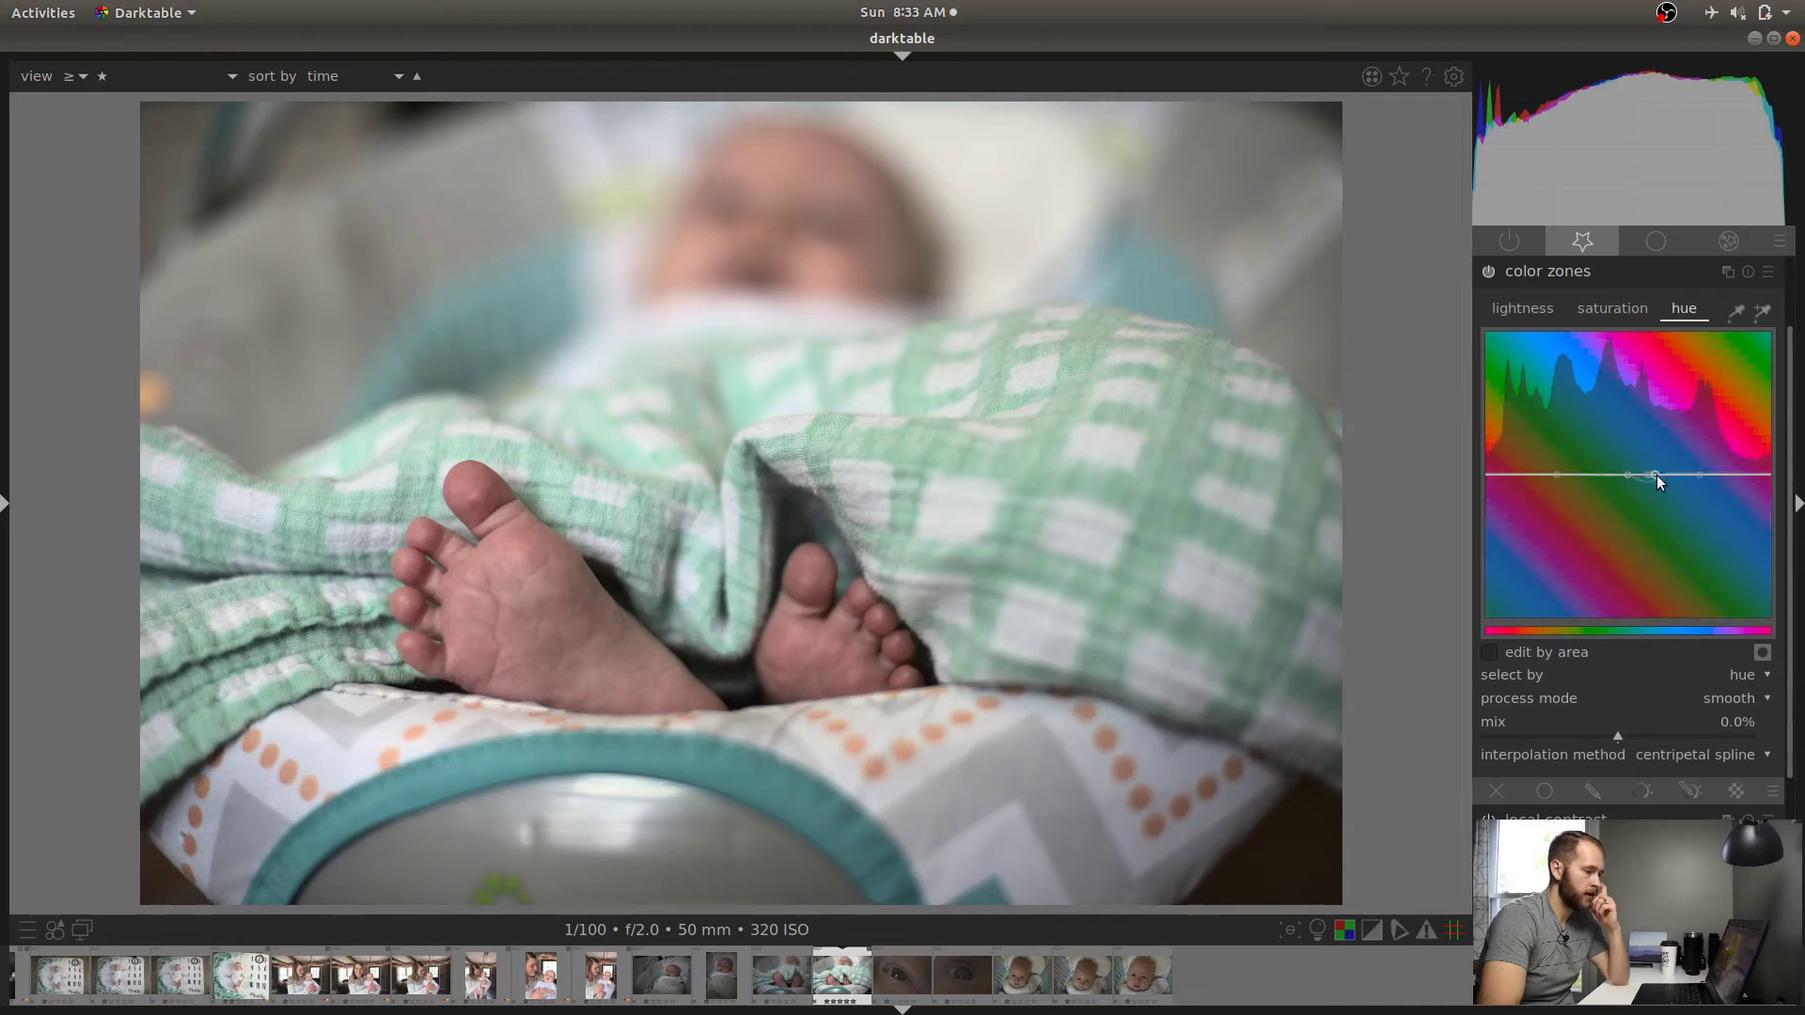
Drag the green point on the hue curve down into a deep shift
drag(1655, 475, 1666, 476)
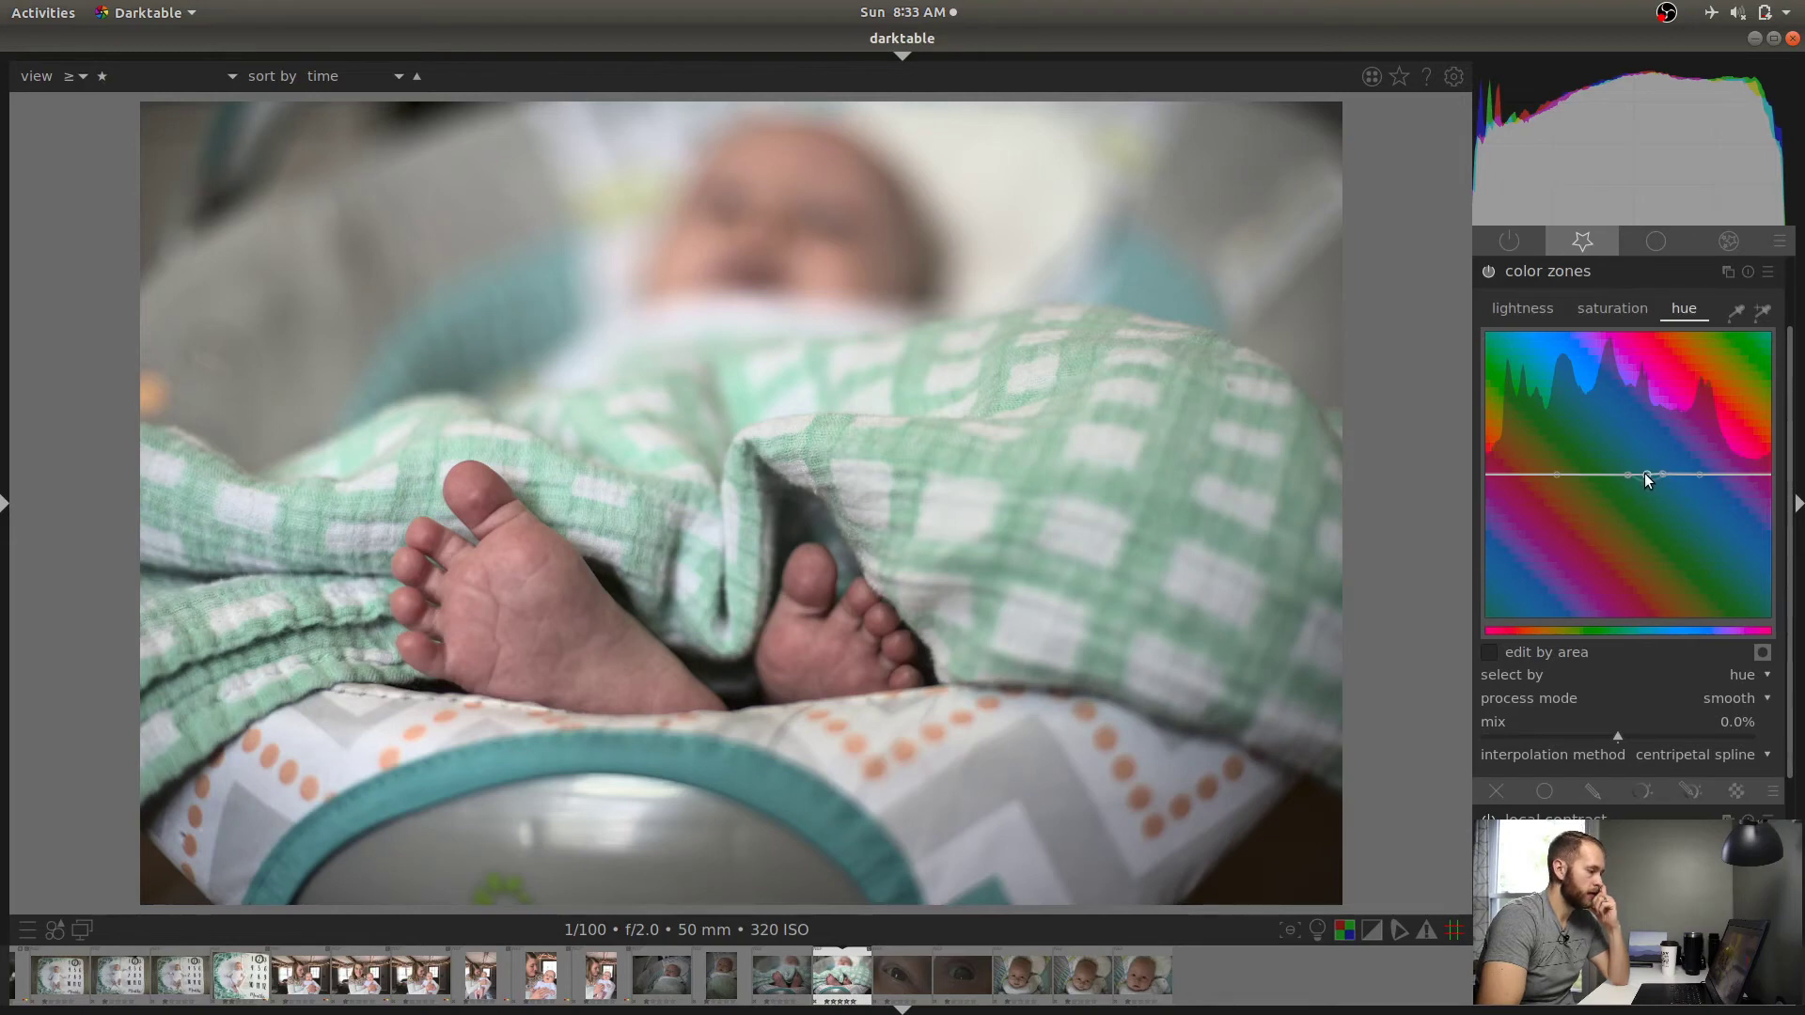
drag(1629, 476, 1647, 551)
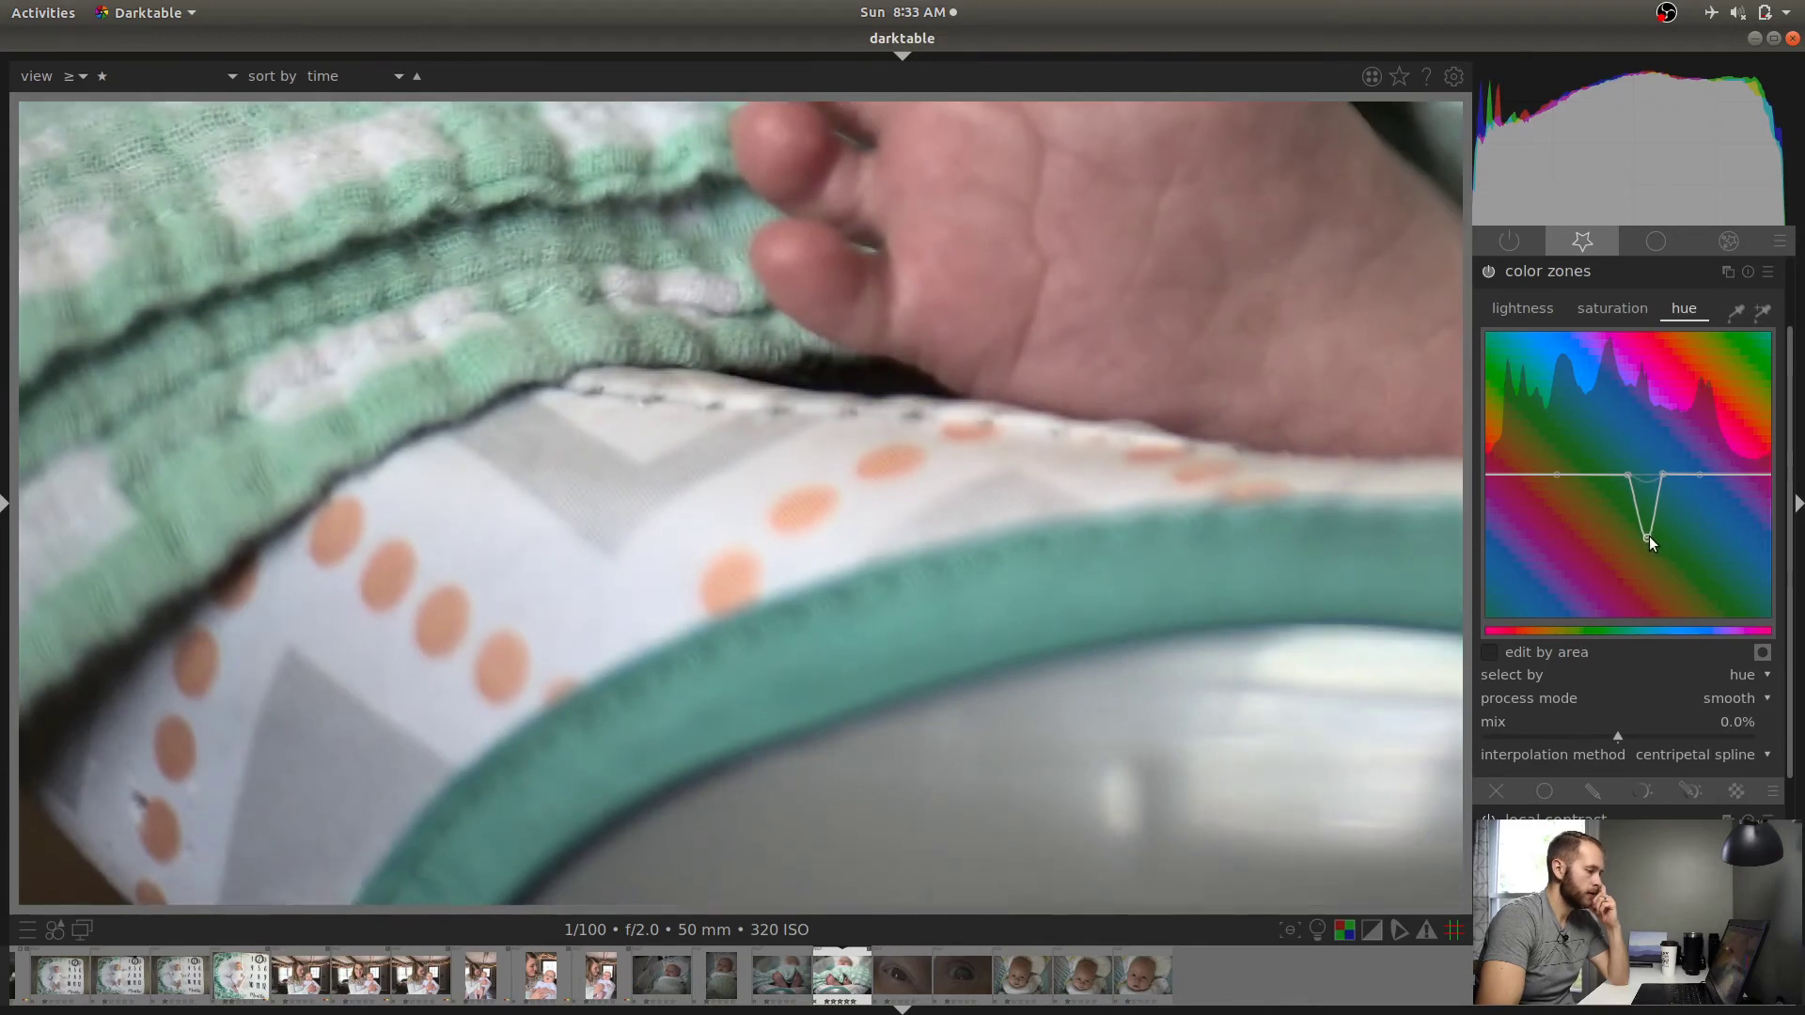
drag(1649, 548, 1653, 610)
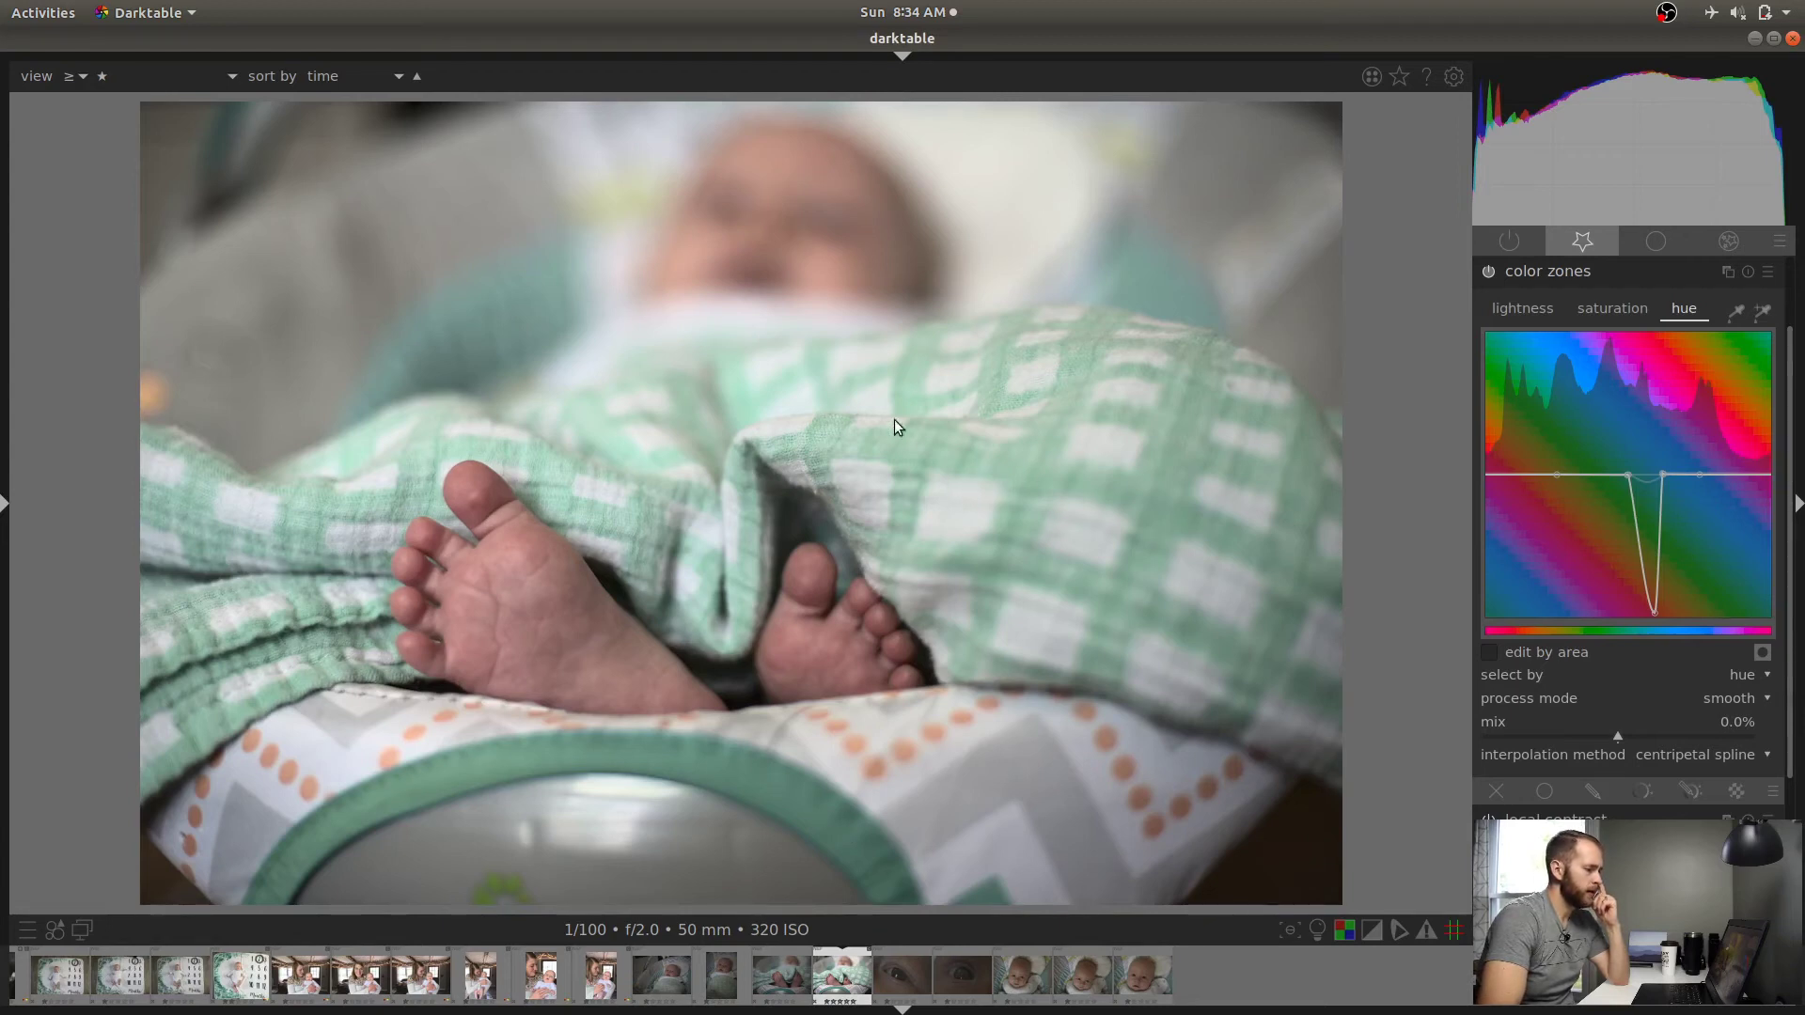
mouse_move(331, 564)
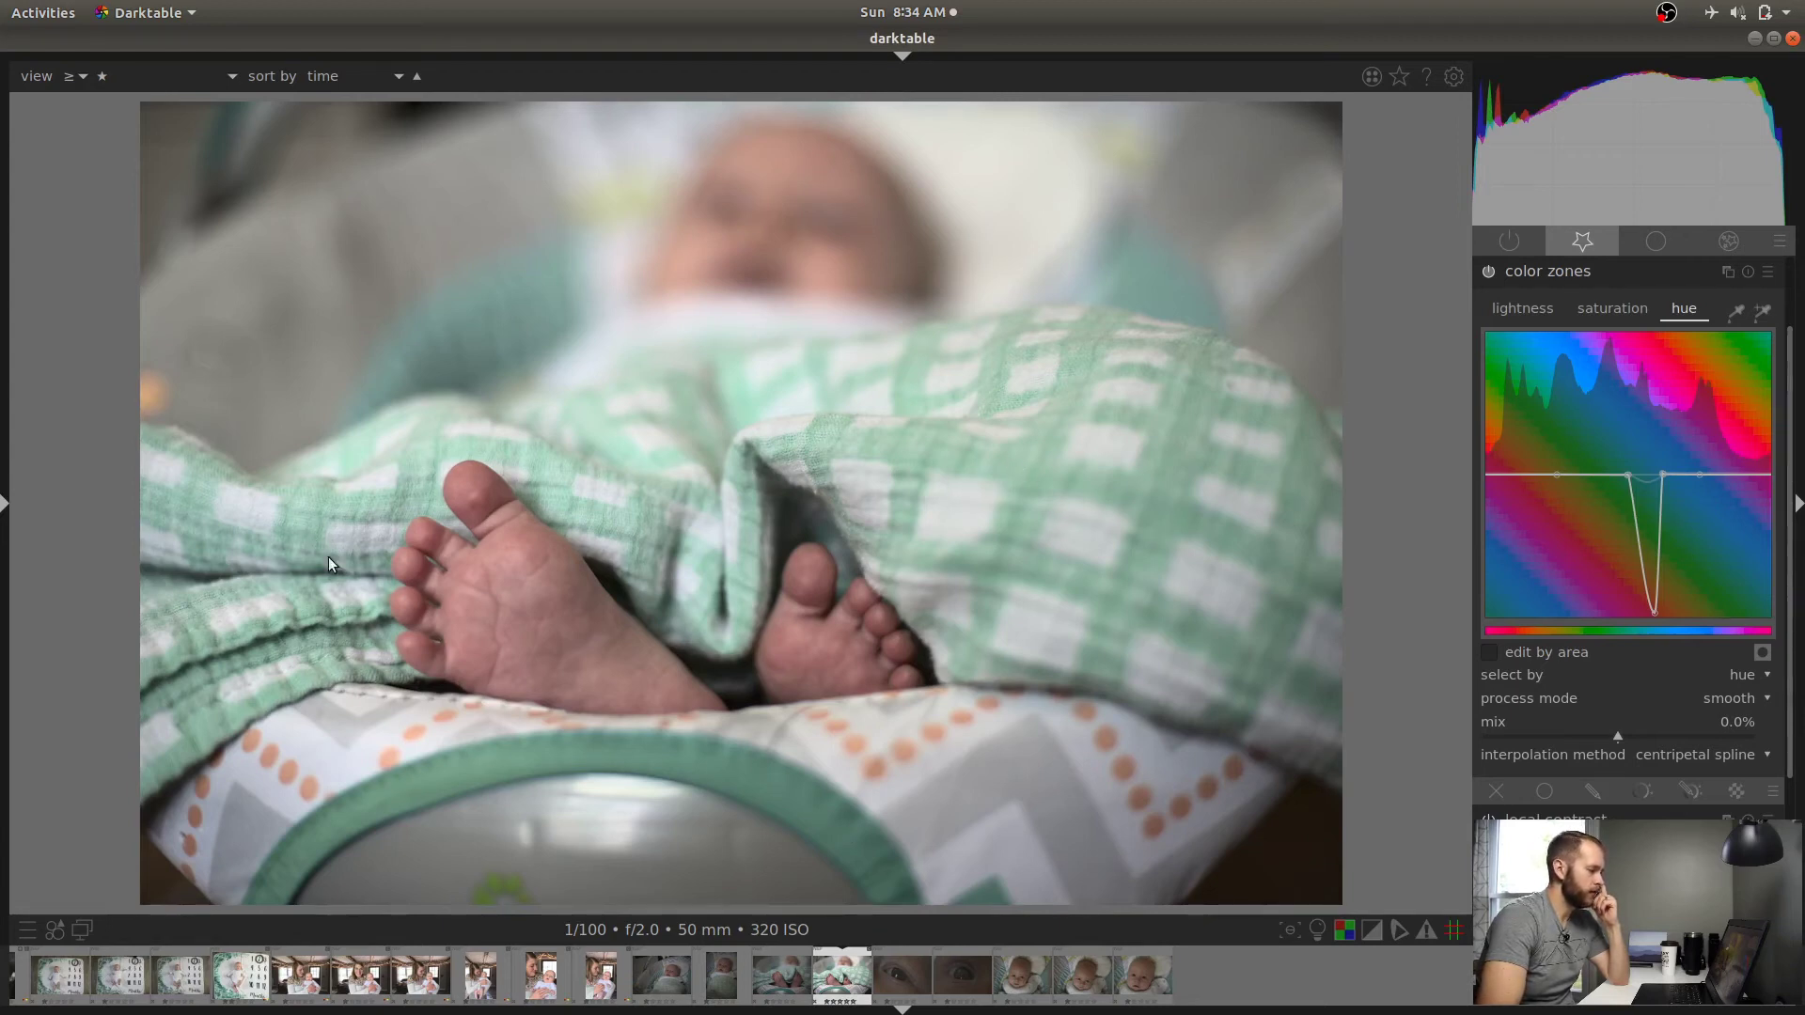
mouse_move(1521, 308)
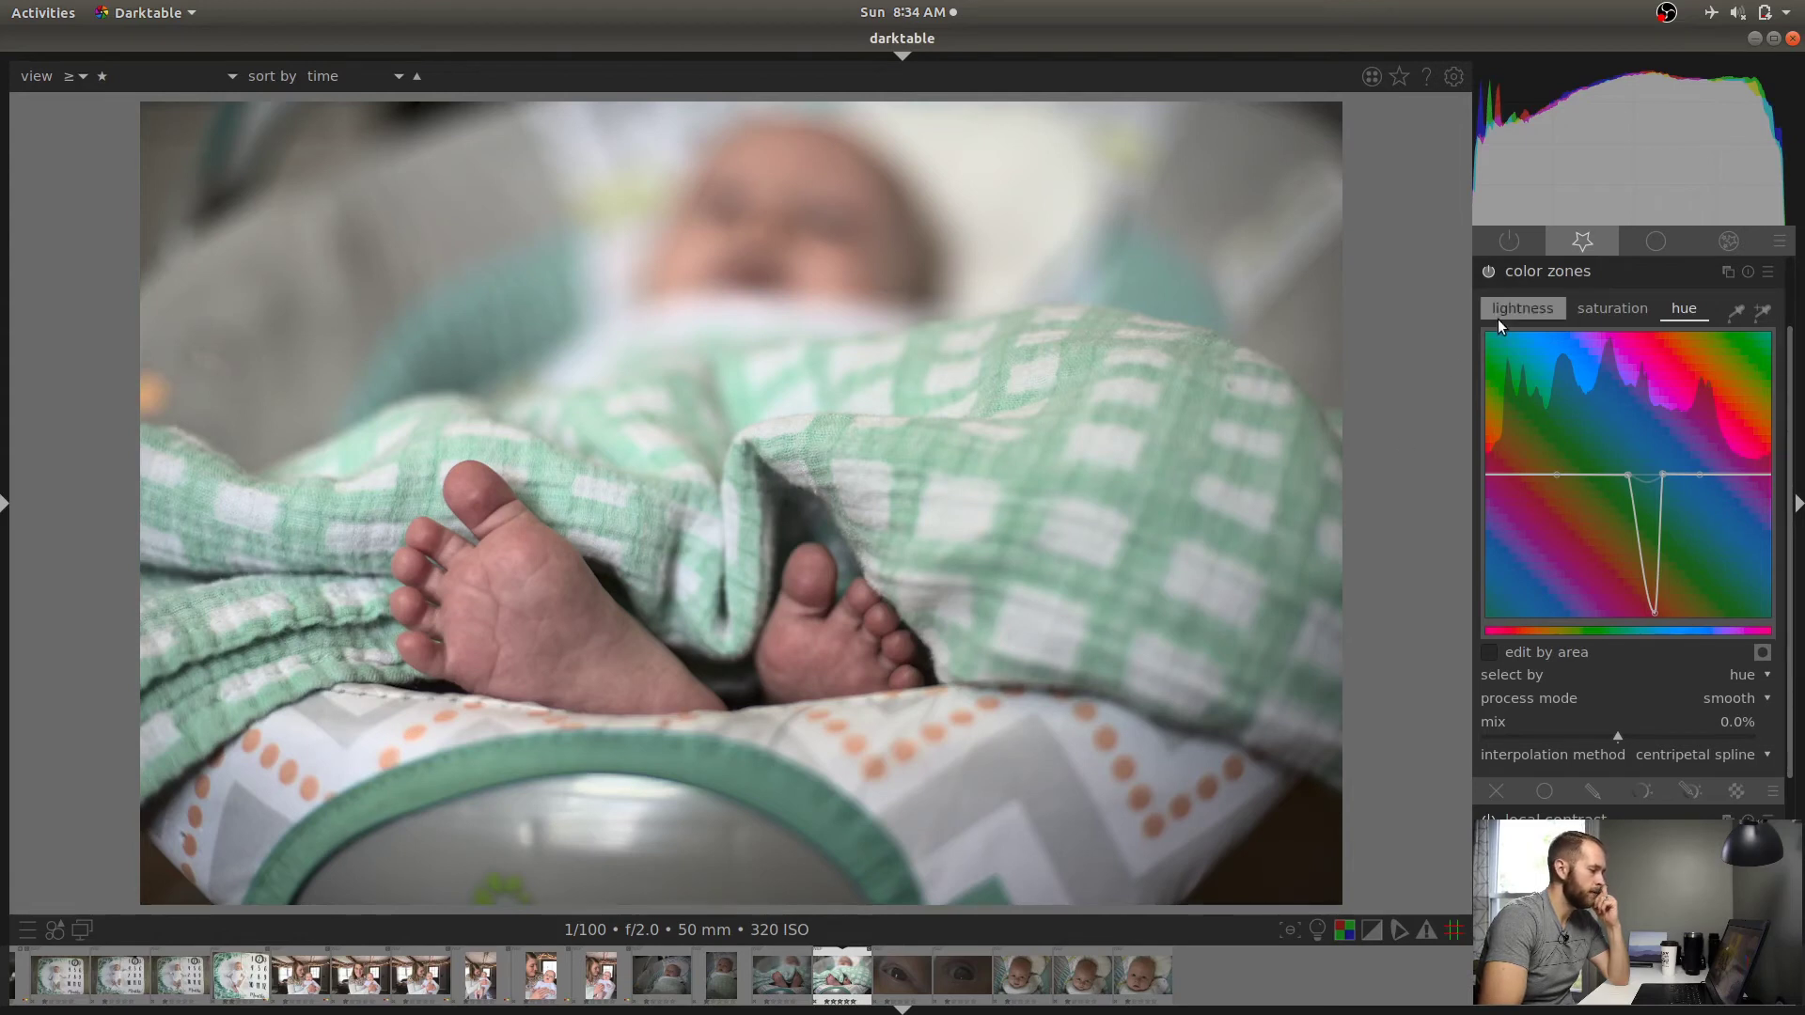
Lift the green tones' lightness with a small bump on the lightness curve
click(1521, 309)
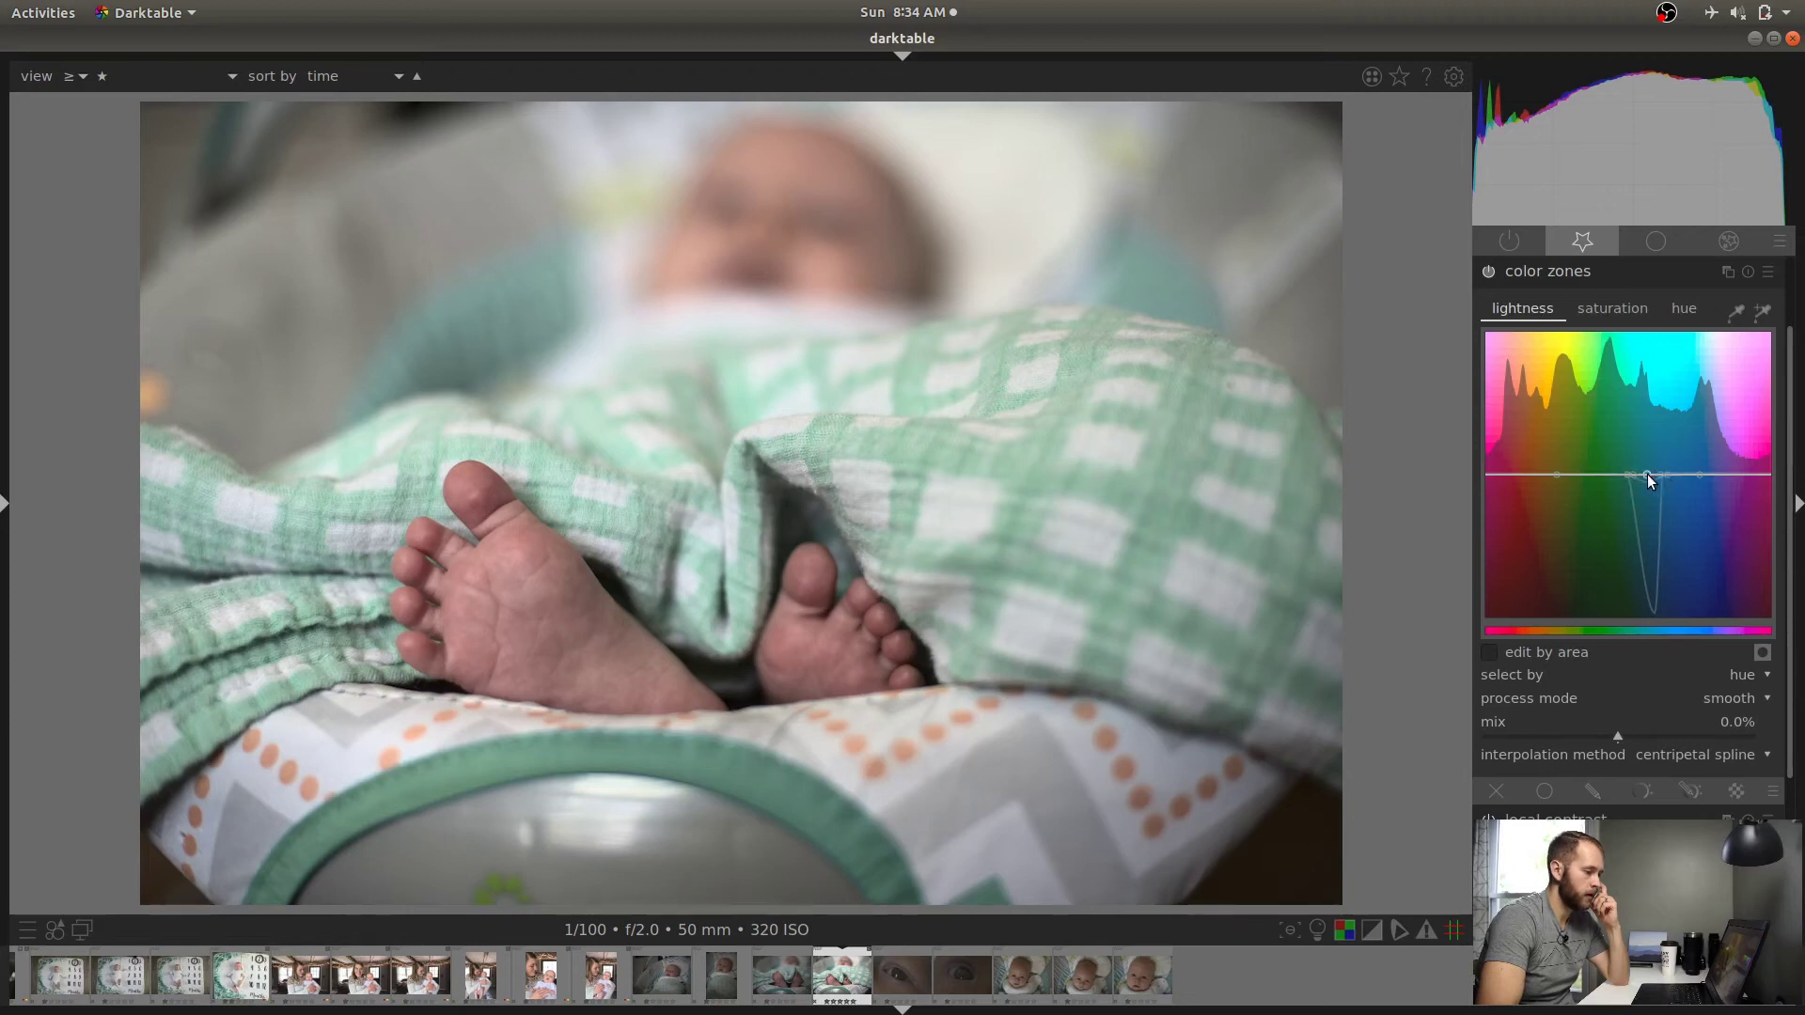
drag(1647, 478, 1647, 472)
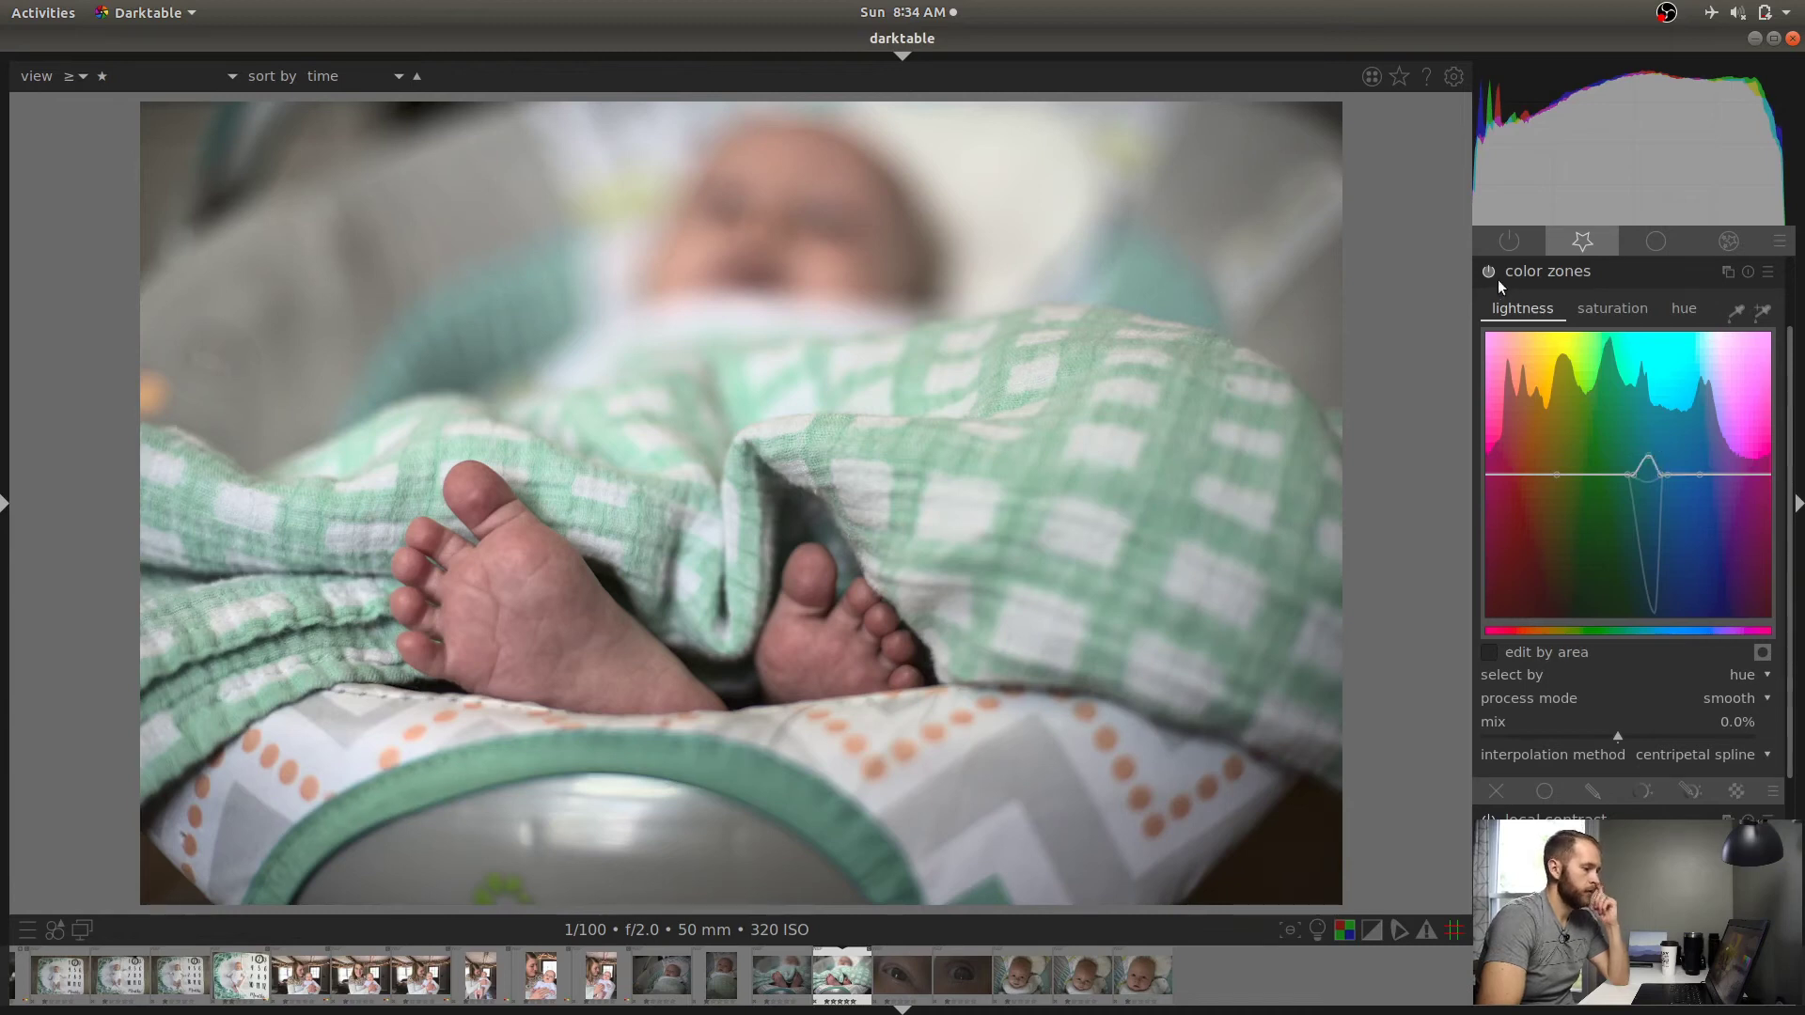
Zoom into the orange dots for a close look, then return to the whole photo
click(1490, 271)
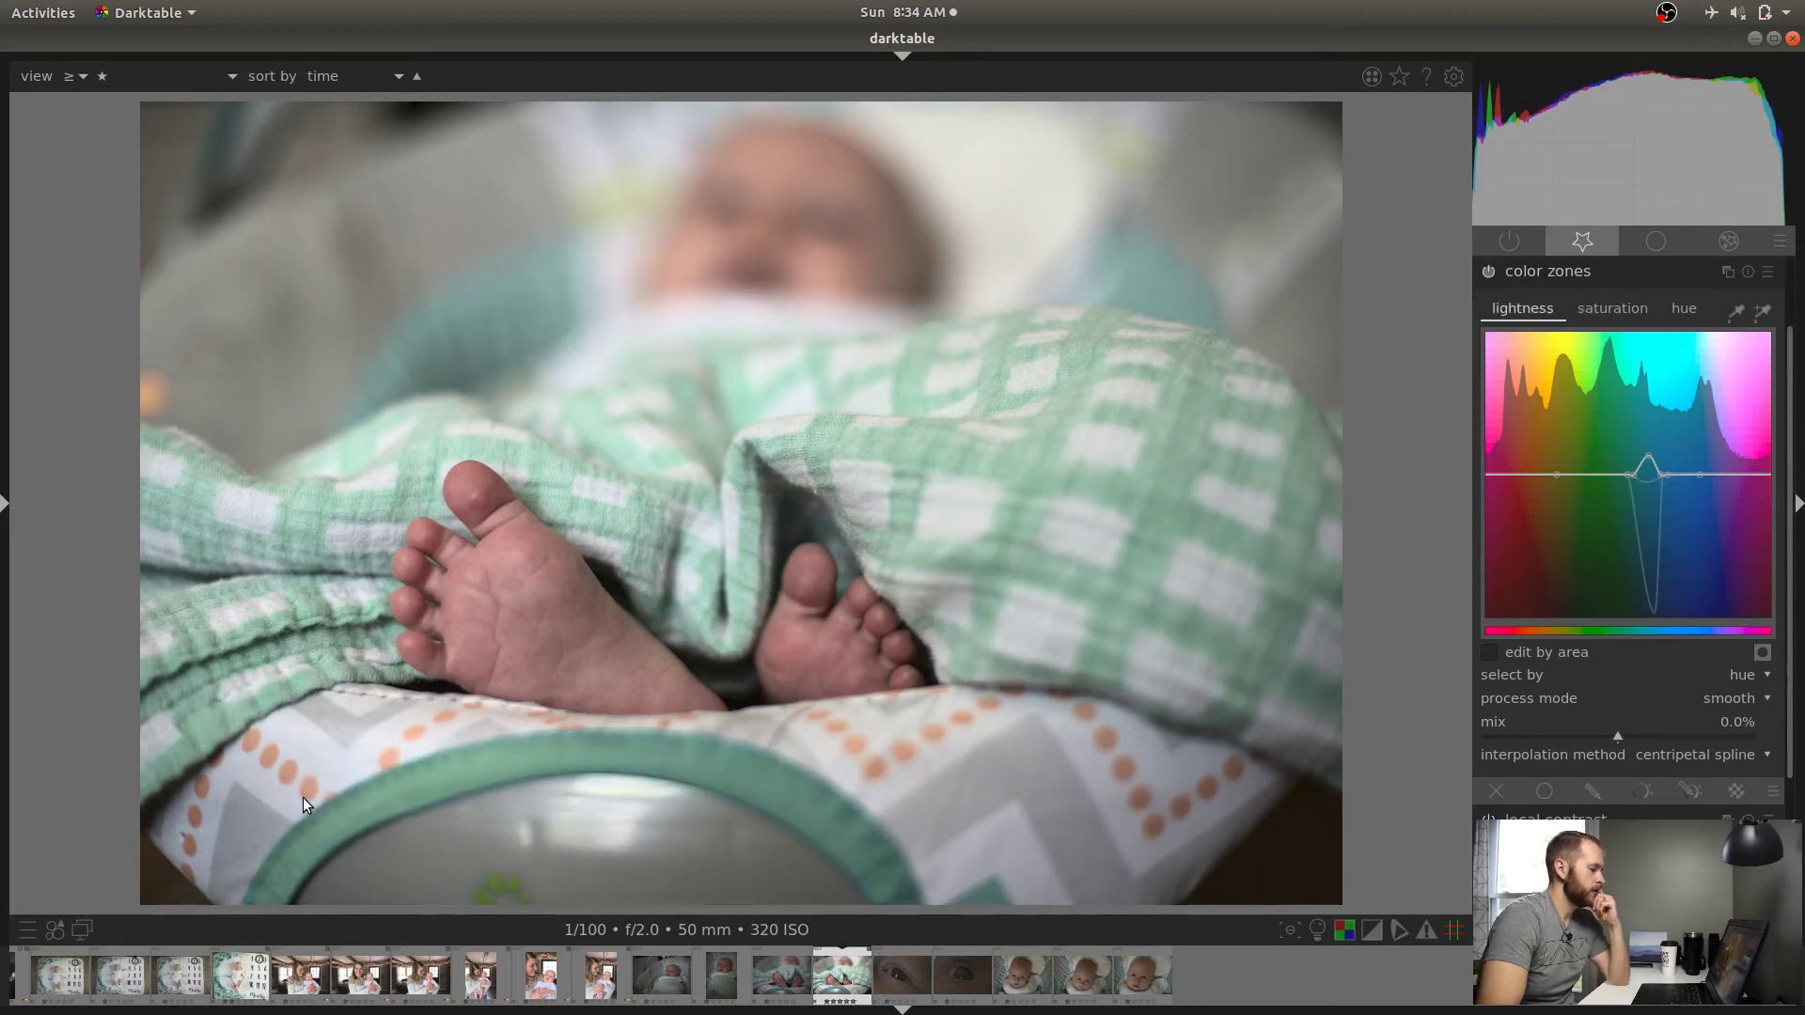
mouse_move(239, 748)
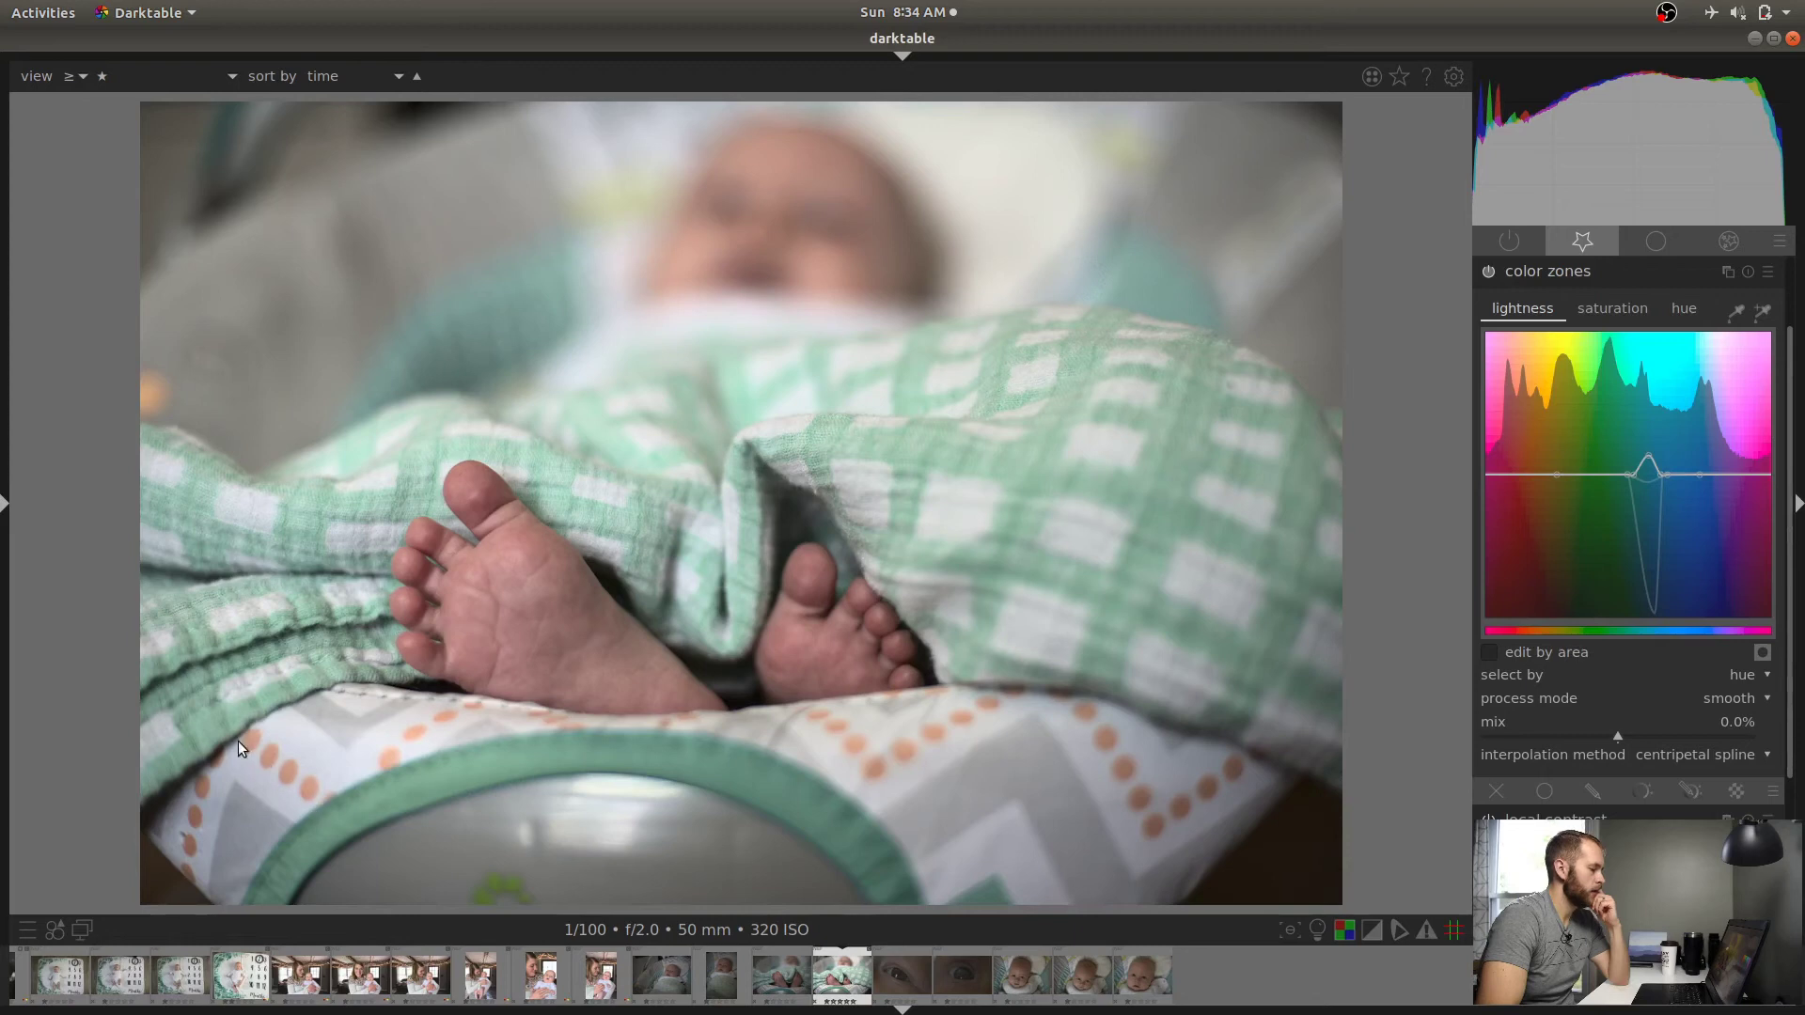
mouse_move(888, 773)
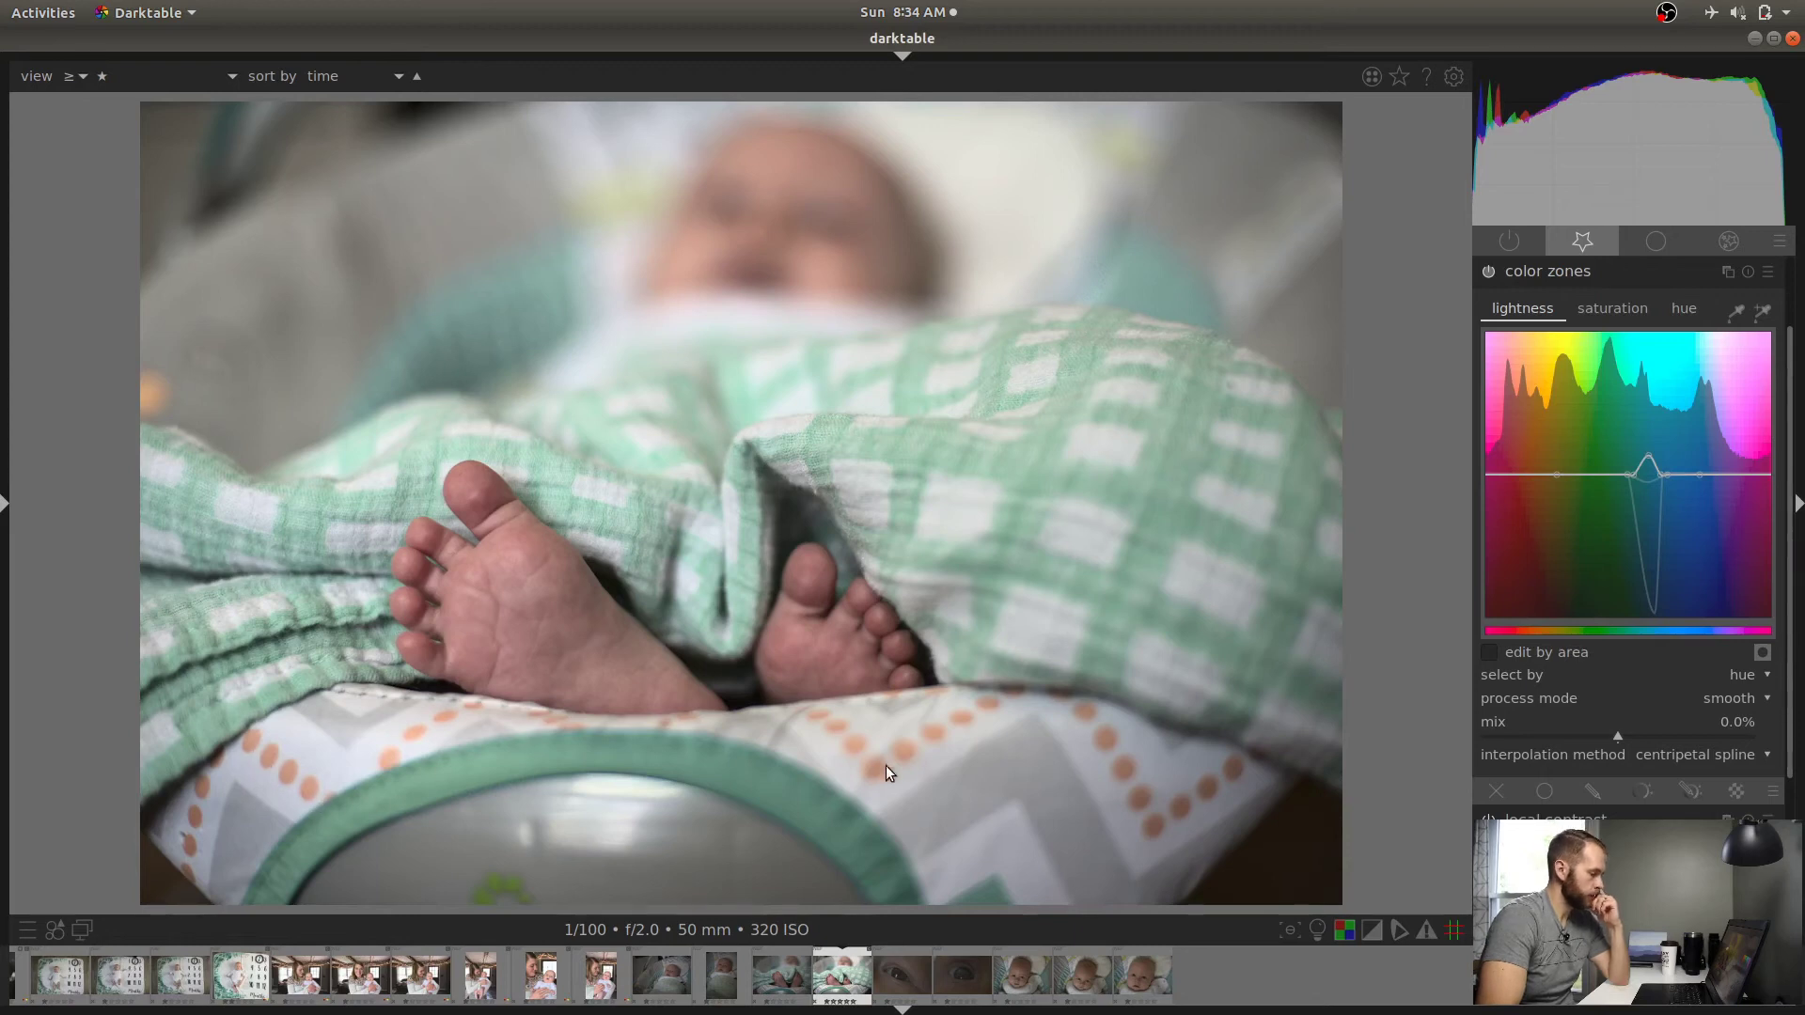
mouse_move(954, 748)
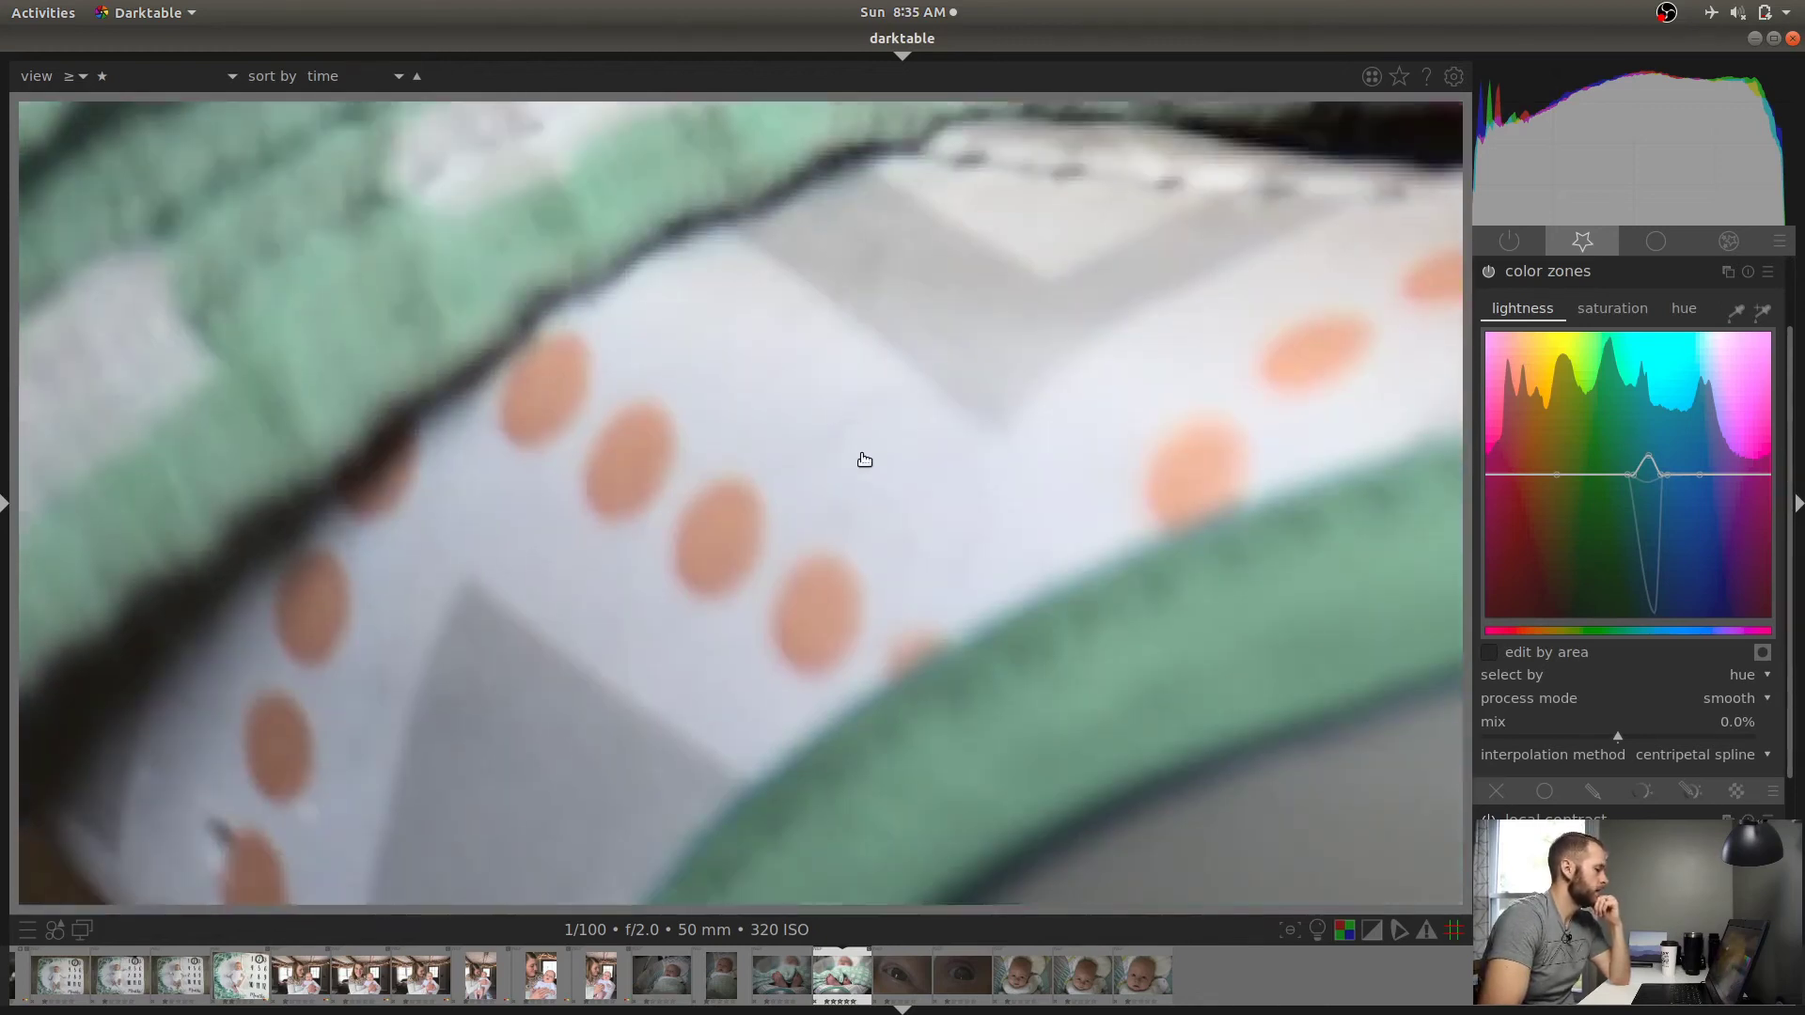
click(1611, 308)
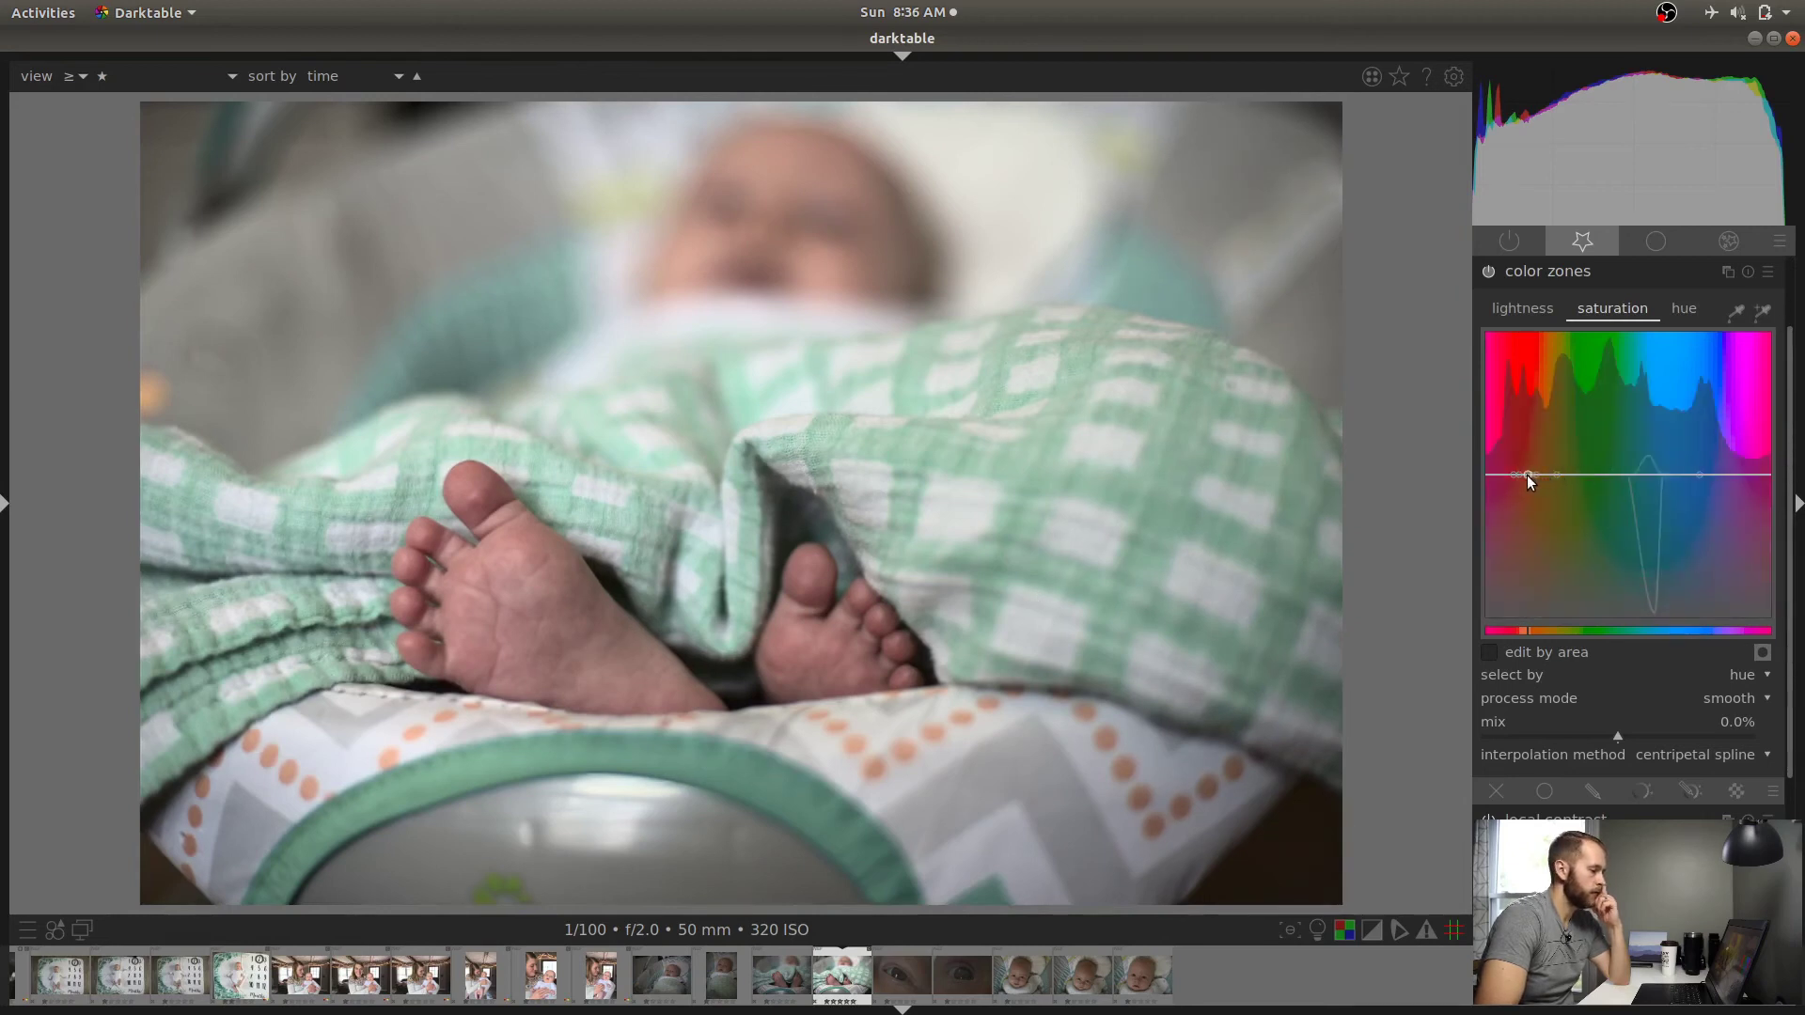
Raise the orange point on the saturation curve close to the top
drag(1525, 477, 1525, 346)
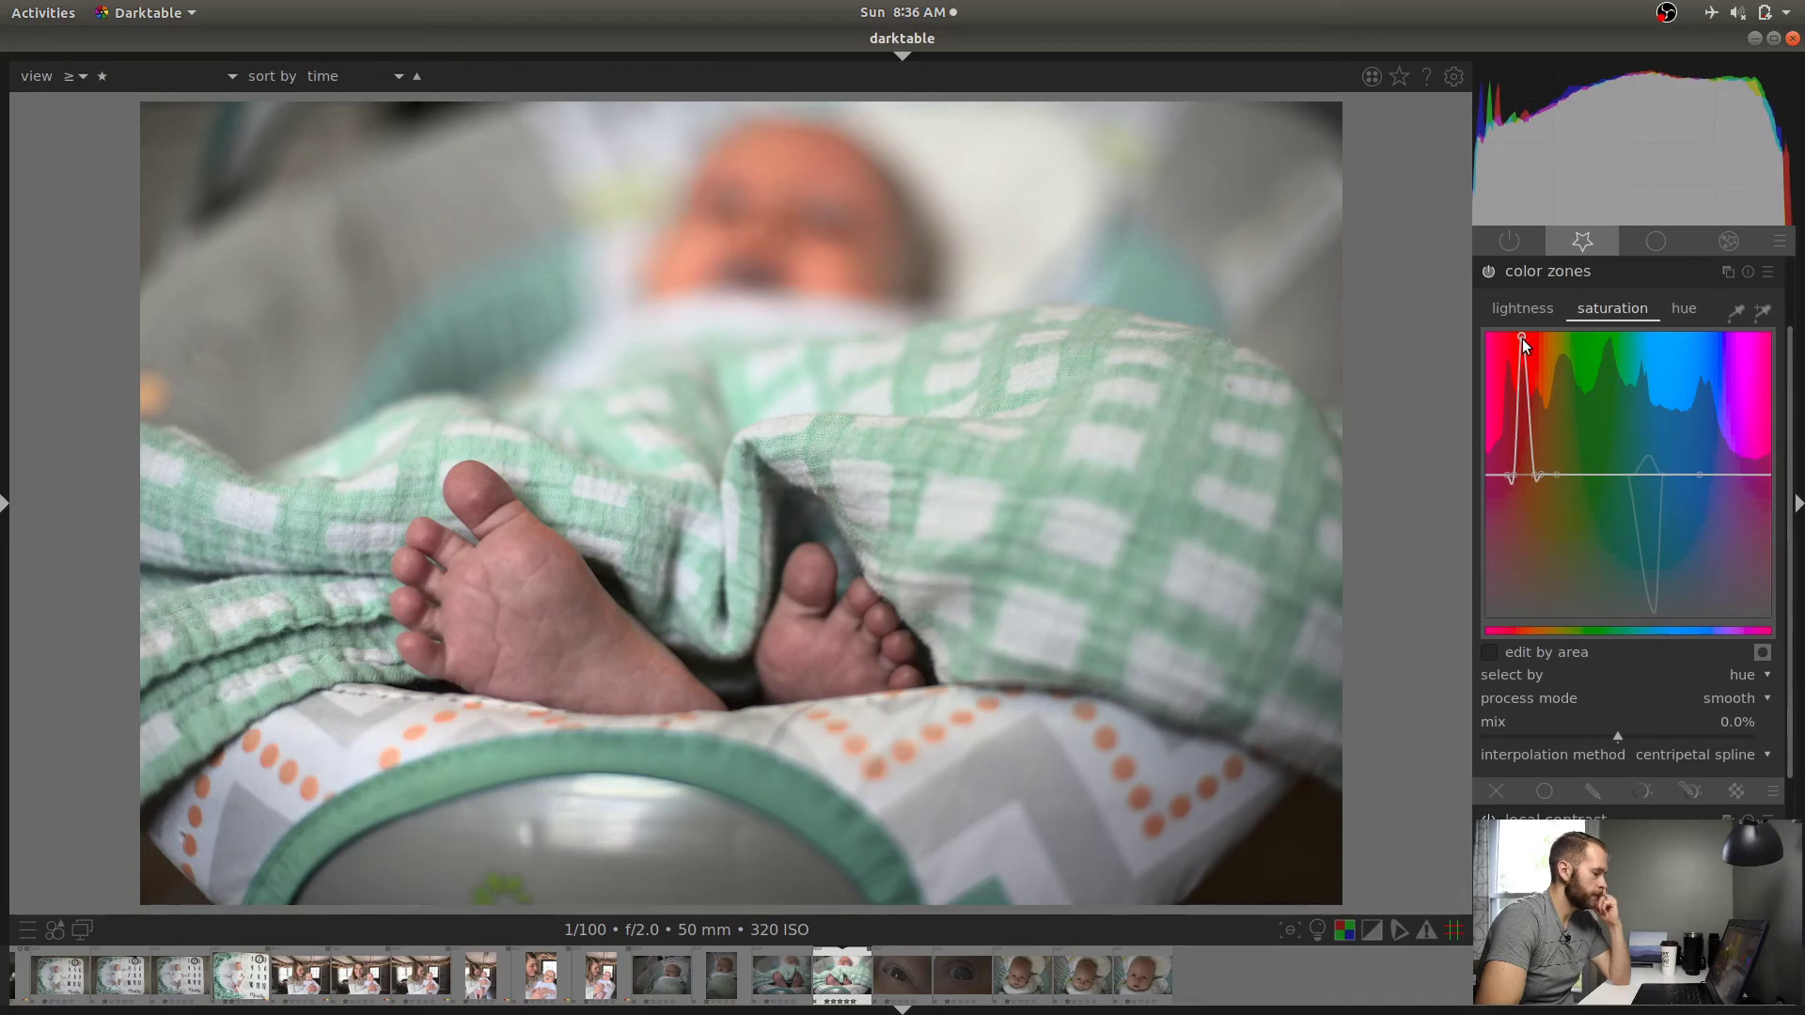
mouse_move(886, 613)
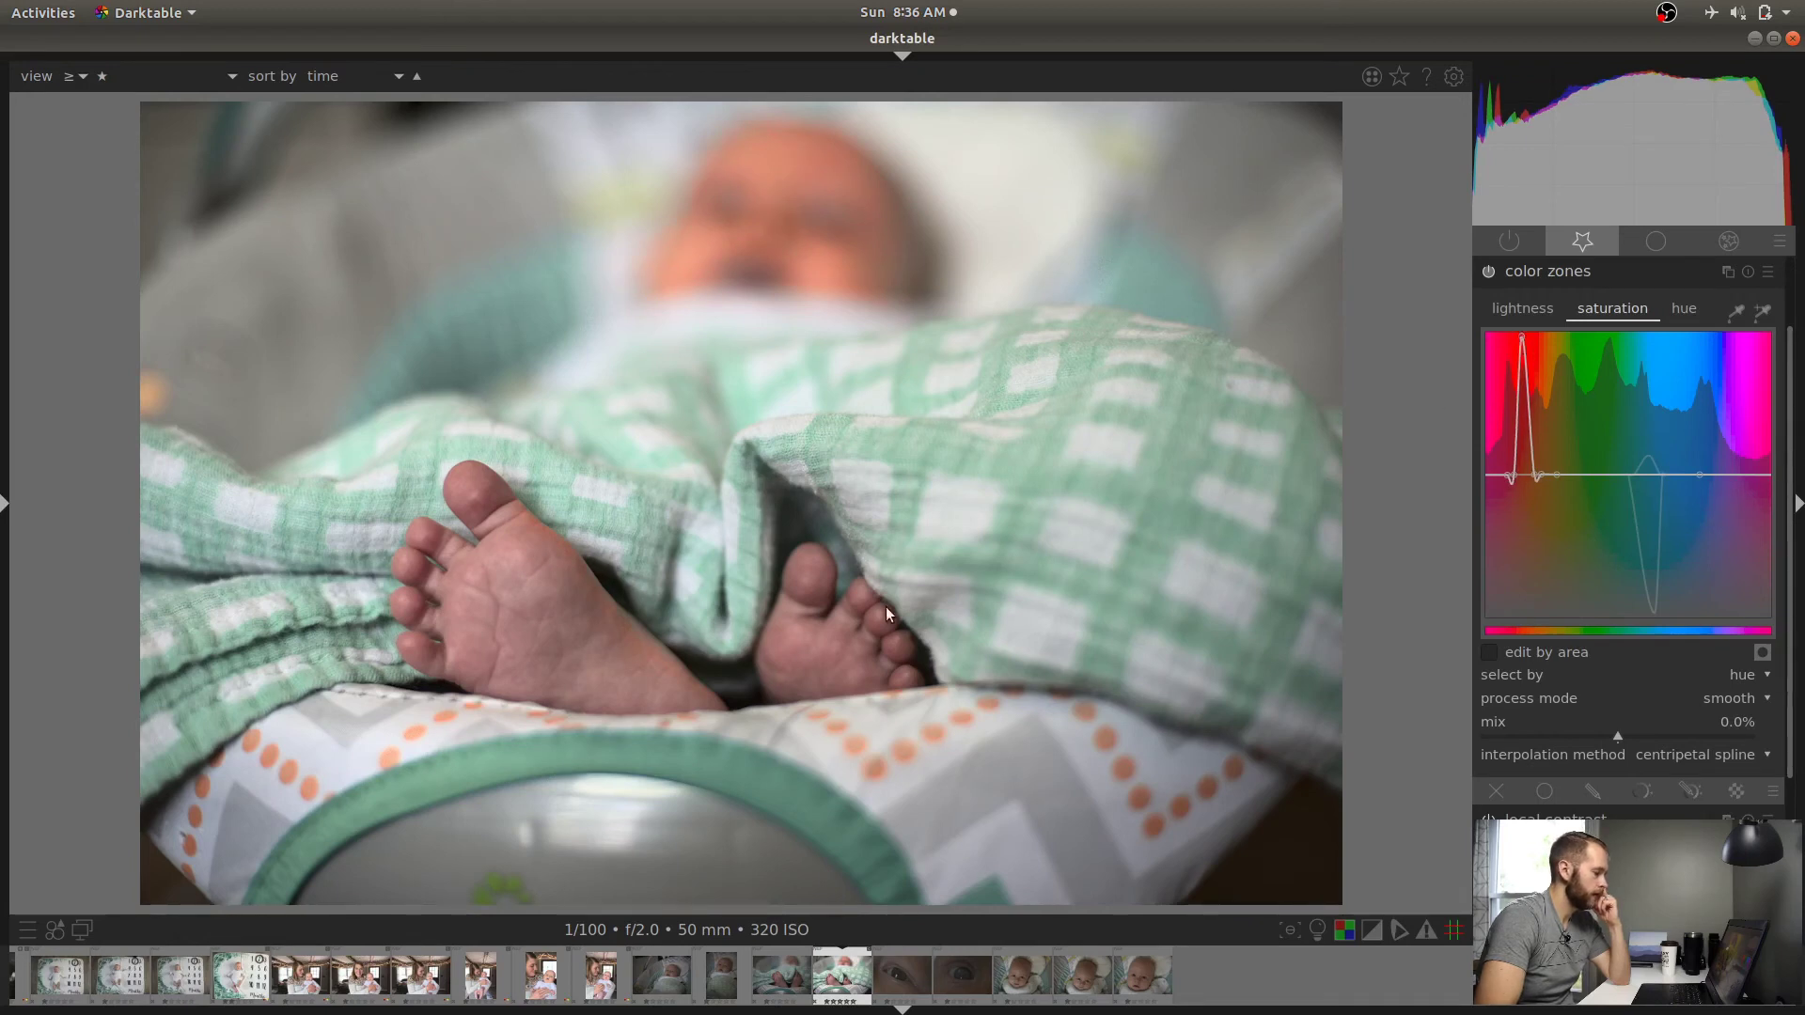
mouse_move(777, 715)
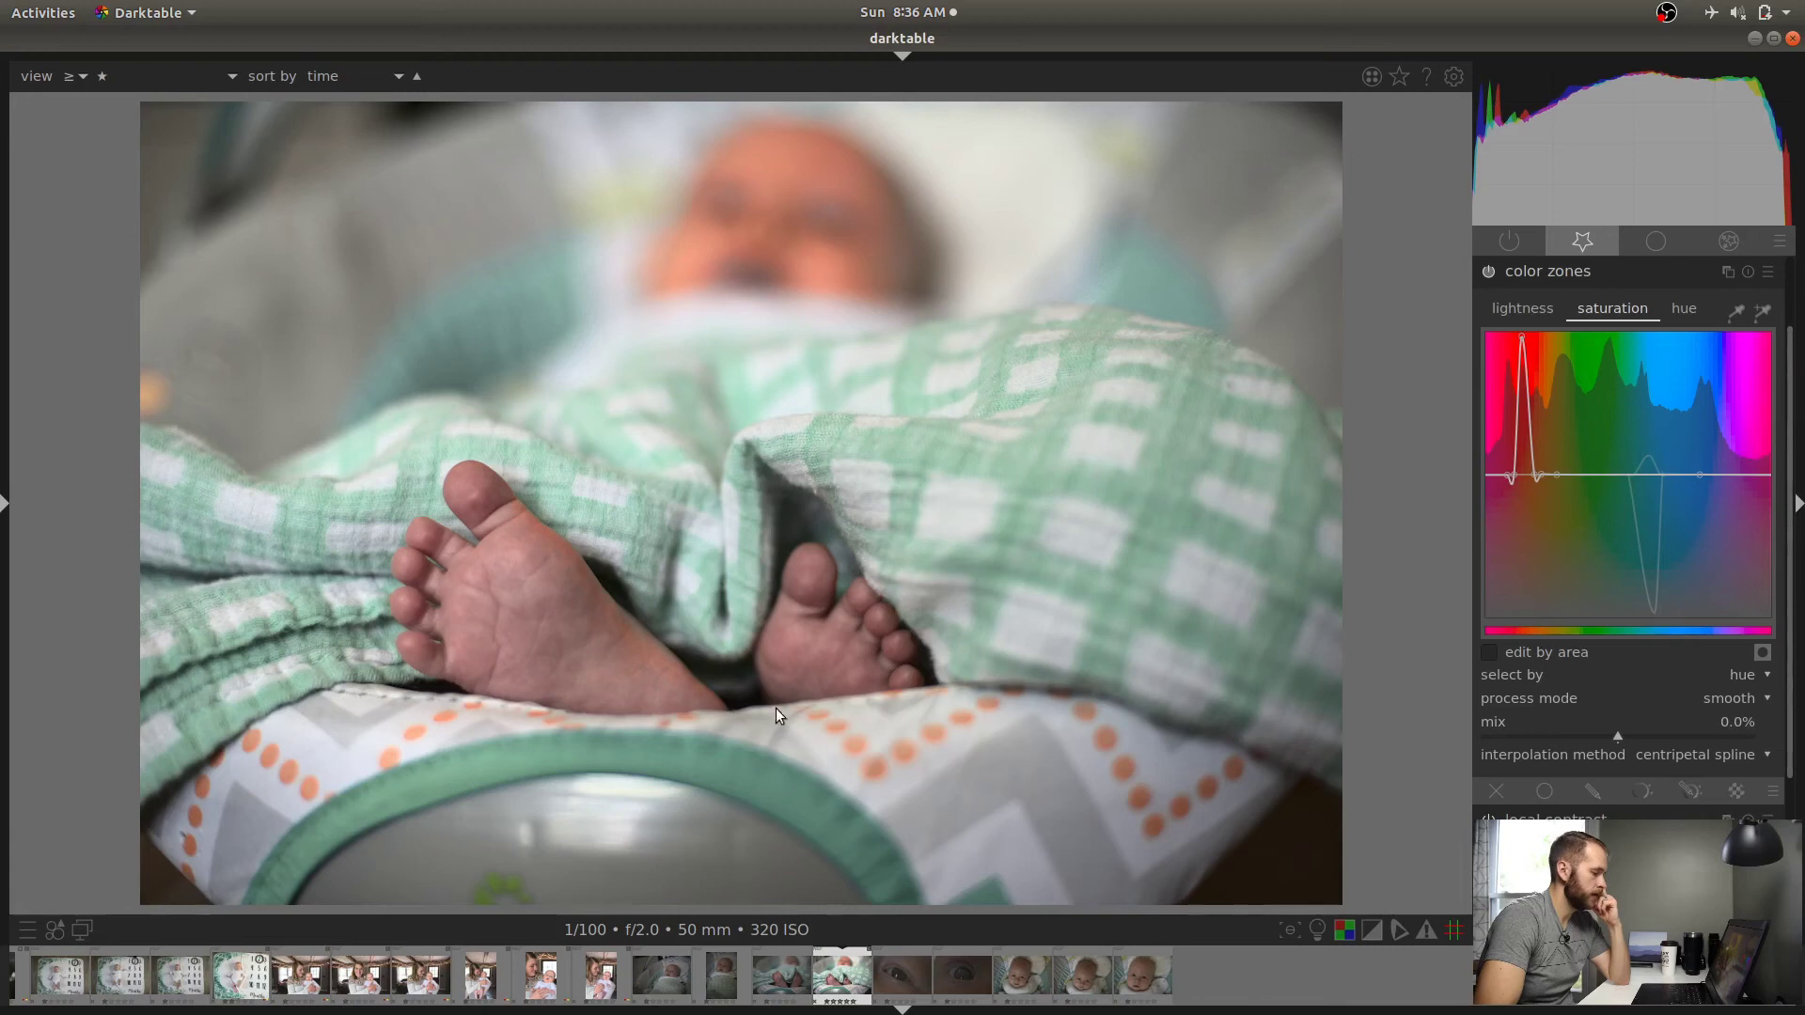
mouse_move(822, 227)
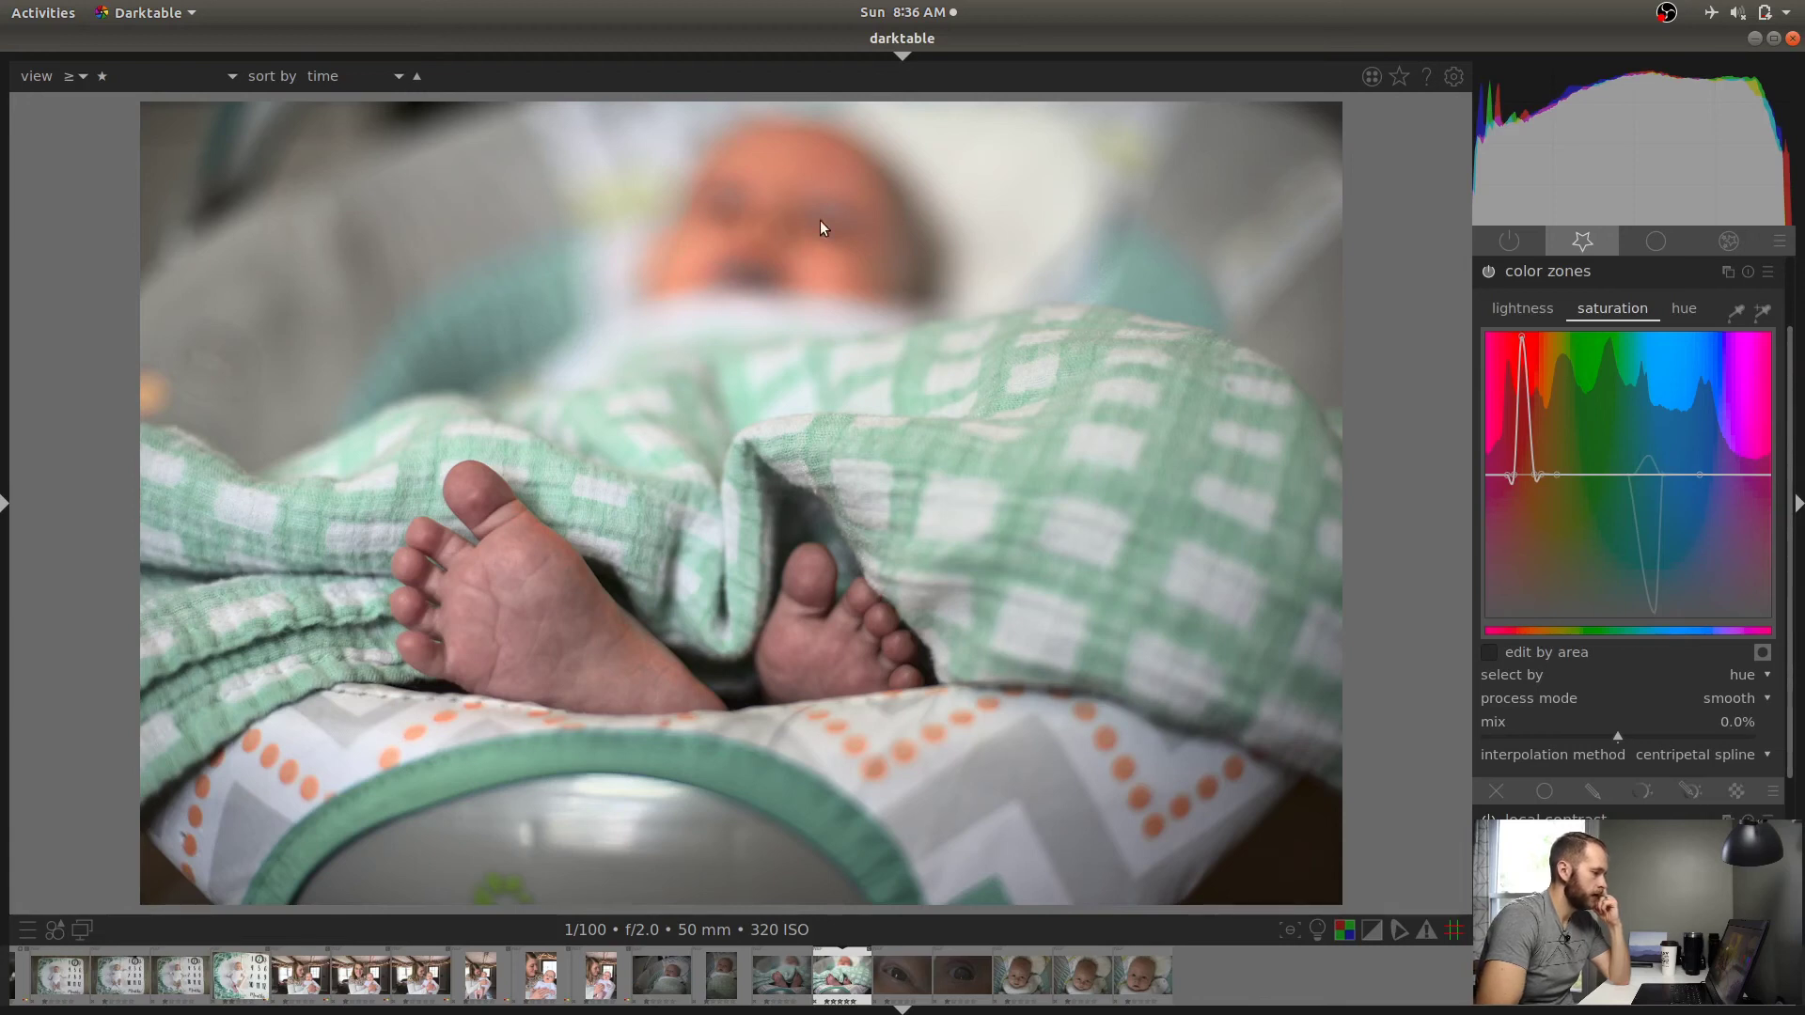
mouse_move(773, 173)
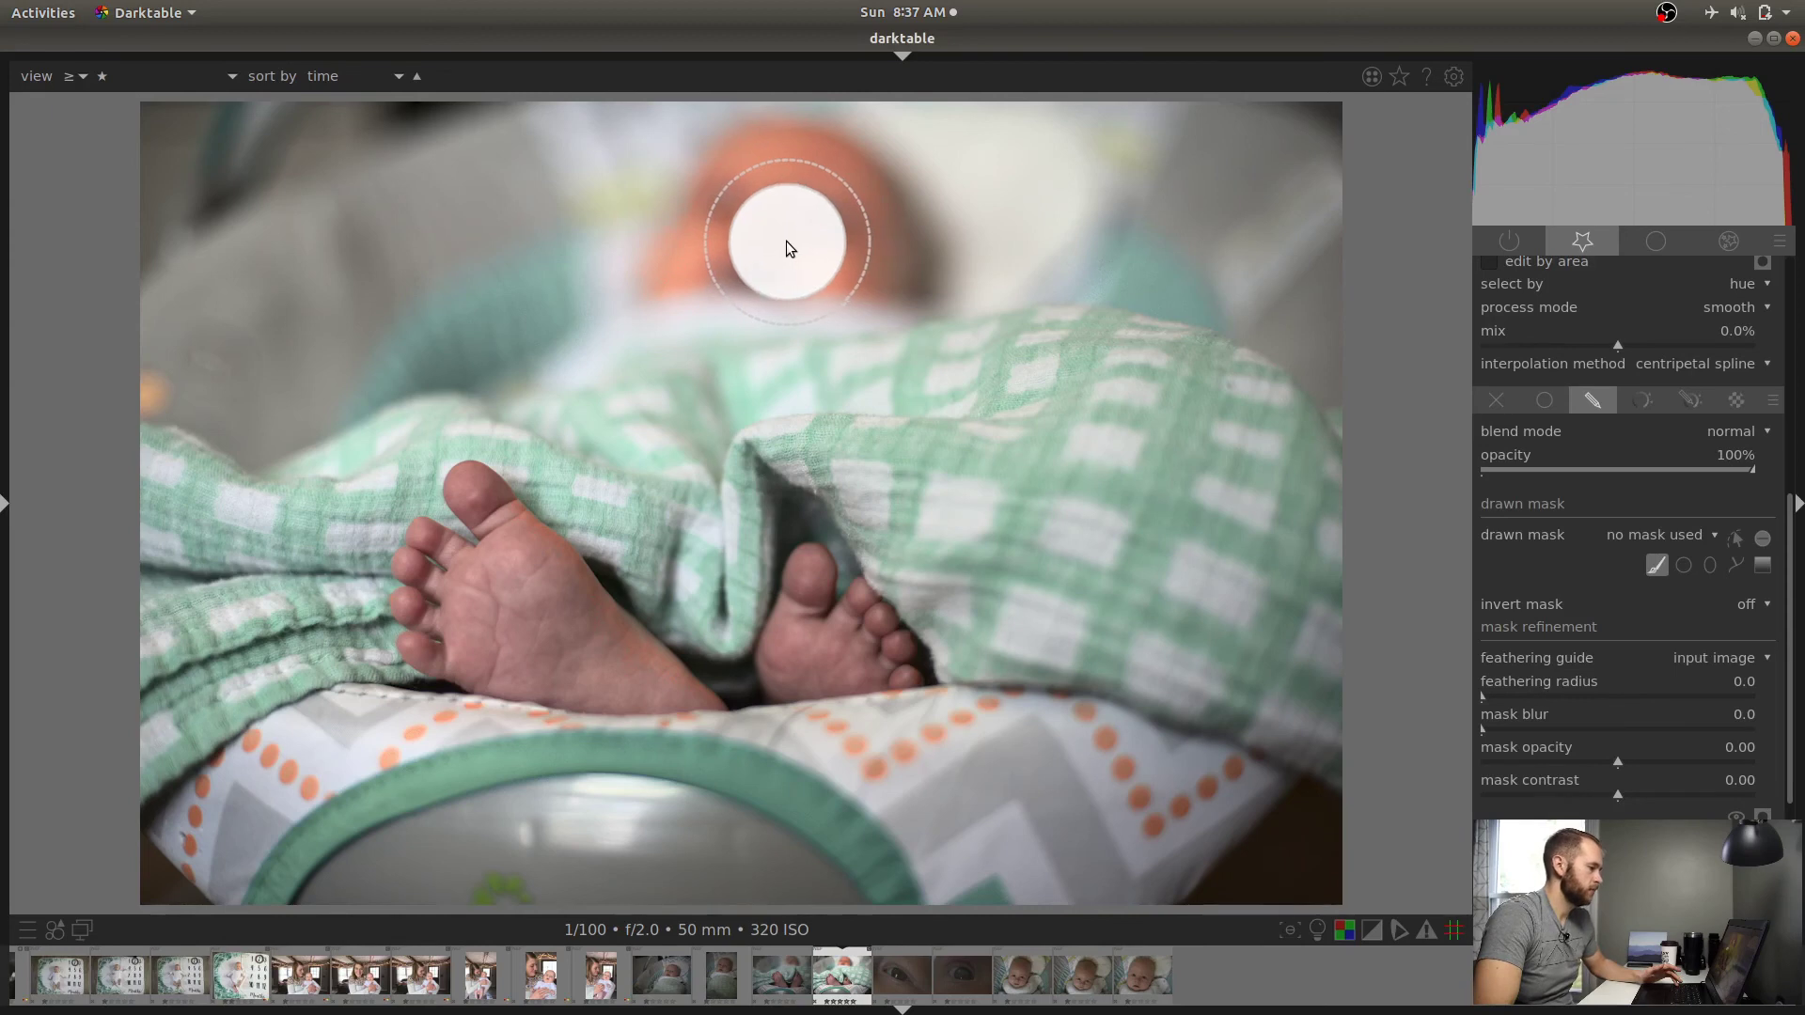
mouse_move(792, 207)
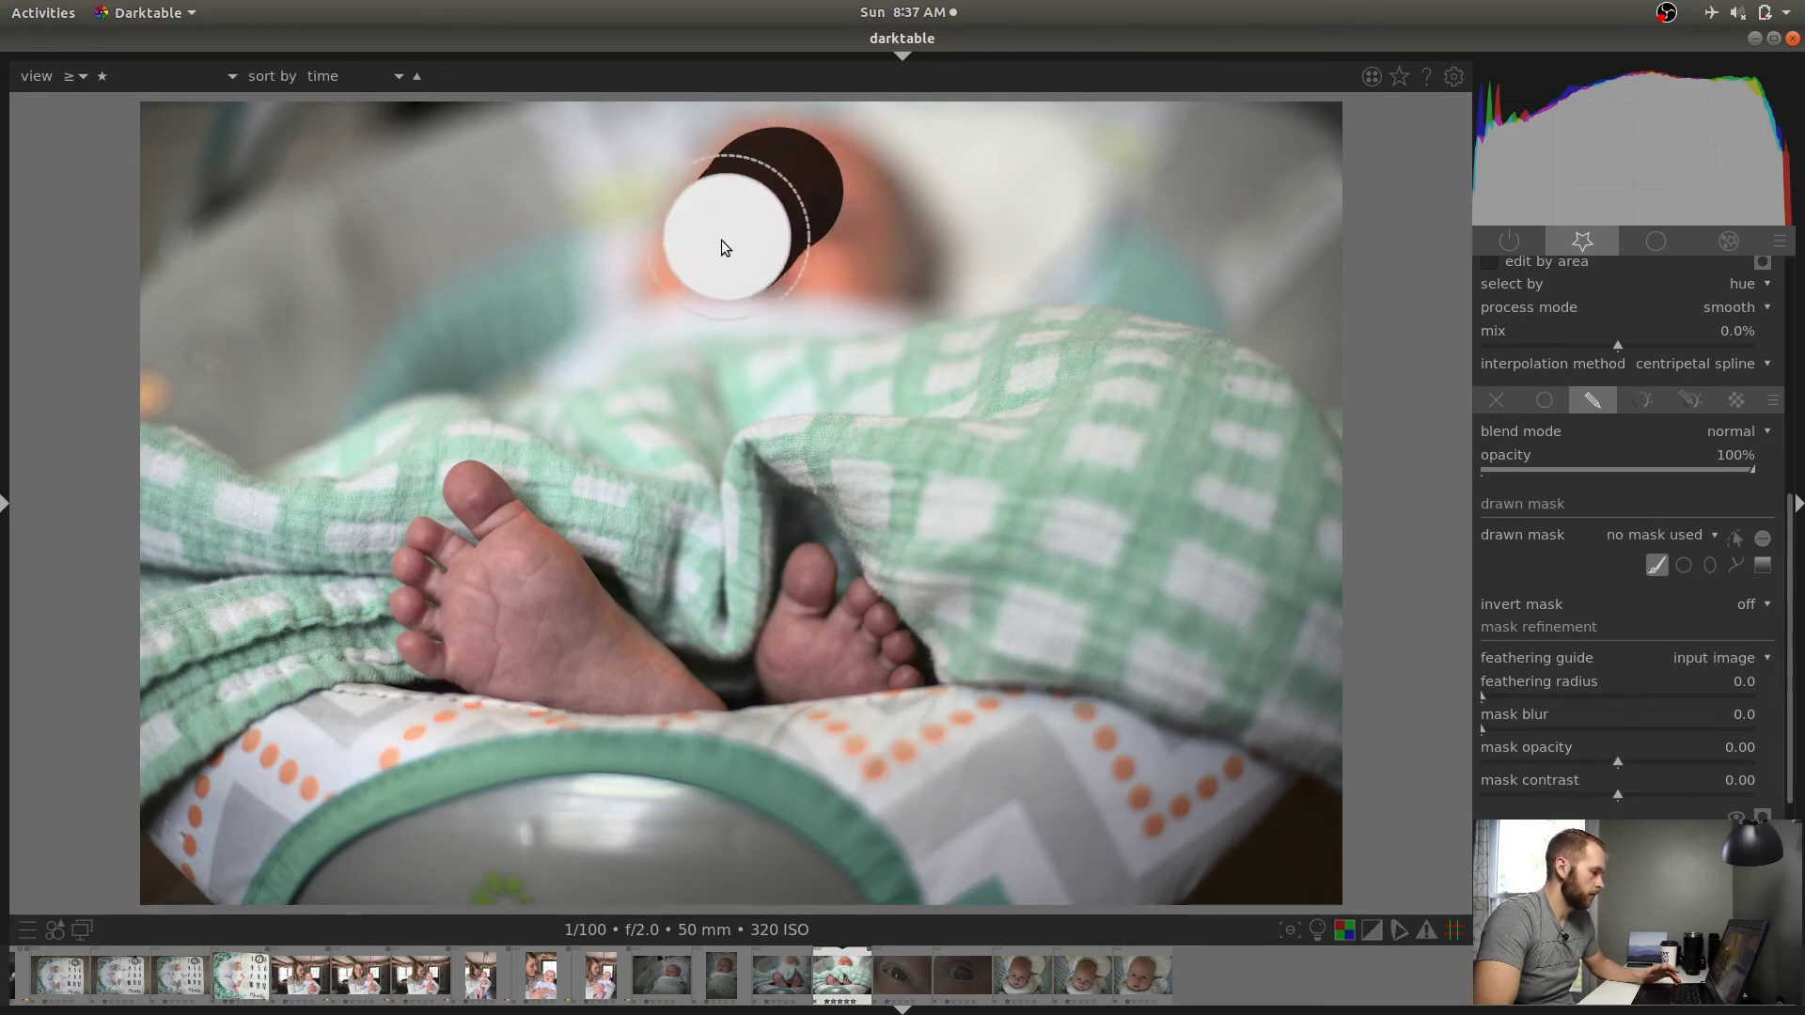
Place the drawn circular mask over the baby's face
drag(726, 248, 802, 190)
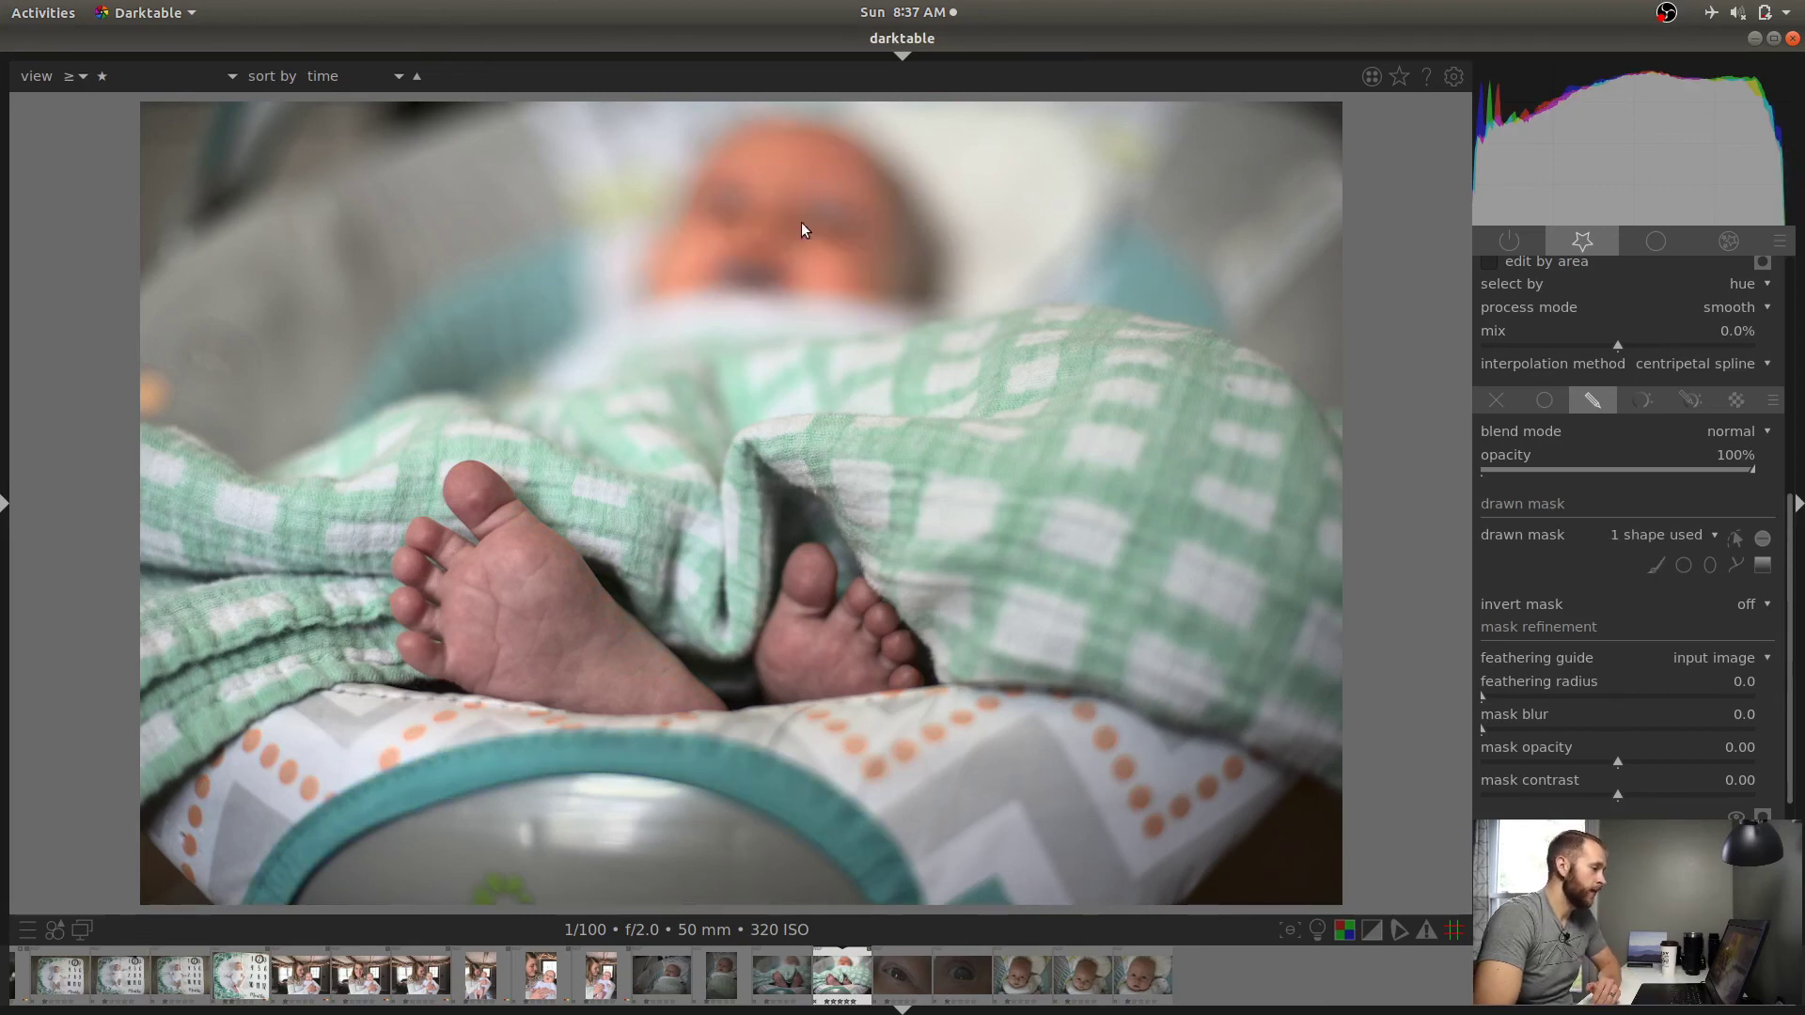
mouse_move(1177, 792)
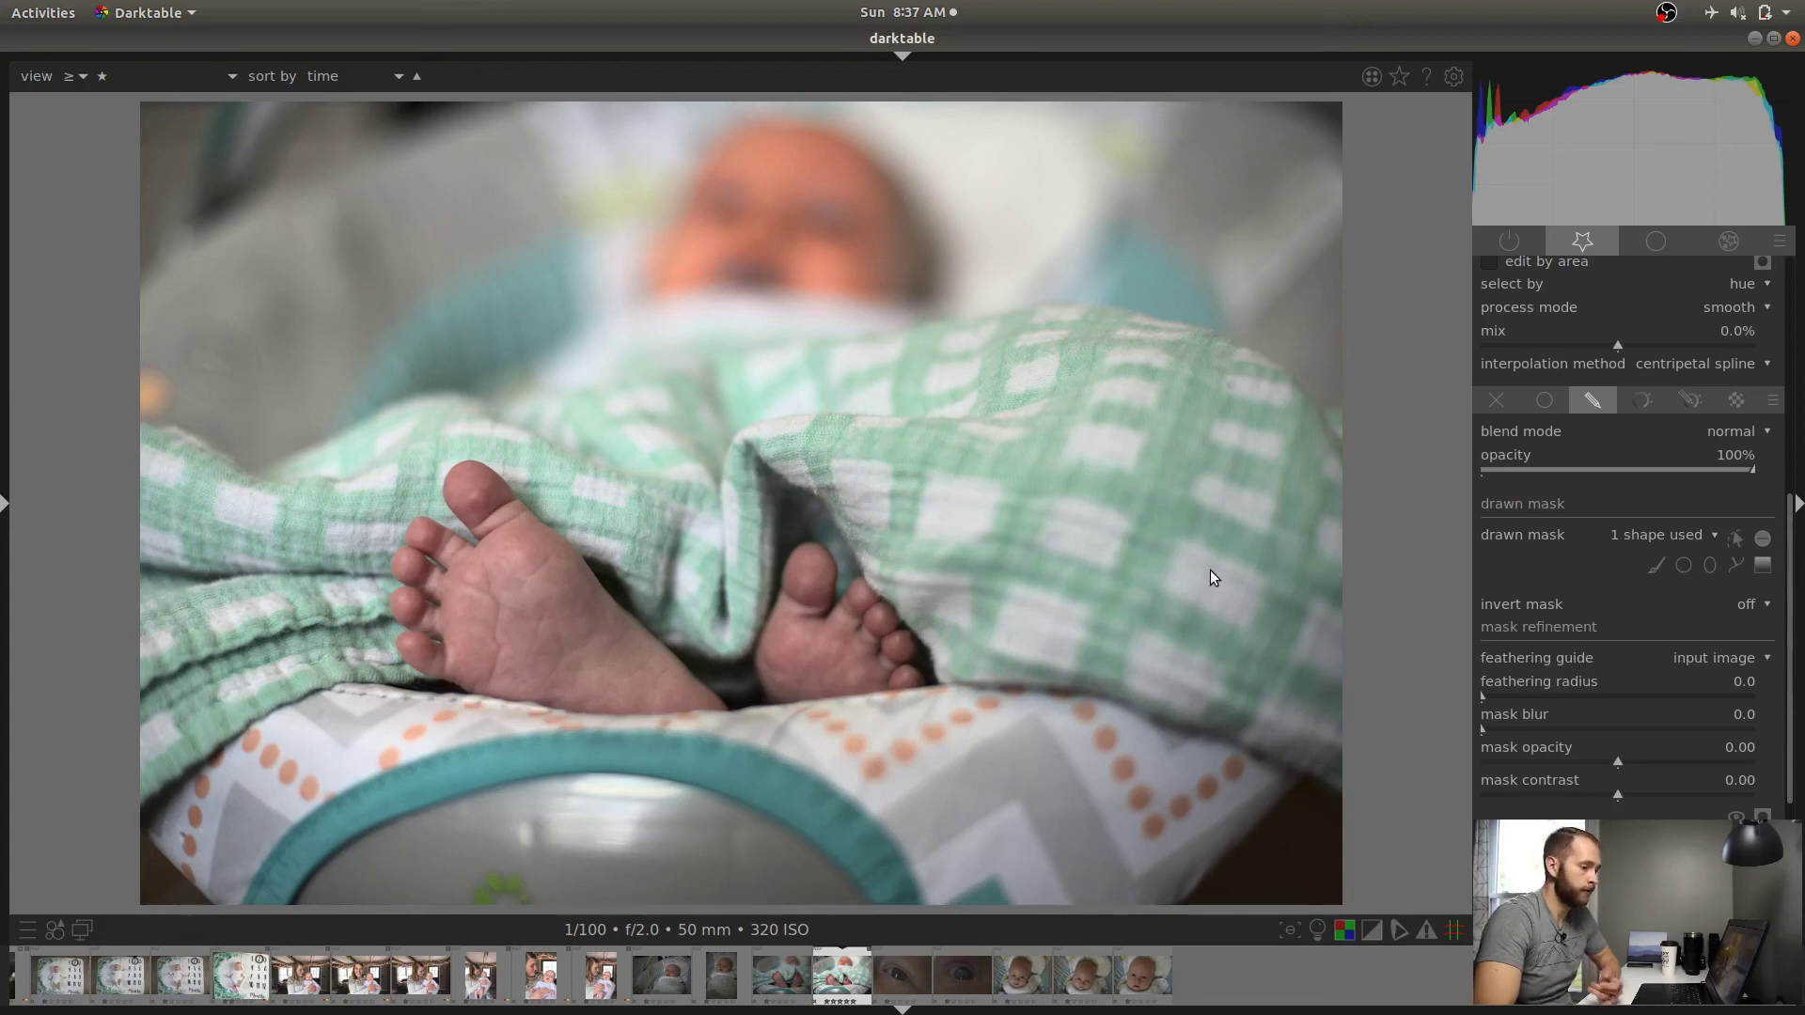
mouse_move(1762, 536)
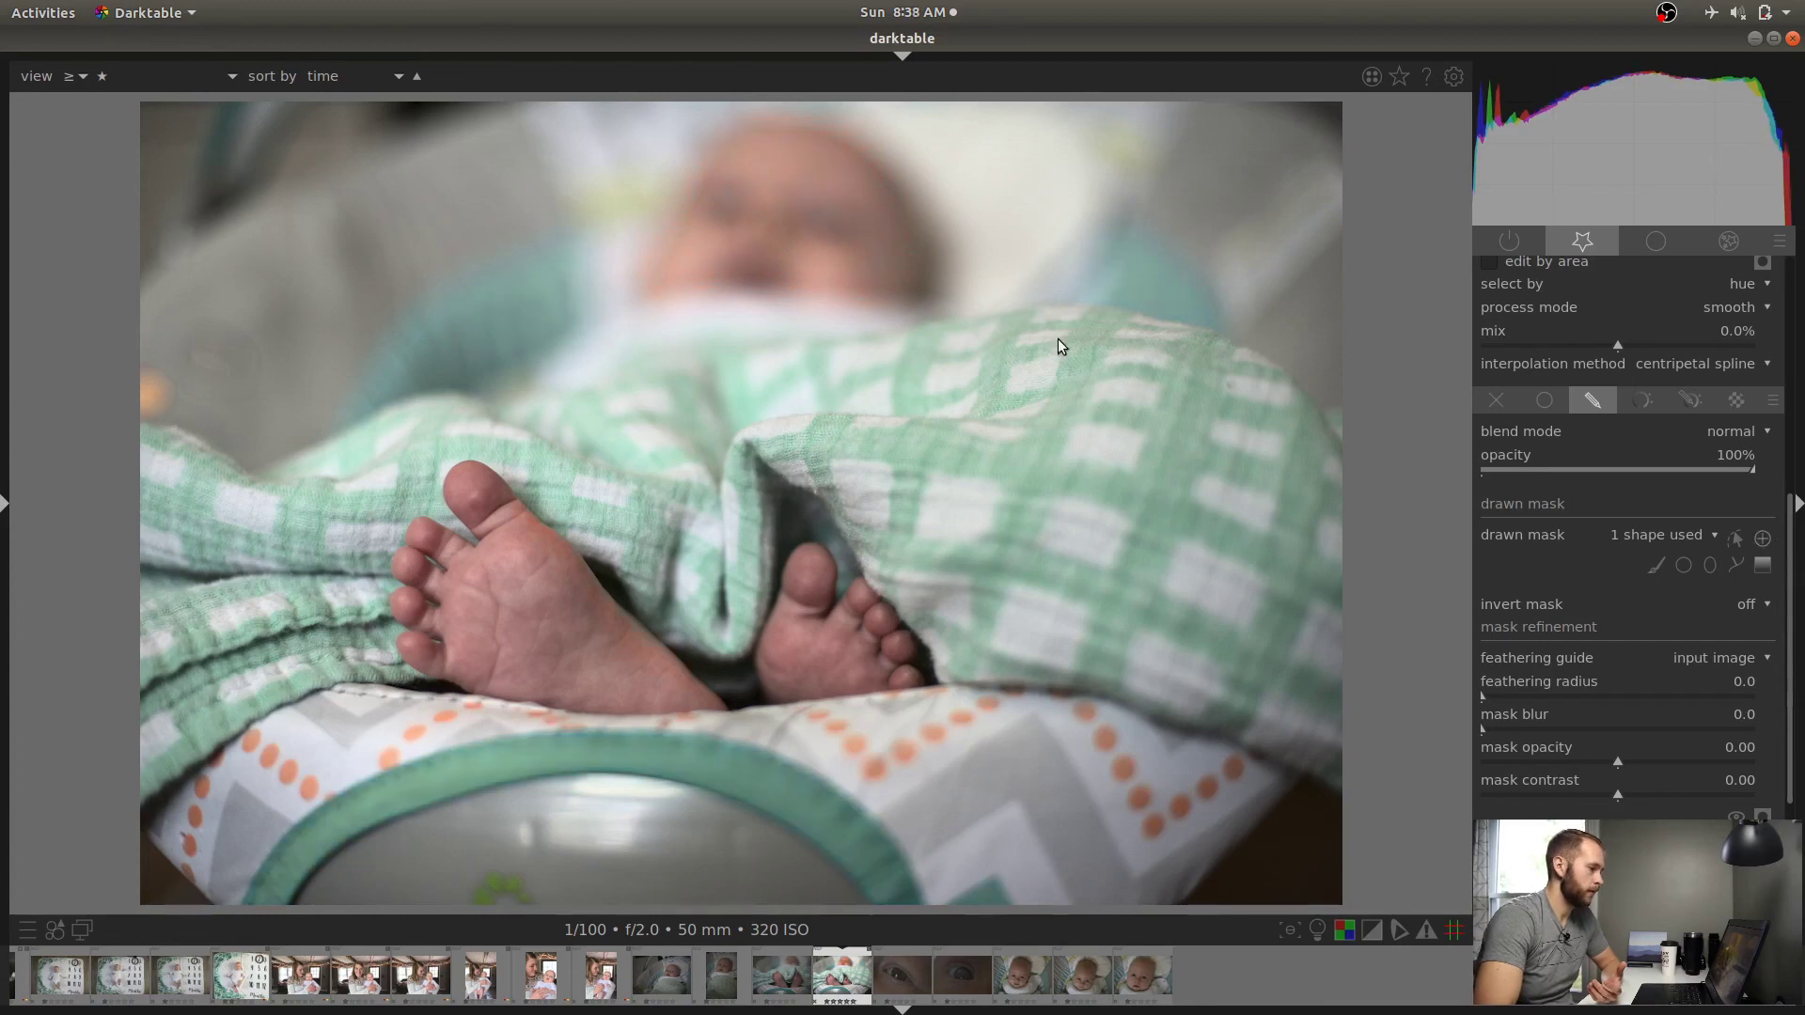
mouse_move(813, 201)
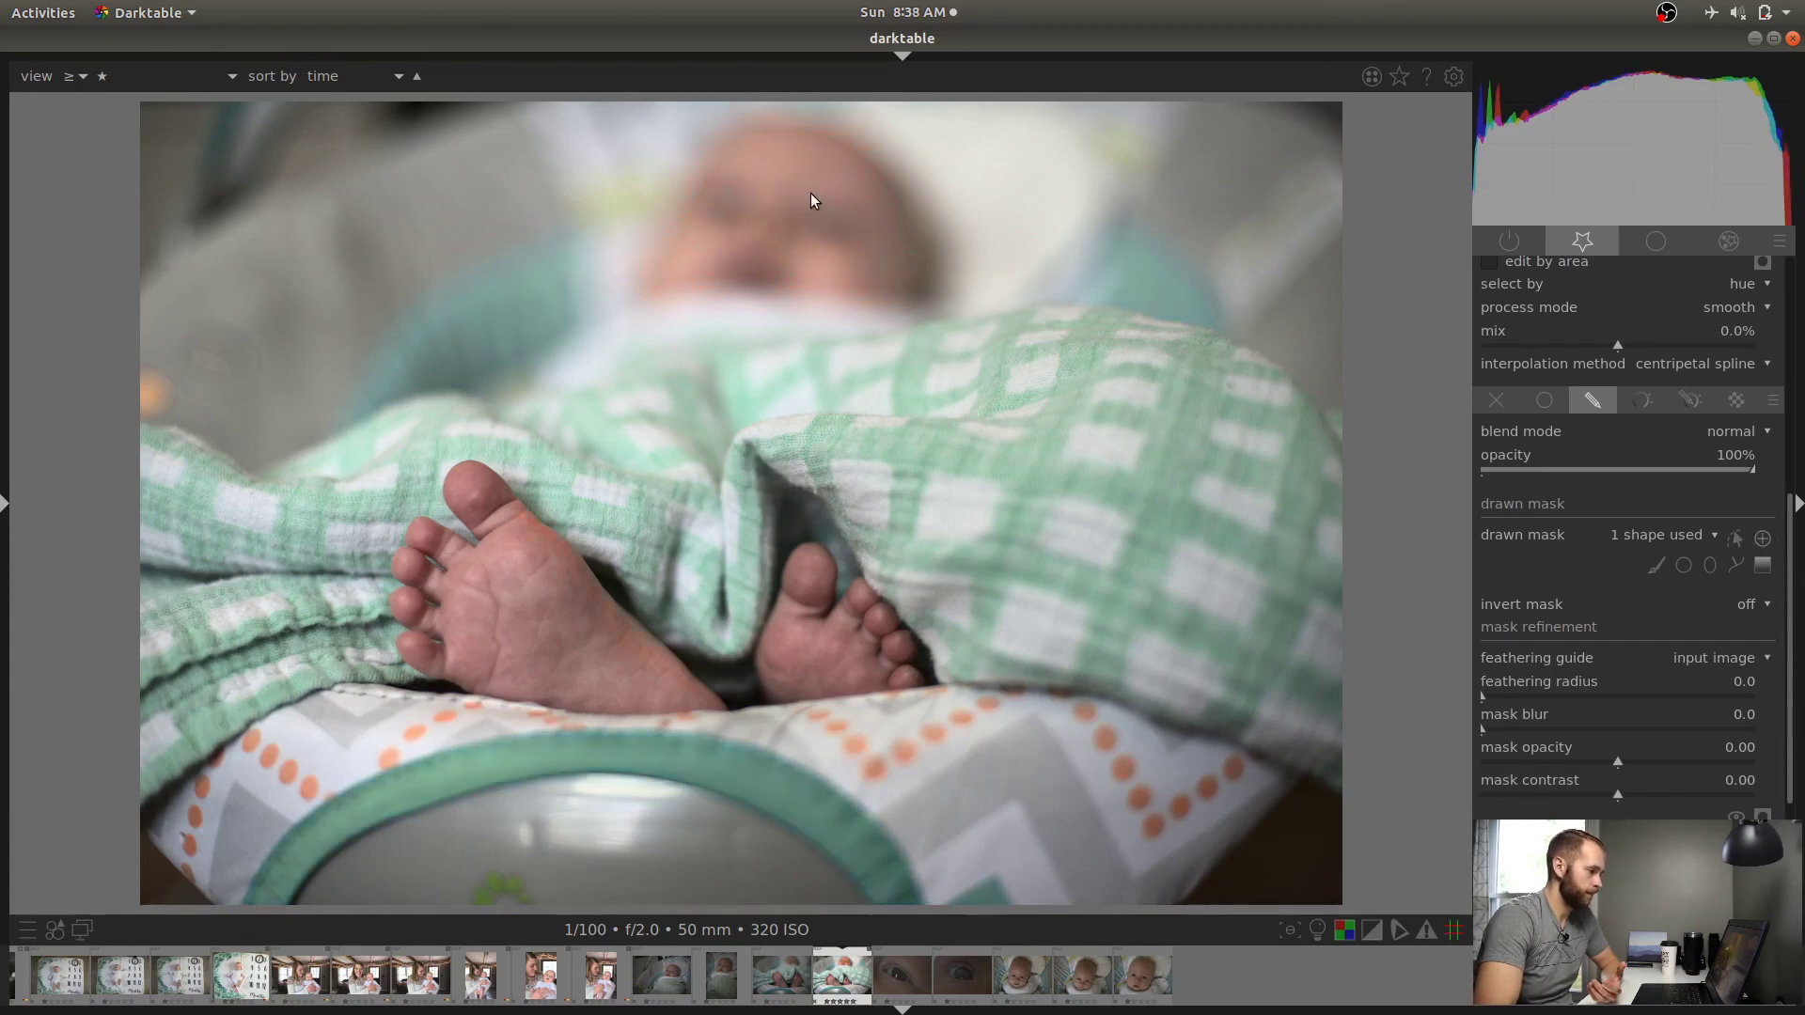